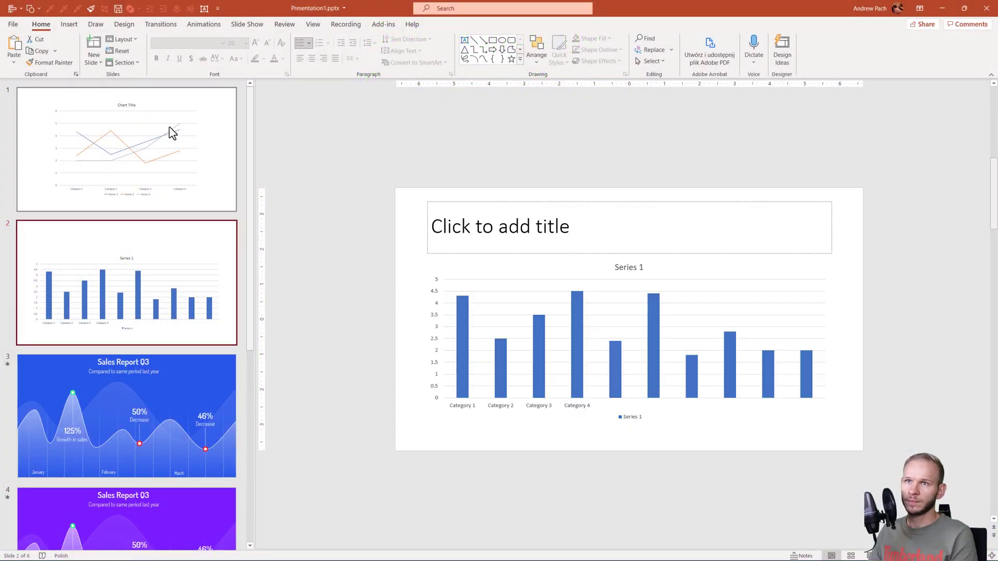
- Open the Insert shapes gallery to browse available shapes
{"action": "left_click", "coordinate": [154, 50]}
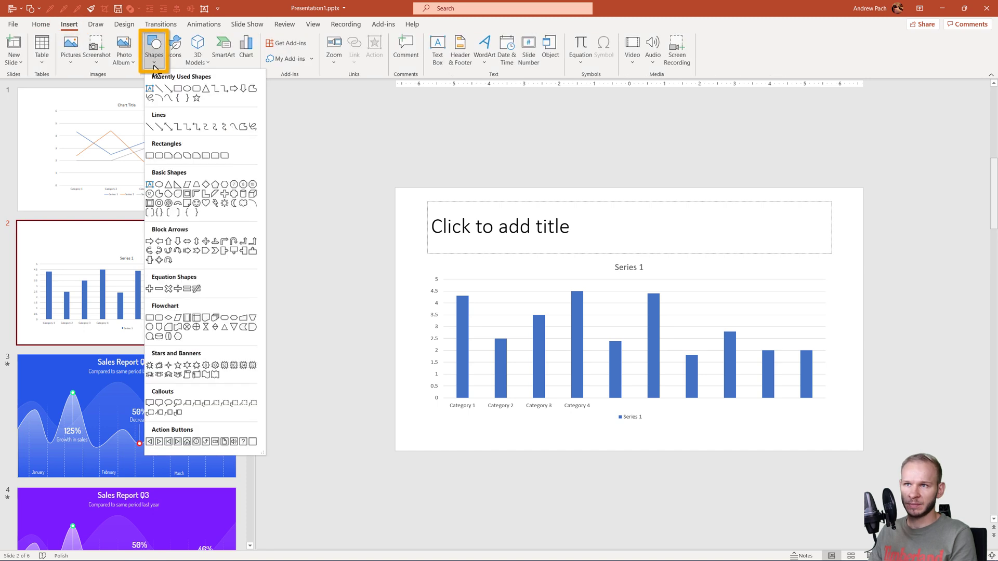
{"action": "mouse_move", "coordinate": [230, 126]}
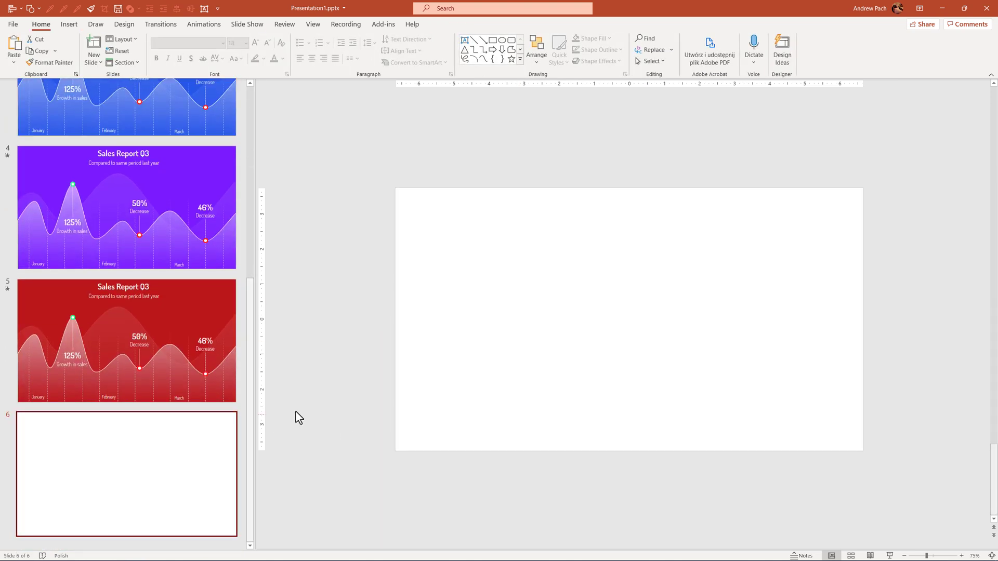
{"action": "mouse_move", "coordinate": [662, 340]}
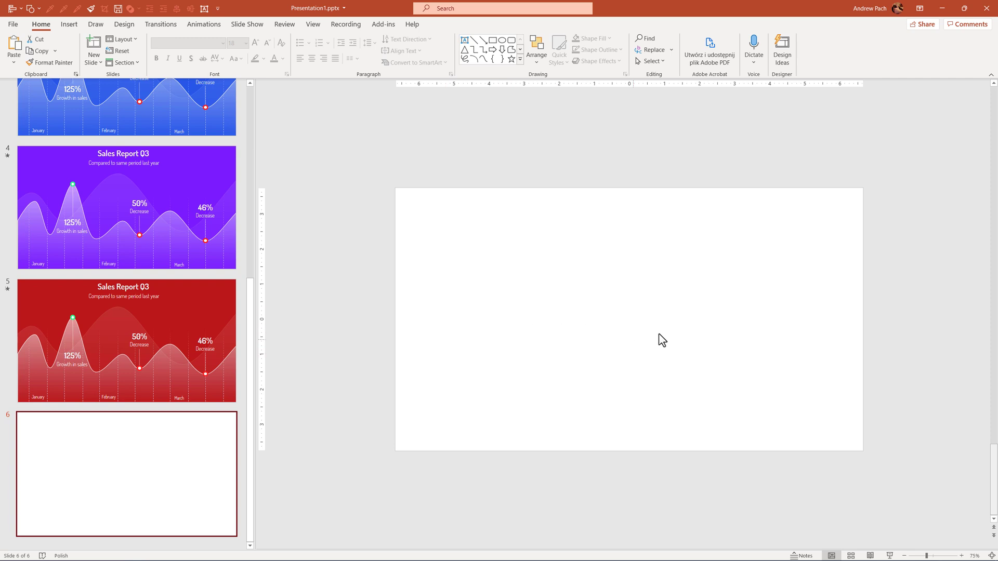
{"action": "mouse_move", "coordinate": [68, 25]}
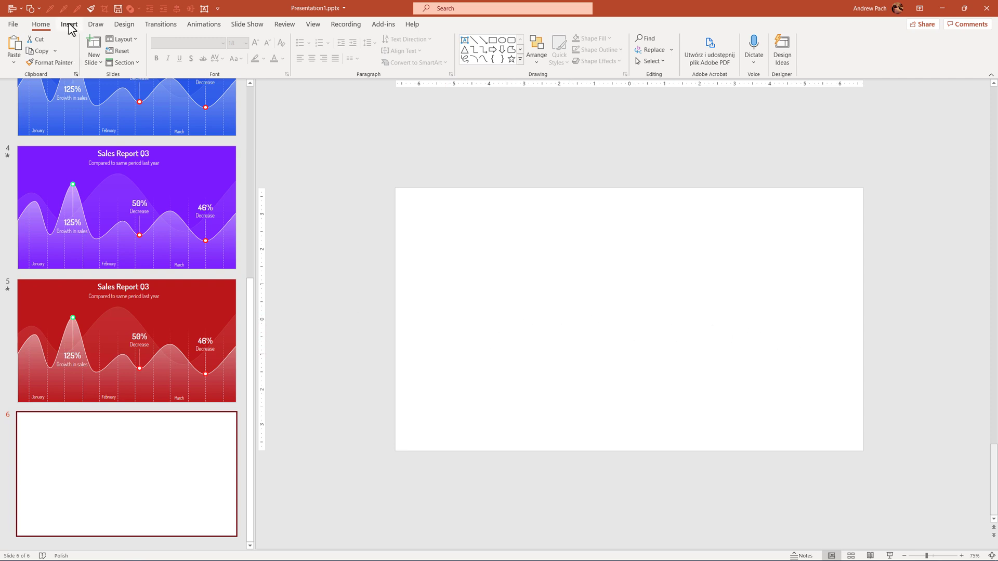
- Draw a multi-peaked wavy curve across the blank sixth slide
{"action": "left_click", "coordinate": [154, 50]}
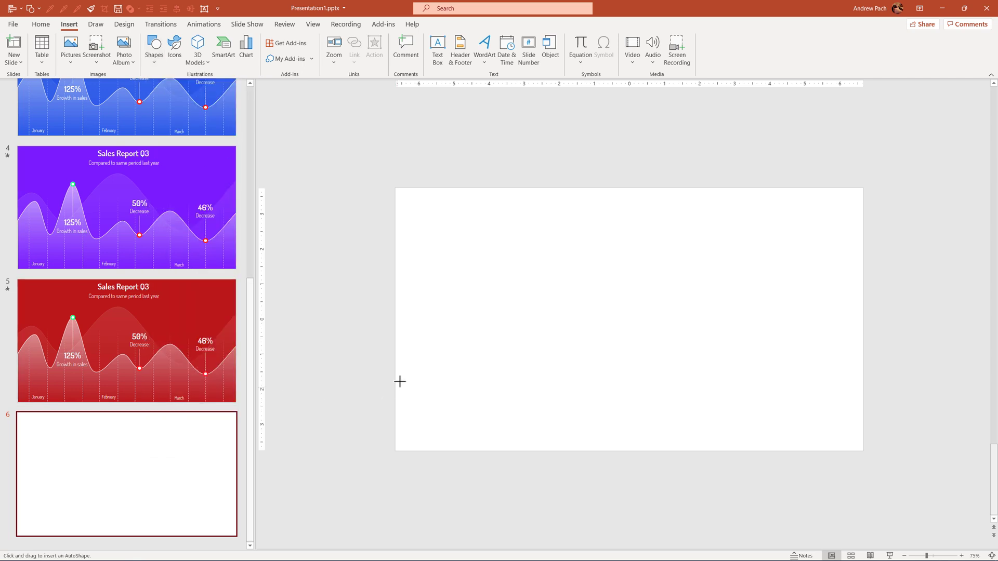
{"action": "mouse_move", "coordinate": [373, 377]}
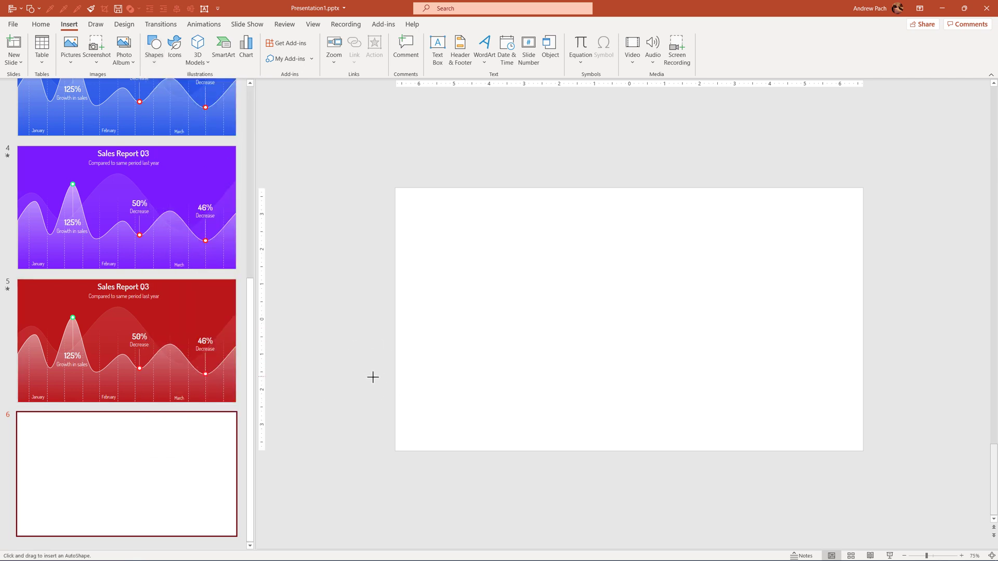
{"action": "mouse_move", "coordinate": [365, 391]}
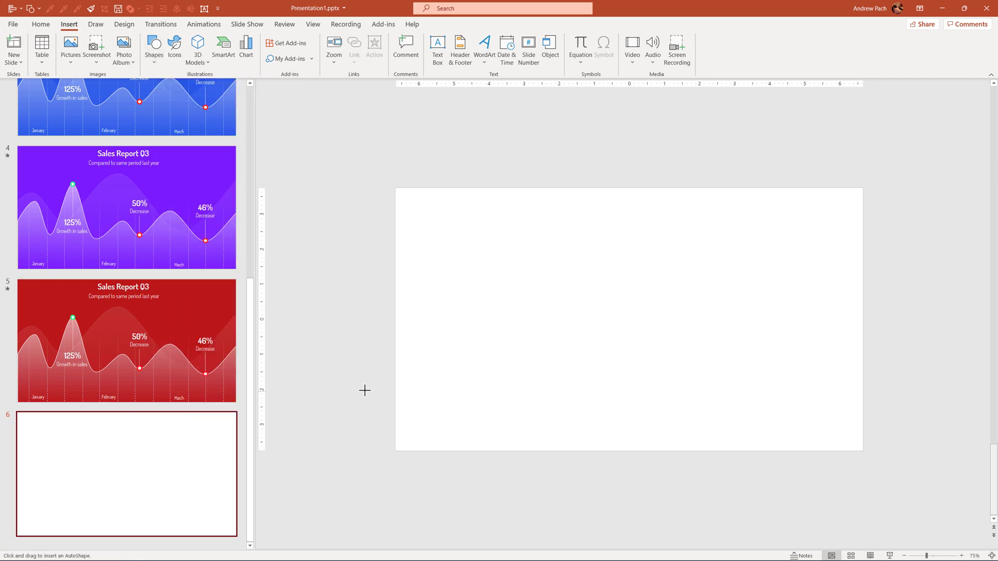
{"action": "mouse_move", "coordinate": [354, 396]}
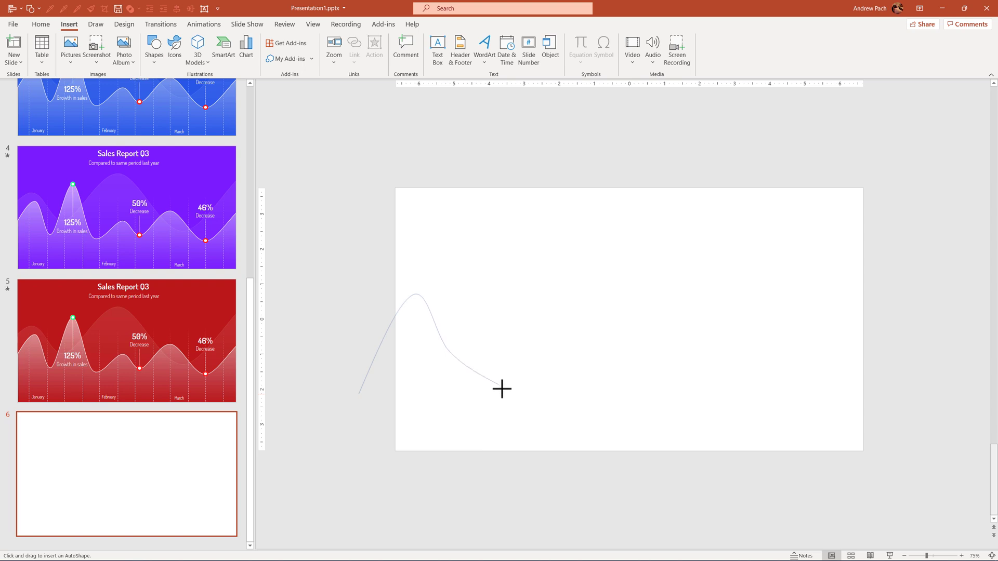
{"action": "left_click", "coordinate": [502, 388]}
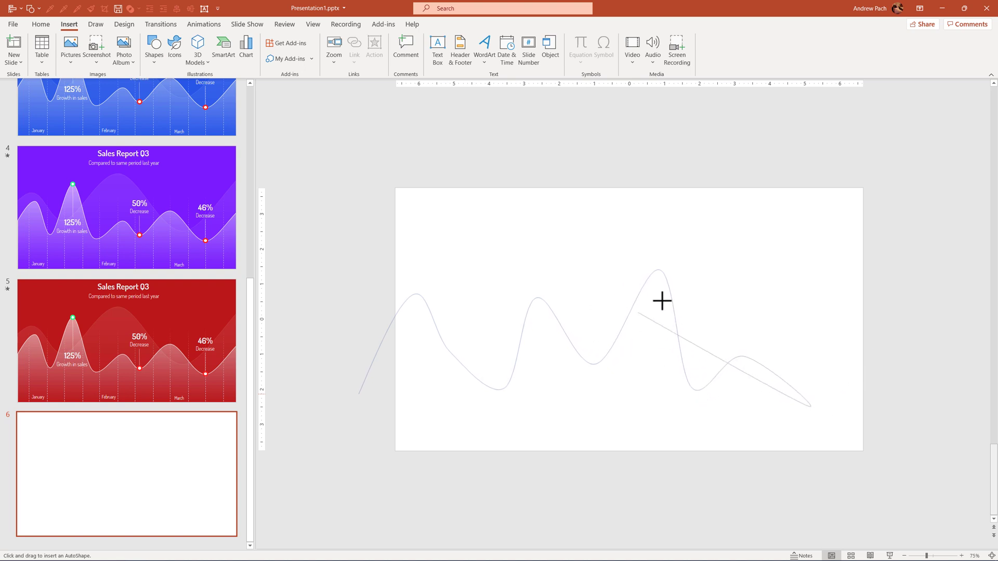
{"action": "mouse_move", "coordinate": [905, 374]}
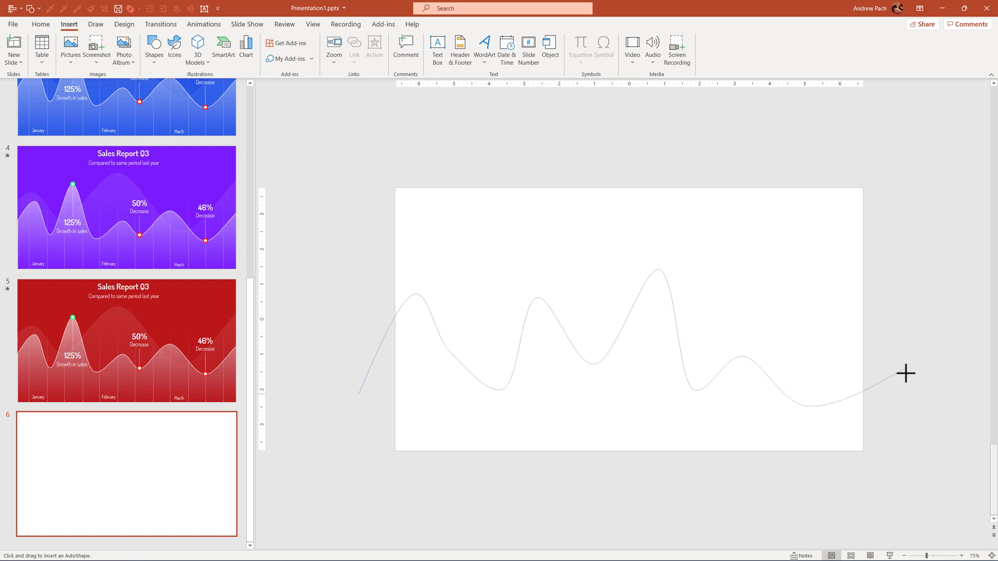
{"action": "mouse_move", "coordinate": [898, 457]}
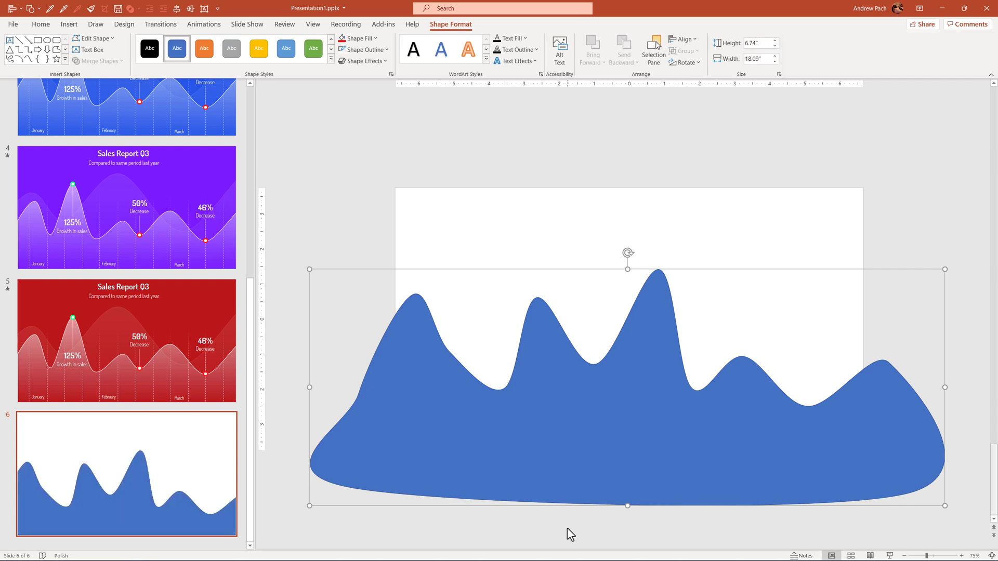
{"action": "mouse_move", "coordinate": [500, 457]}
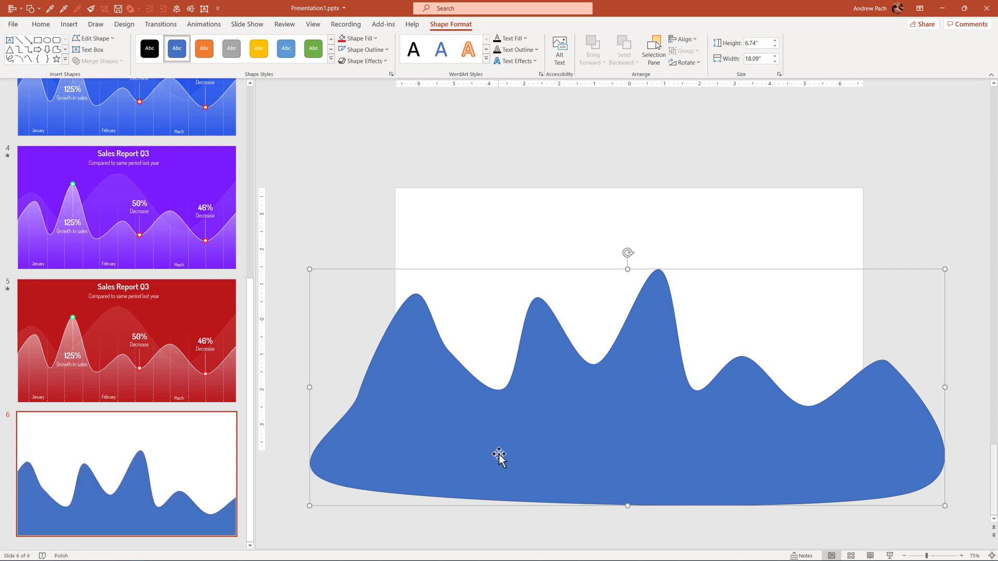
{"action": "mouse_move", "coordinate": [528, 354]}
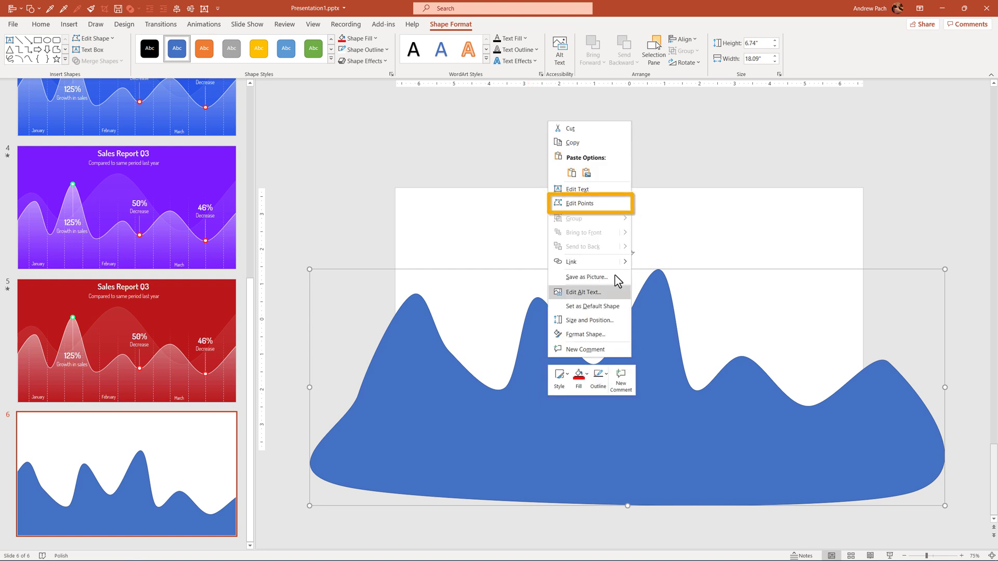
- Enter Edit Points on the filled blue wave to refine its outline
{"action": "left_click", "coordinate": [579, 204]}
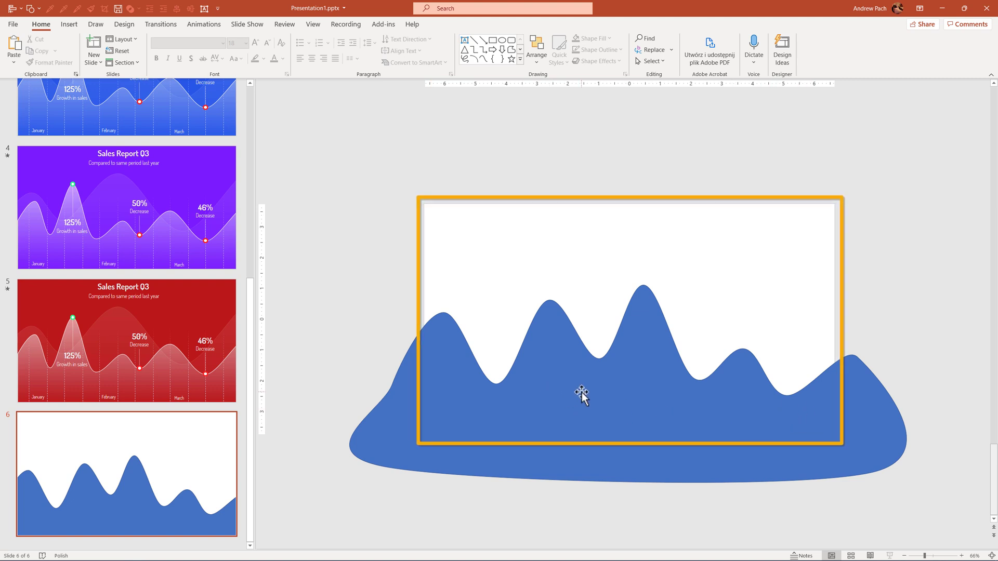
- Open Format Shape for the wave to make its fill lighter and semi-transparent
{"action": "right_click", "coordinate": [580, 393]}
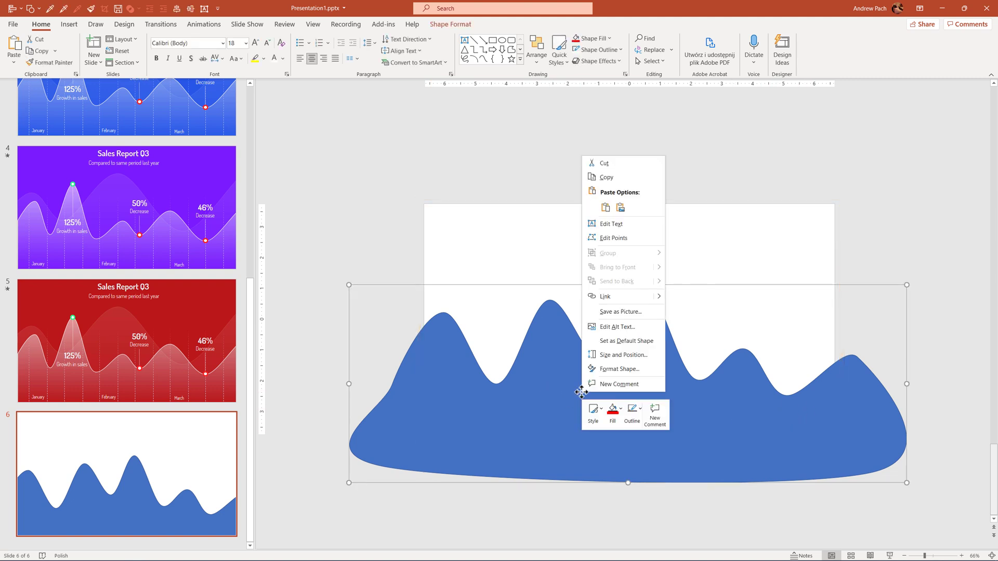
{"action": "left_click", "coordinate": [620, 369]}
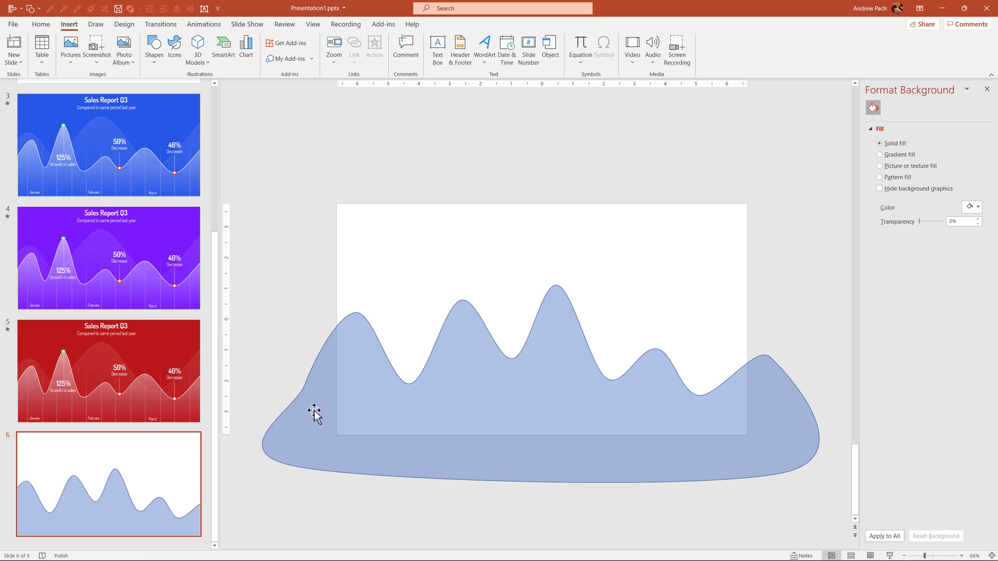
{"action": "mouse_move", "coordinate": [379, 474]}
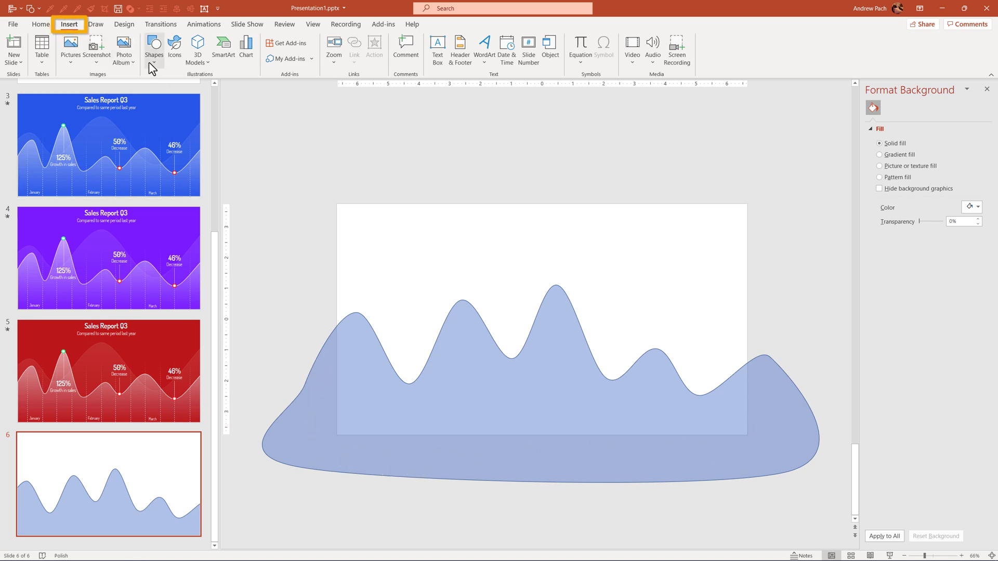
- Insert rectangles covering the wave's overhanging parts left, right and below the slide
{"action": "left_click", "coordinate": [153, 47]}
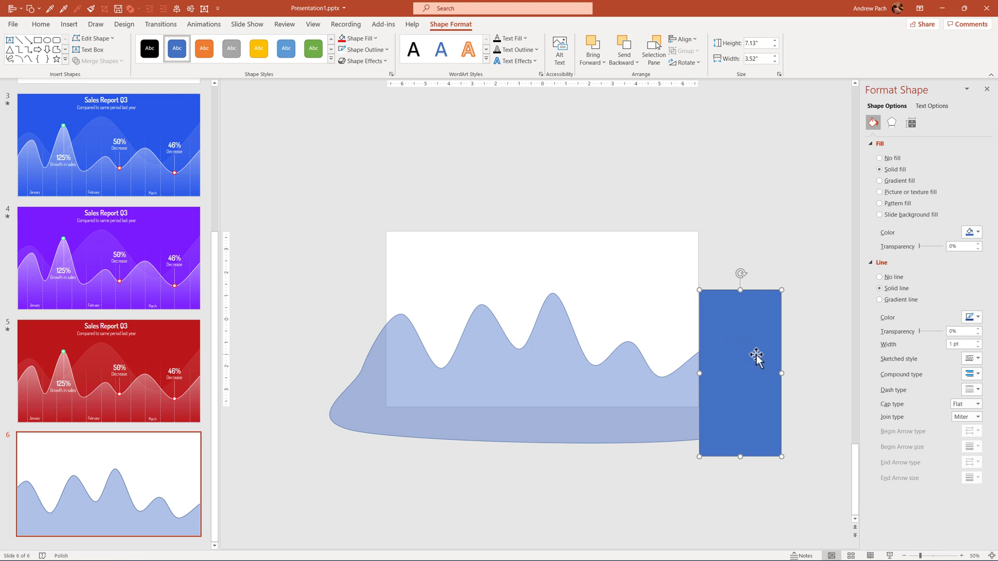
{"action": "mouse_move", "coordinate": [691, 351]}
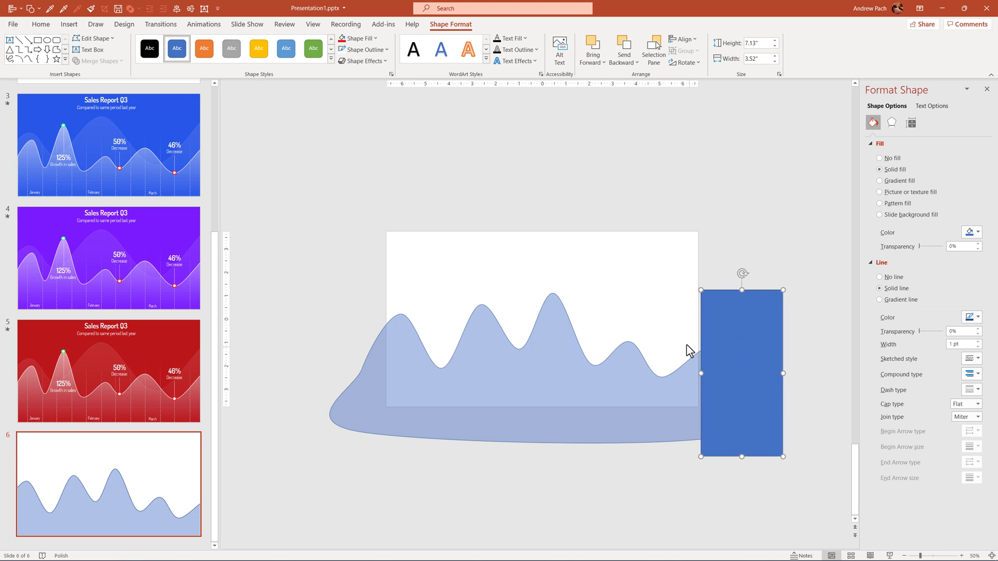
{"action": "mouse_move", "coordinate": [699, 362]}
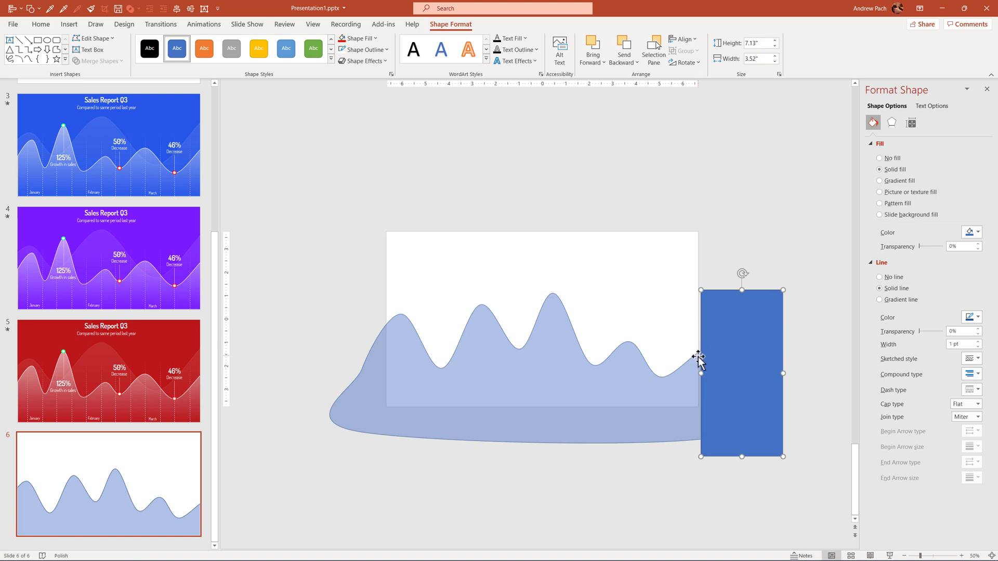
{"action": "mouse_move", "coordinate": [549, 372]}
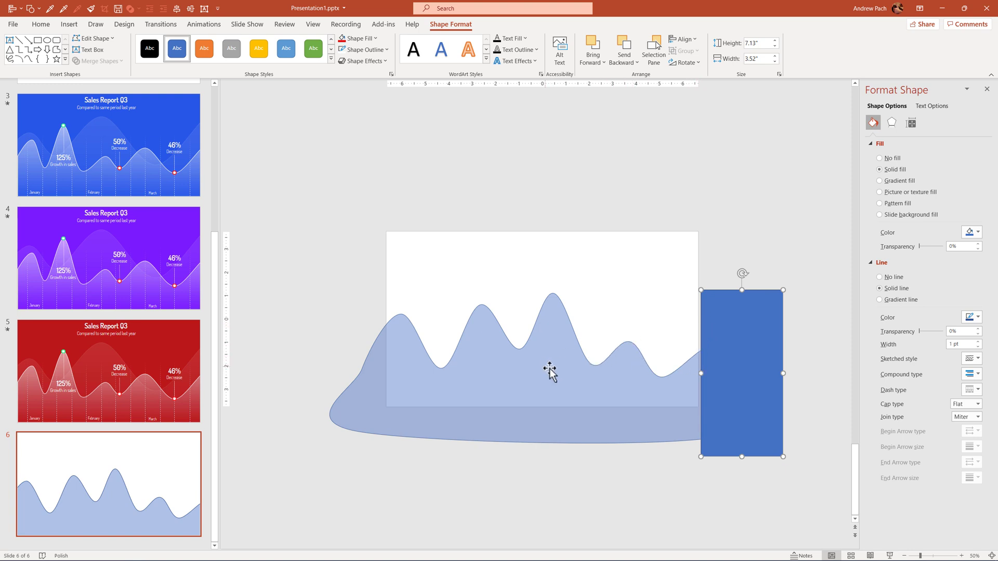
{"action": "mouse_move", "coordinate": [521, 345]}
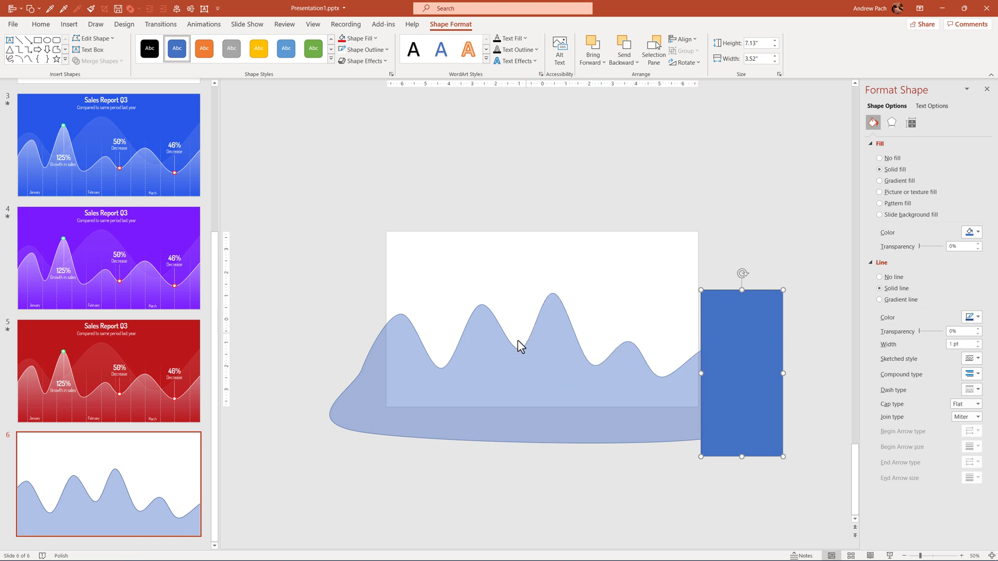
{"action": "mouse_move", "coordinate": [385, 335]}
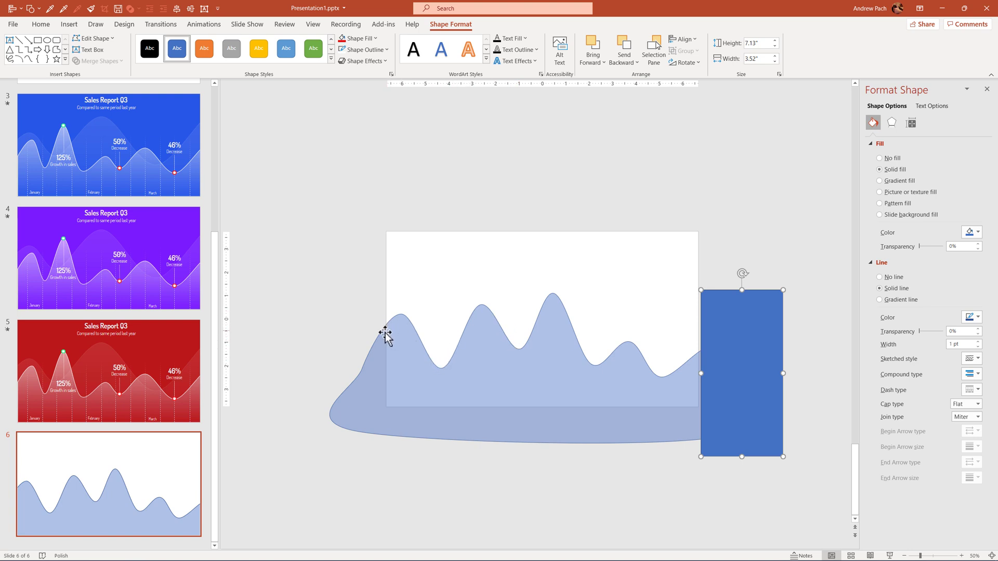
{"action": "mouse_move", "coordinate": [700, 408]}
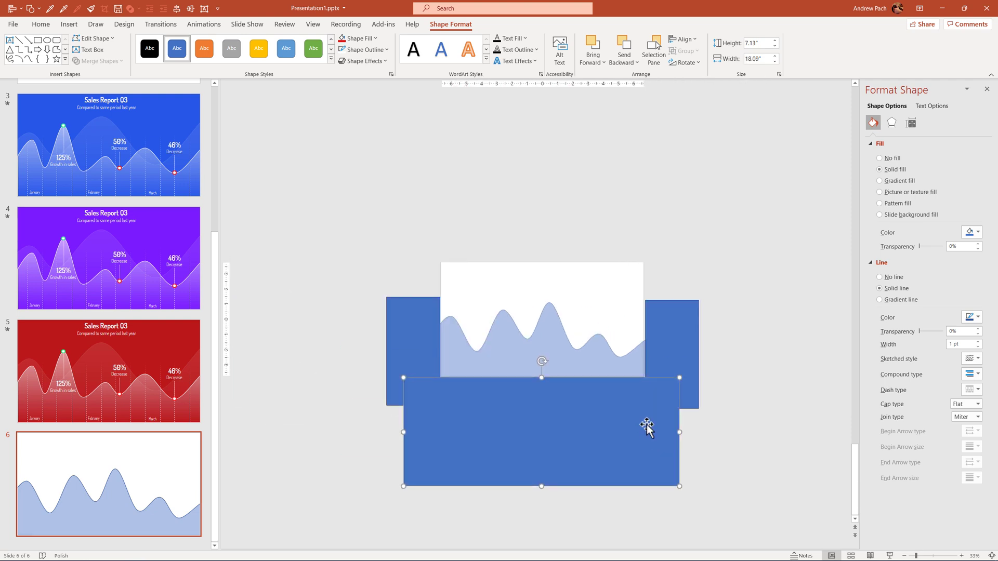
{"action": "mouse_move", "coordinate": [575, 372]}
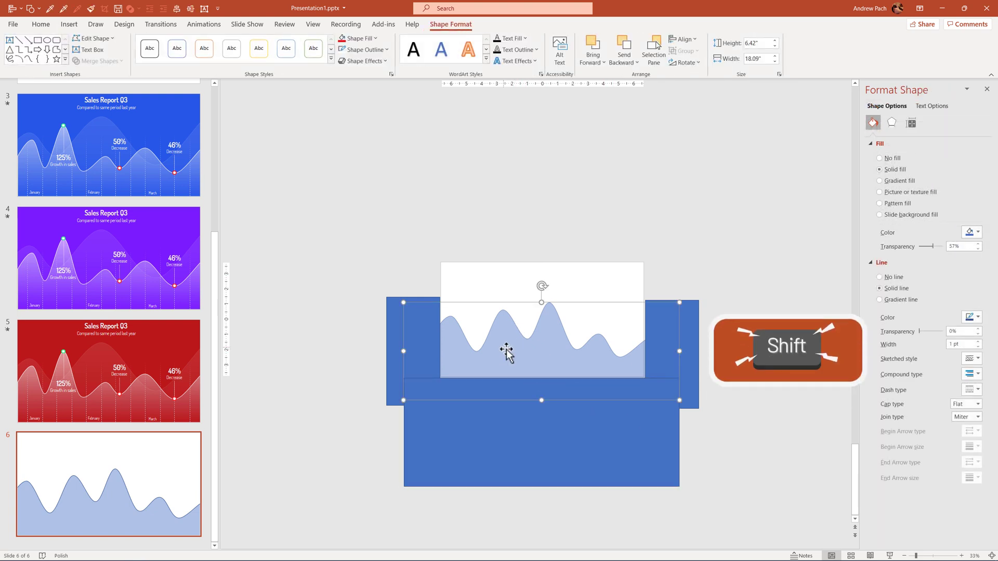
- Select the wave and rectangles and subtract the rectangles to trim the wave
{"action": "left_click", "coordinate": [675, 354]}
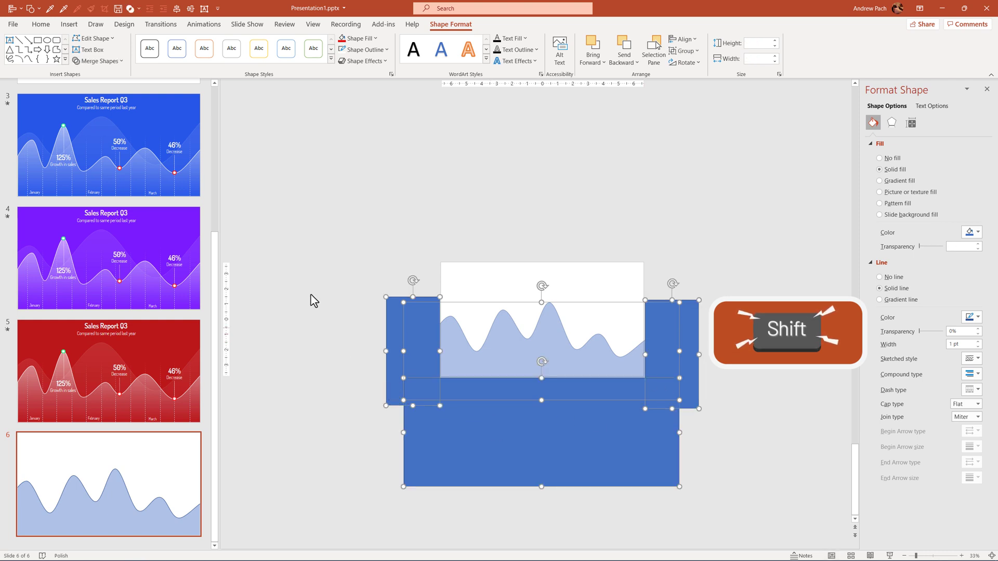
{"action": "left_click", "coordinate": [97, 60]}
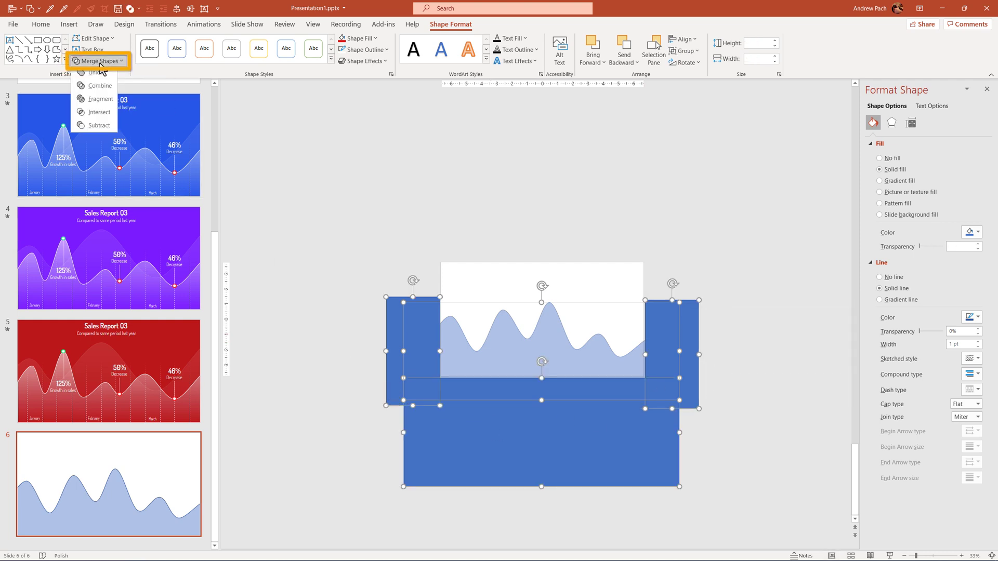
{"action": "left_click", "coordinate": [99, 127]}
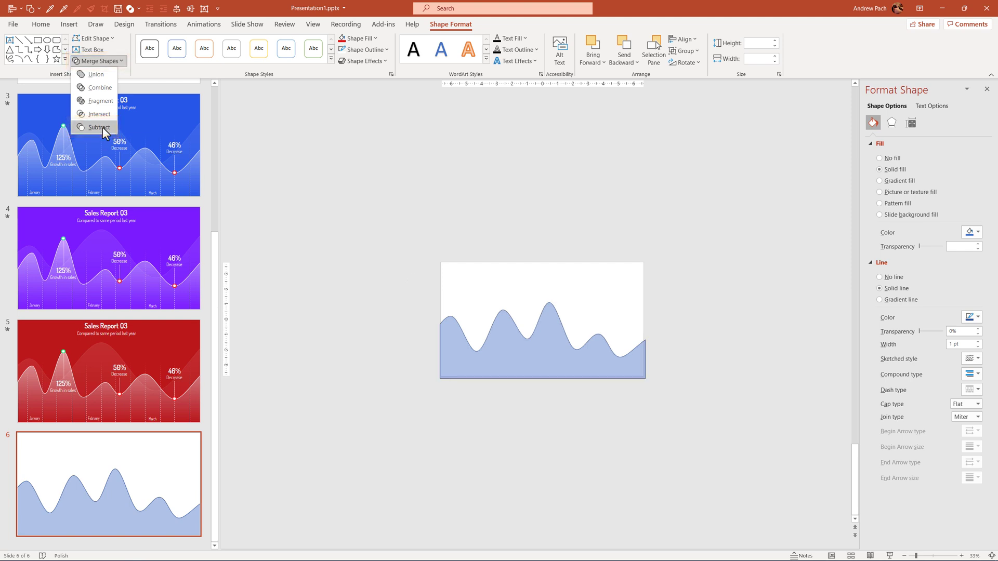
{"action": "left_click", "coordinate": [97, 128]}
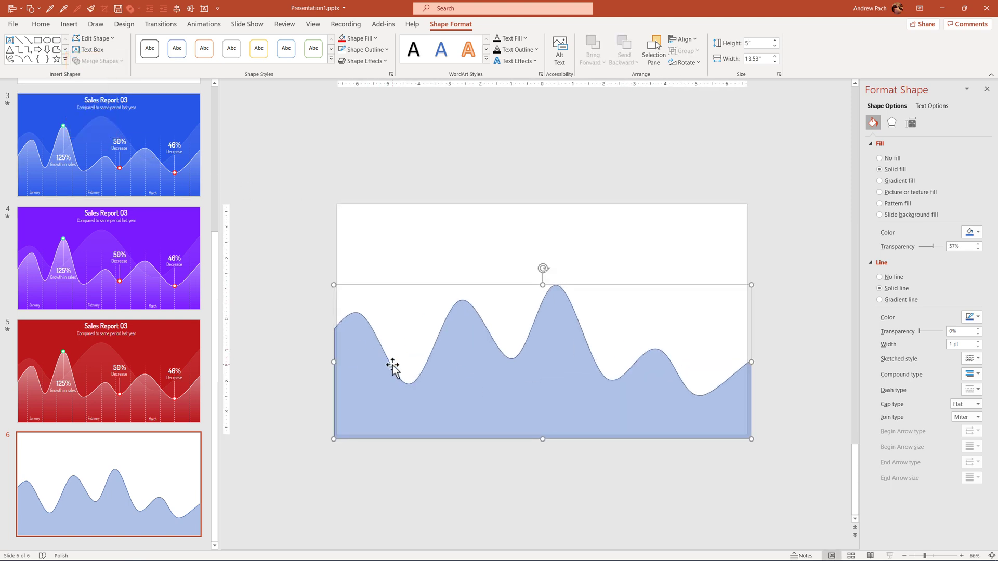
{"action": "mouse_move", "coordinate": [542, 370]}
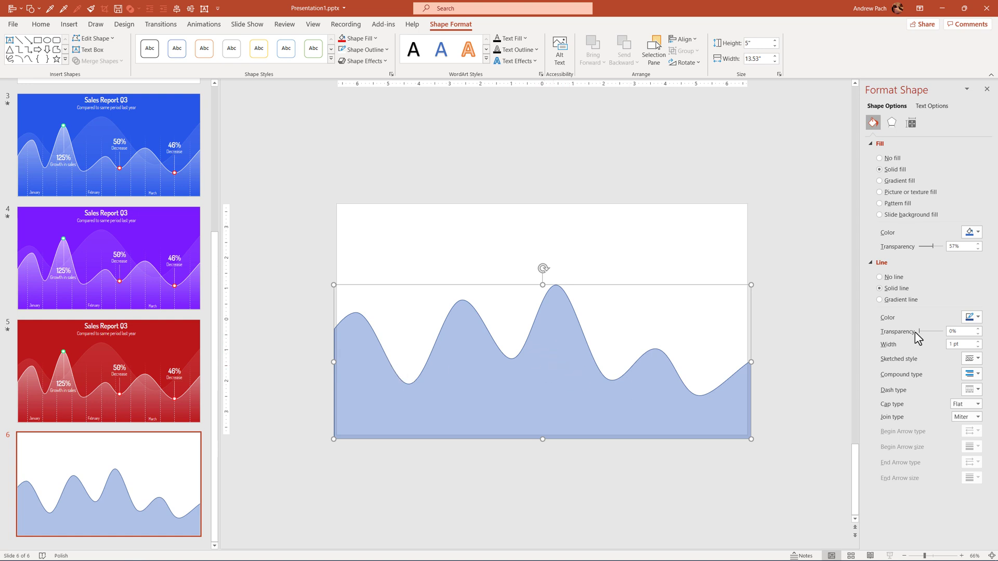
{"action": "mouse_move", "coordinate": [894, 300]}
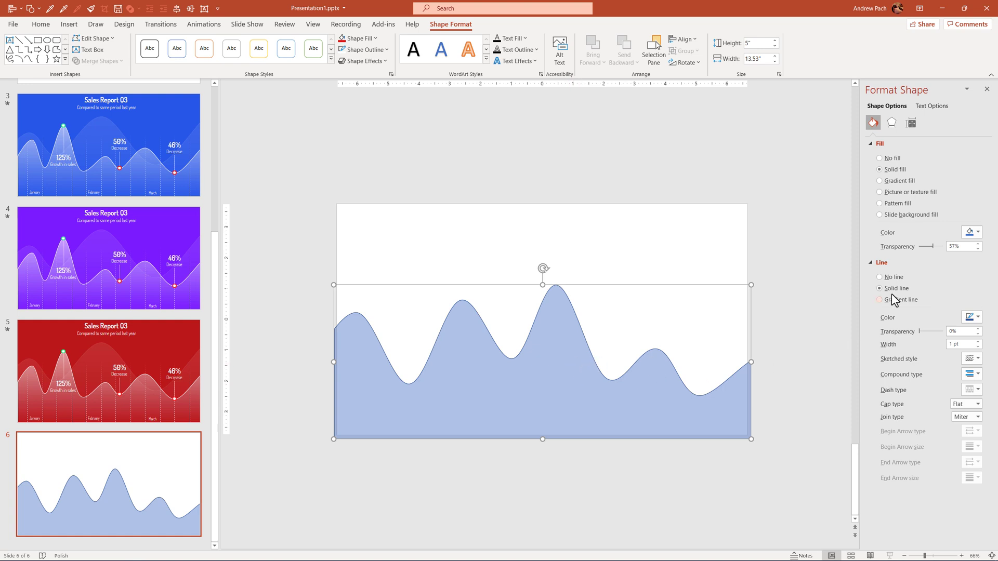
- Switch the wave to a gradient fill fading from pale blue to near white
{"action": "left_click", "coordinate": [881, 181]}
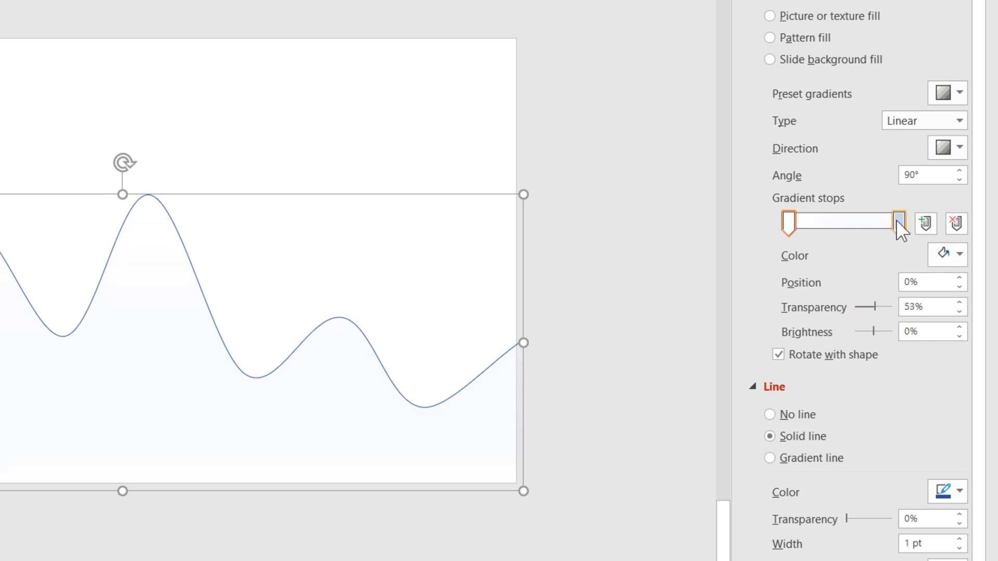
{"action": "left_click", "coordinate": [899, 223]}
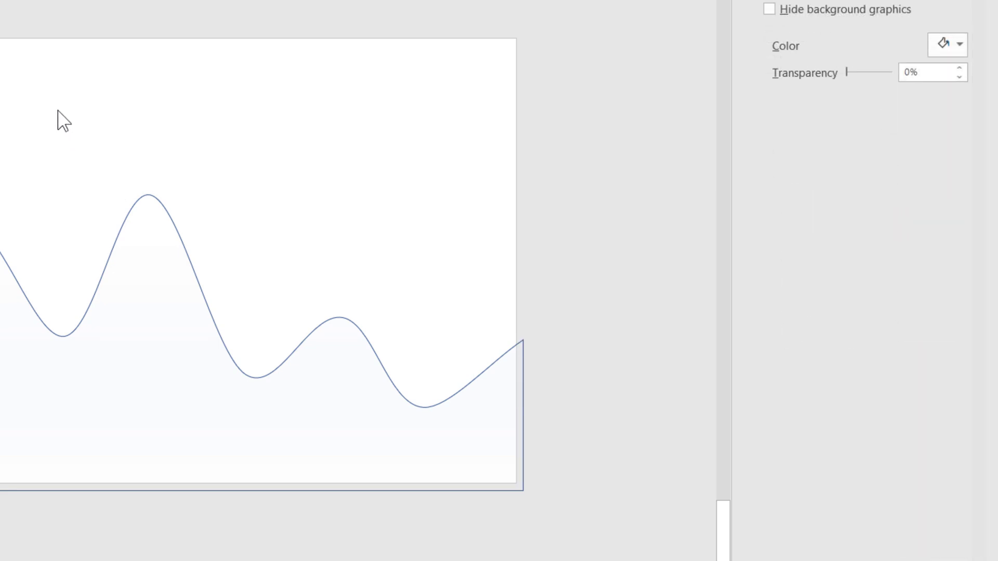
{"action": "mouse_move", "coordinate": [50, 105]}
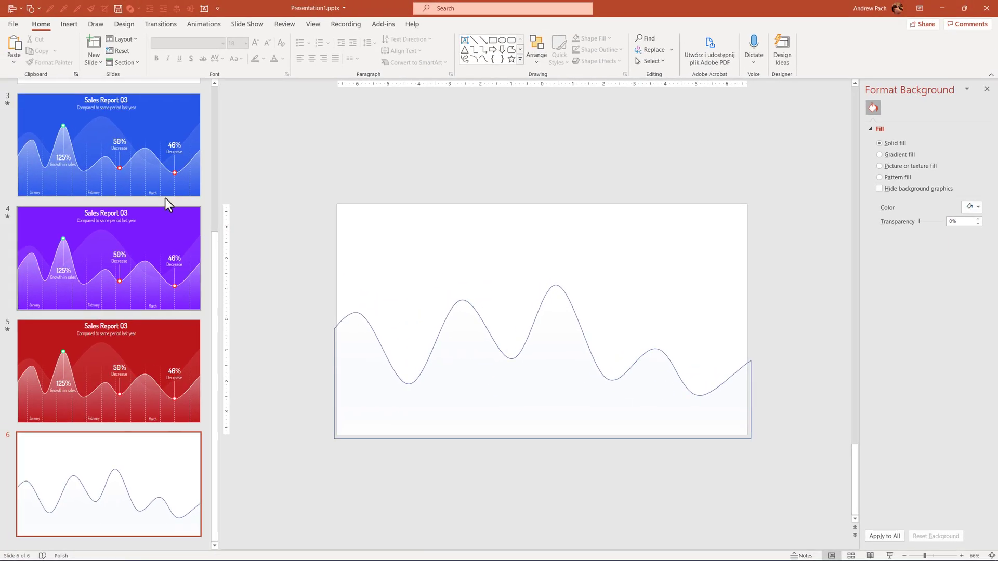
{"action": "mouse_move", "coordinate": [217, 342]}
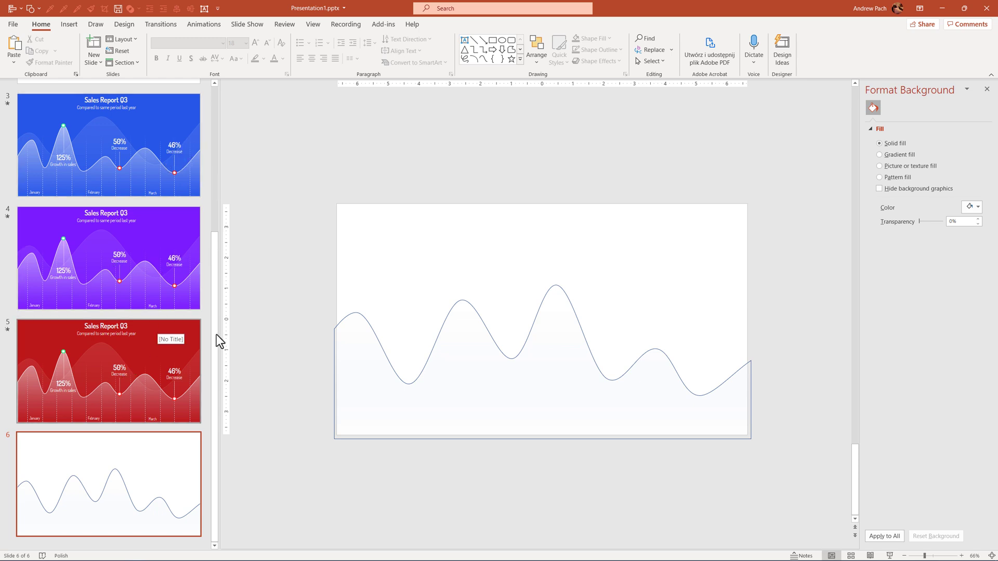
- Choose purple from the Format Background colour options
{"action": "left_click", "coordinate": [972, 207]}
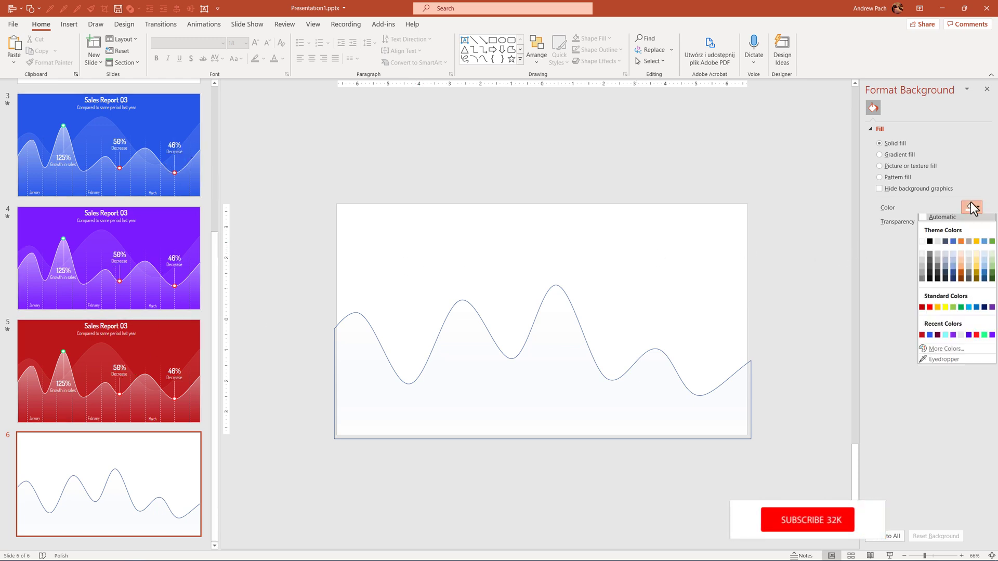
{"action": "mouse_move", "coordinate": [947, 337]}
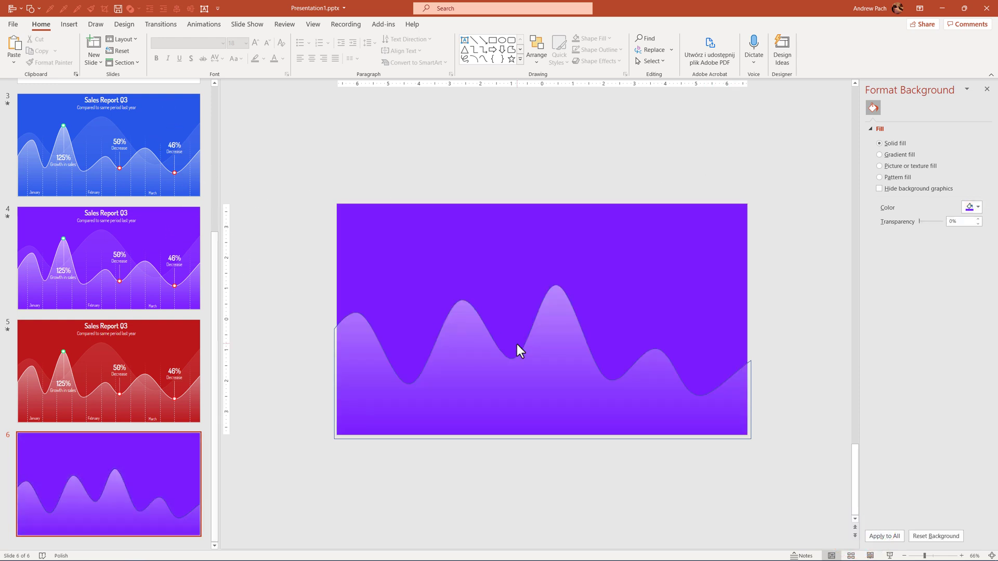
{"action": "mouse_move", "coordinate": [452, 353]}
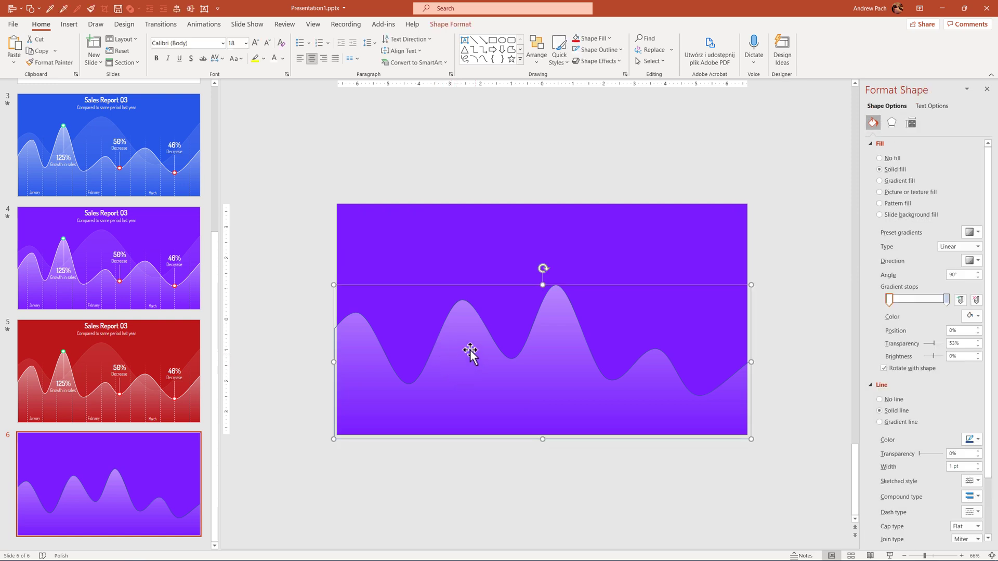
{"action": "mouse_move", "coordinate": [465, 364]}
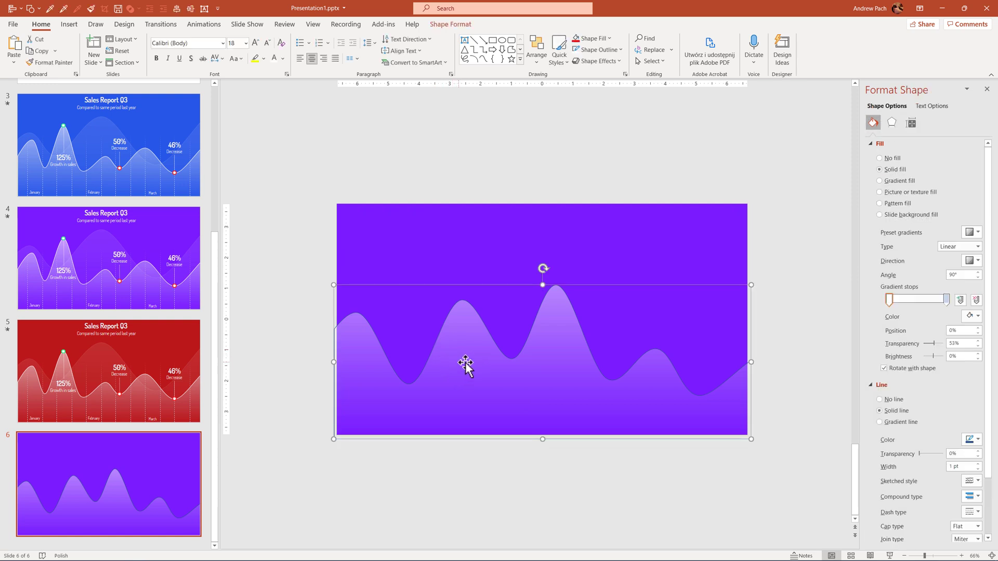
- Set the wave outline to white with a 3 pt weight
{"action": "left_click", "coordinate": [450, 25]}
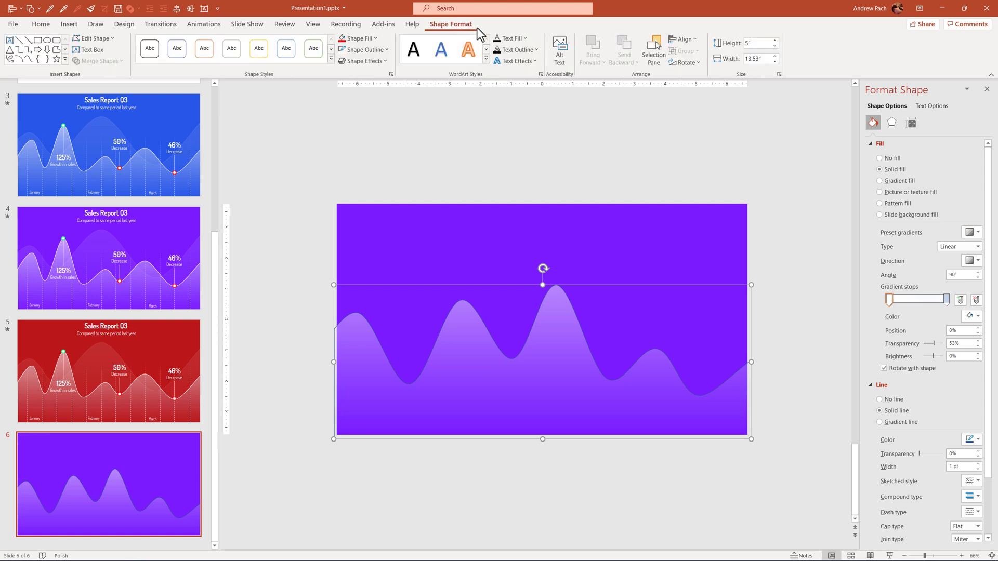
{"action": "mouse_move", "coordinate": [336, 323]}
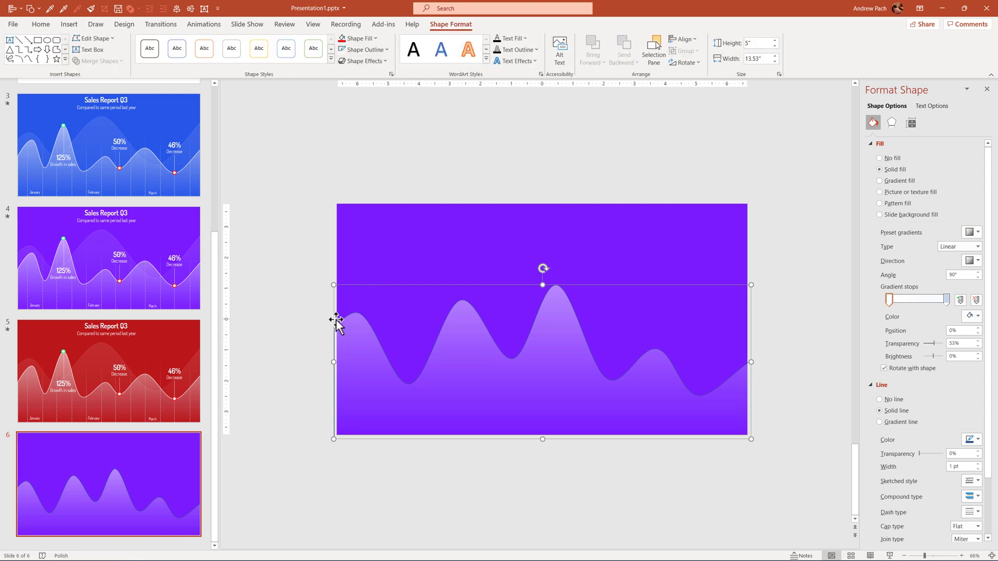
{"action": "mouse_move", "coordinate": [425, 130]}
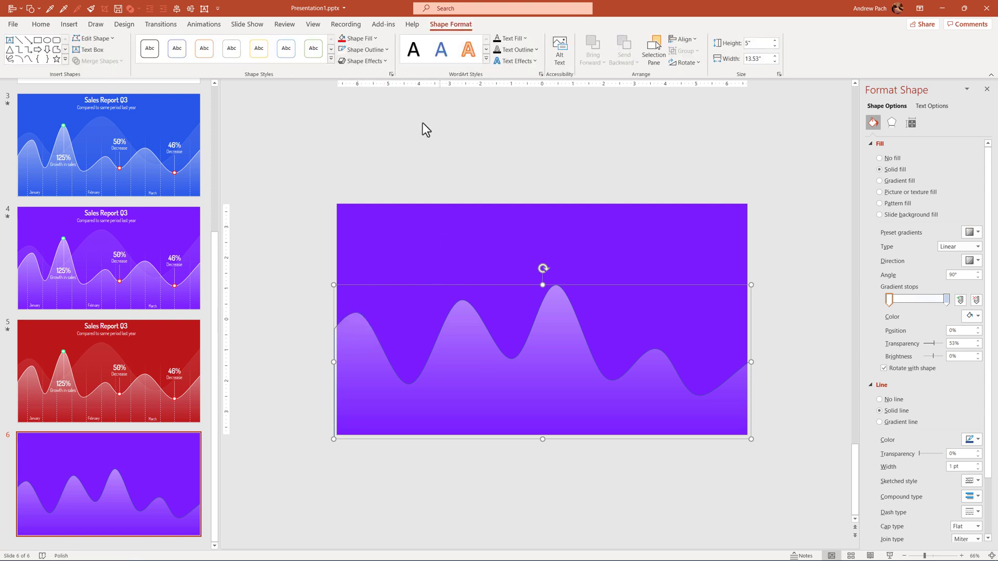
{"action": "left_click", "coordinate": [363, 50]}
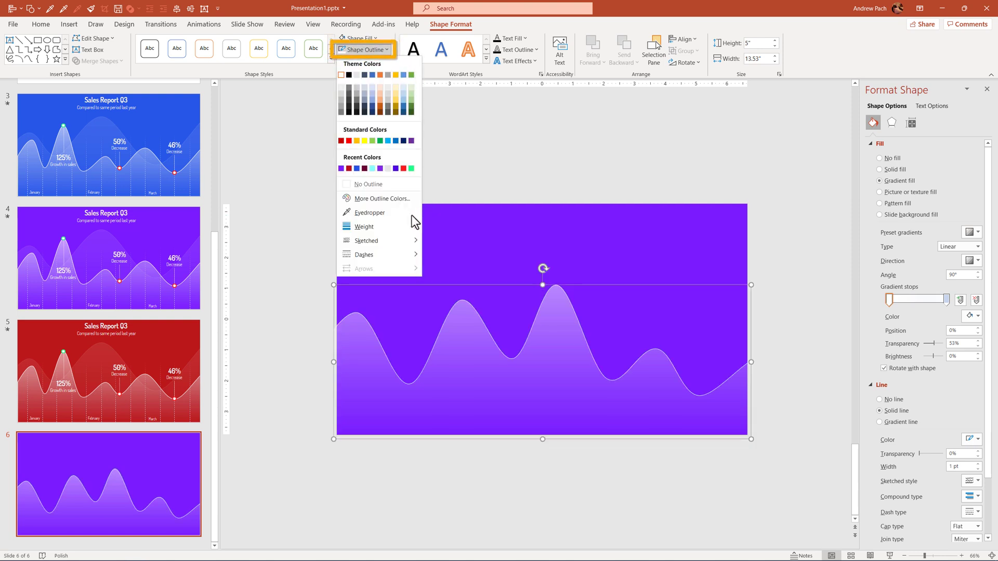
{"action": "left_click", "coordinate": [364, 226]}
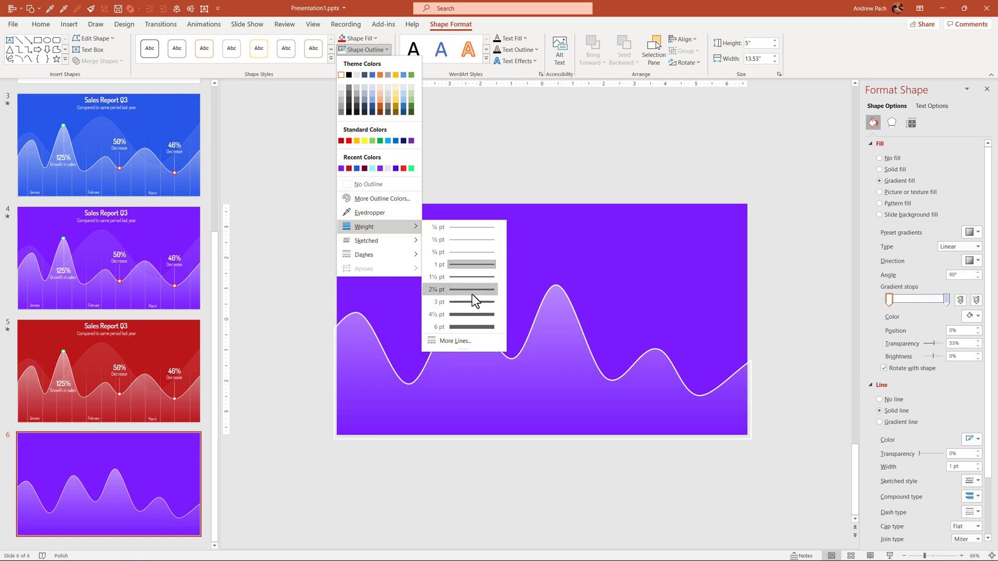
{"action": "left_click", "coordinate": [438, 301]}
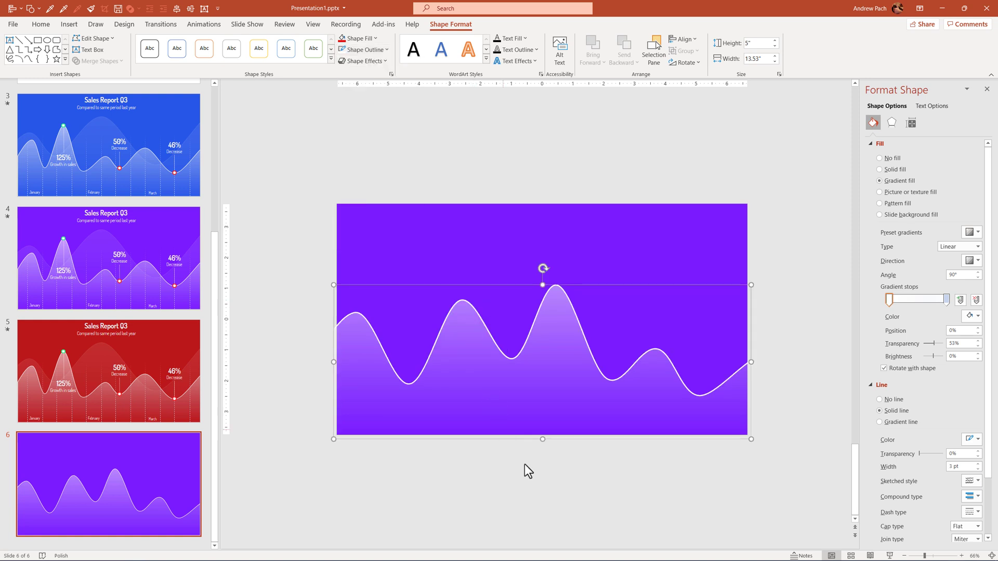
{"action": "left_click", "coordinate": [389, 443]}
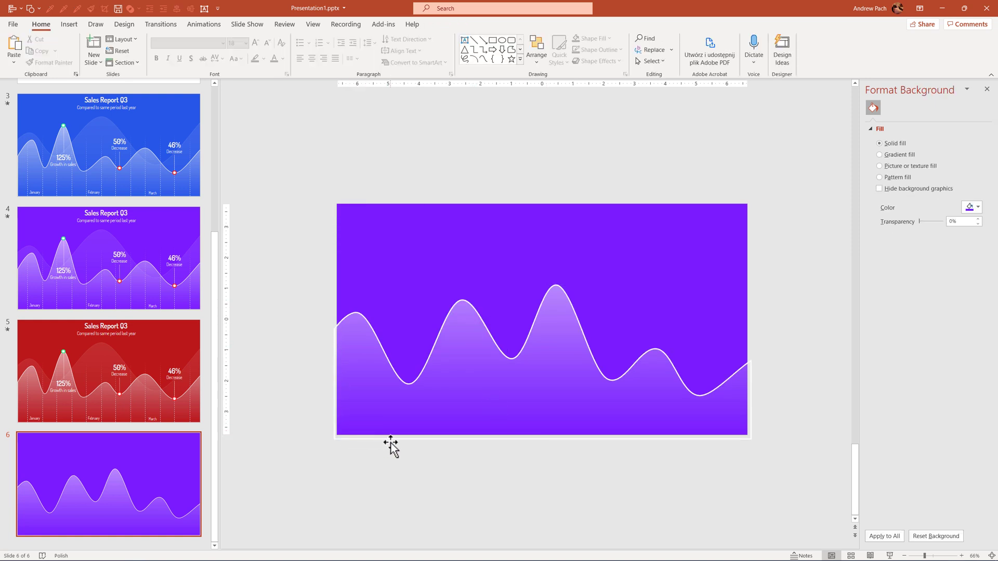
{"action": "mouse_move", "coordinate": [516, 411]}
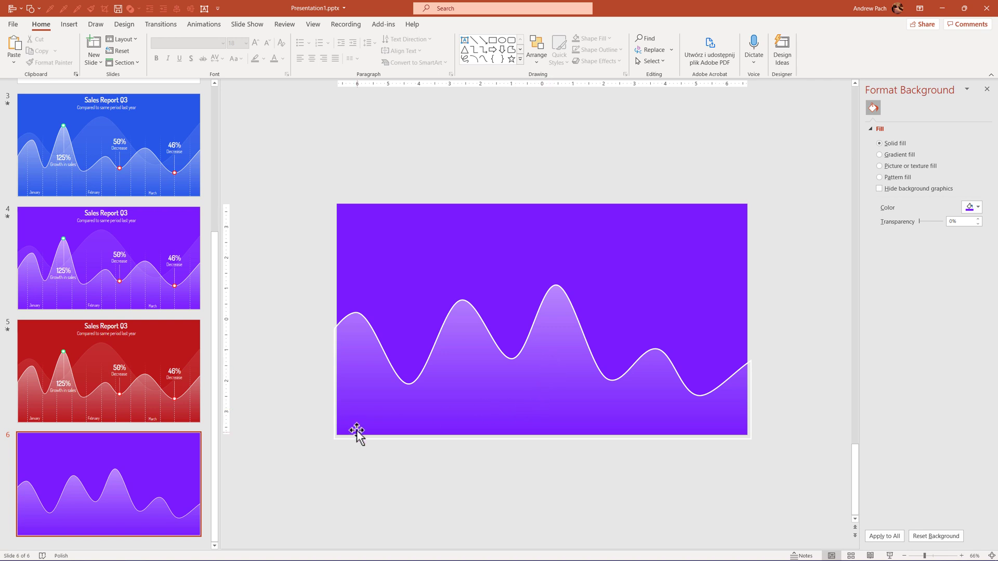
{"action": "left_click", "coordinate": [108, 258]}
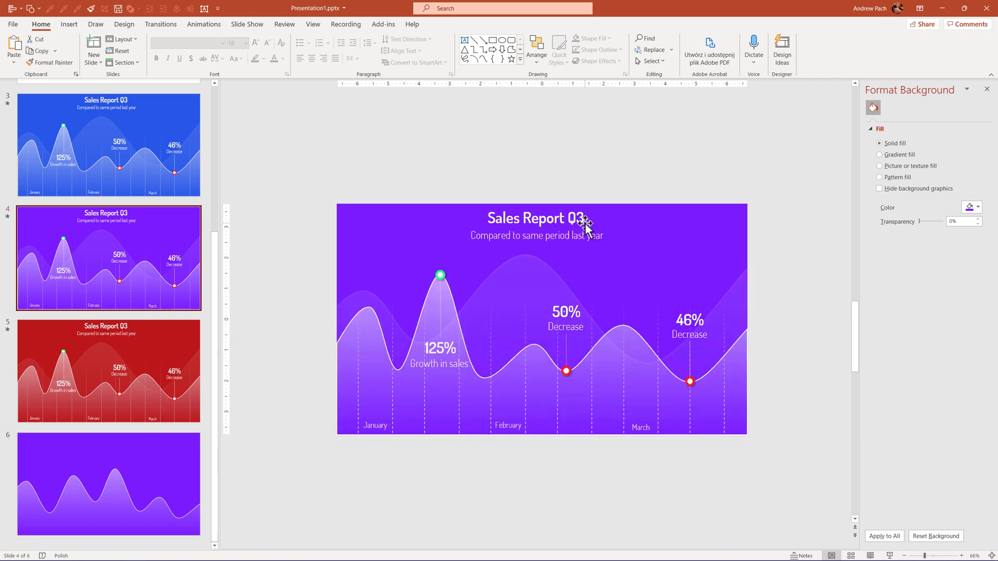
{"action": "mouse_move", "coordinate": [571, 228]}
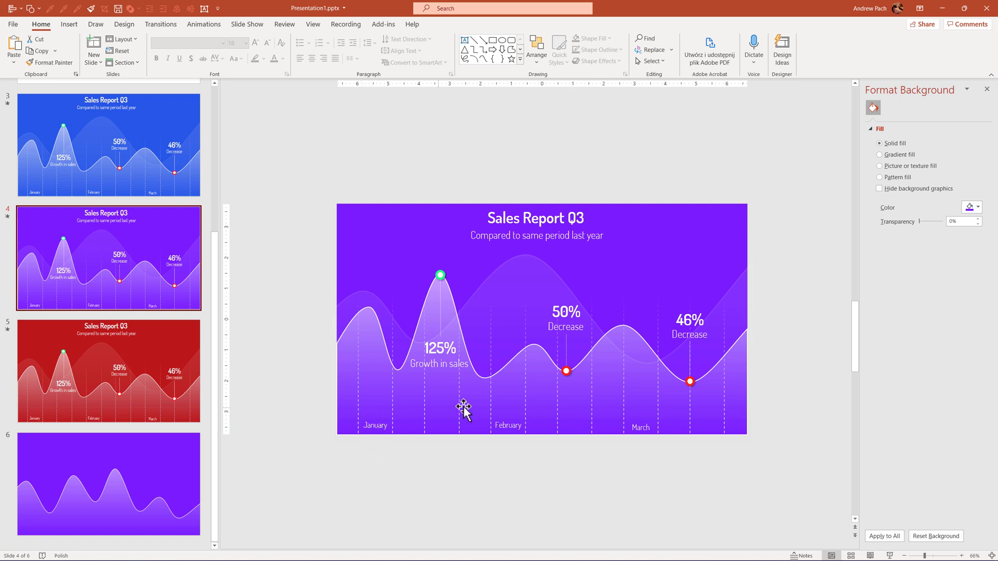
{"action": "mouse_move", "coordinate": [390, 510]}
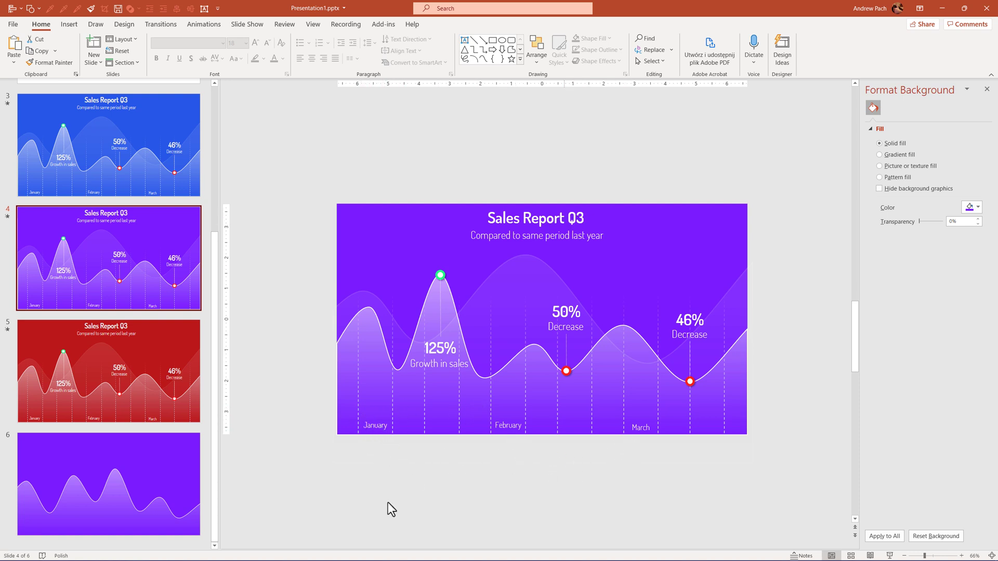
{"action": "left_click", "coordinate": [108, 484]}
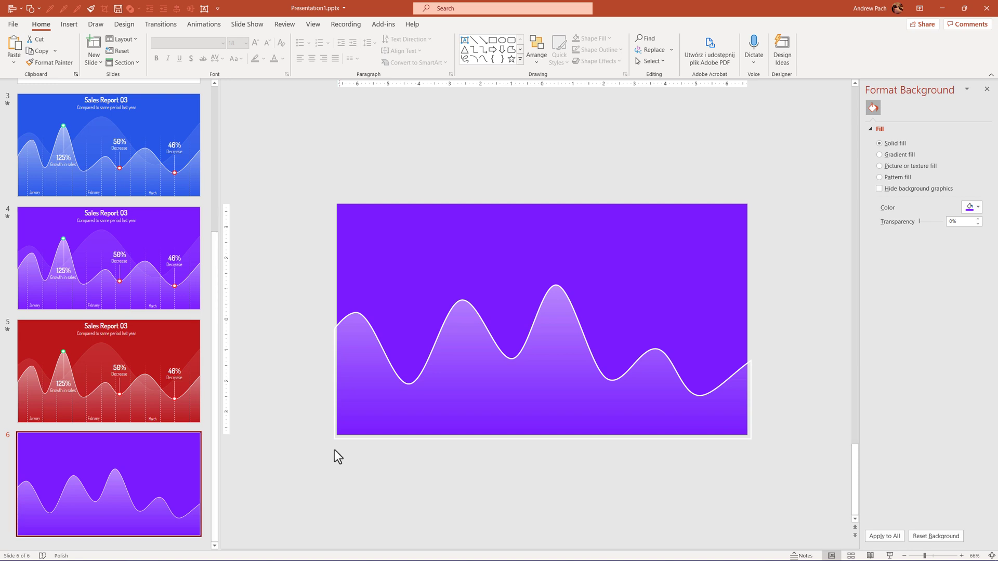
- Draw a straight vertical line from above the wave to the slide's bottom edge
{"action": "left_click", "coordinate": [68, 24]}
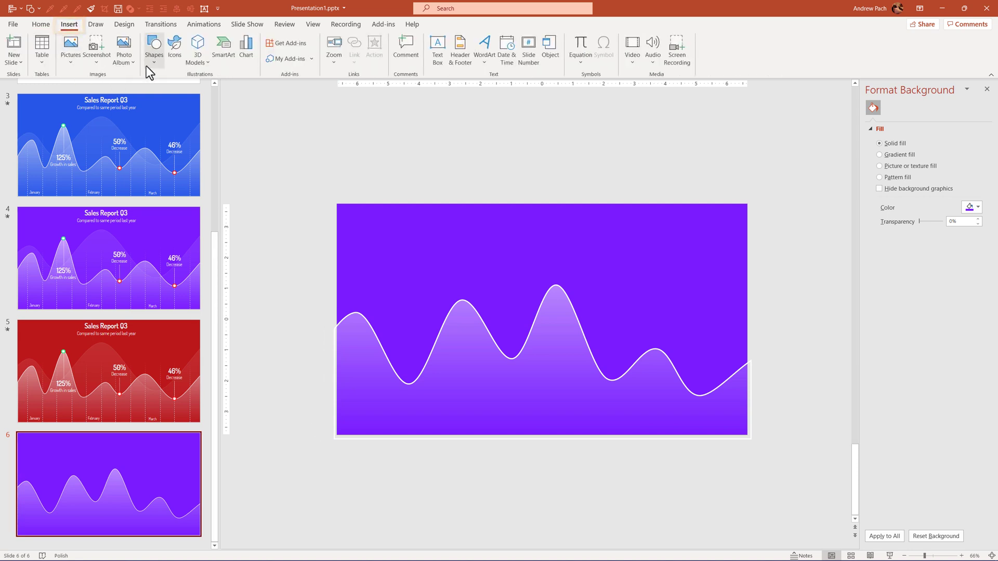
{"action": "left_click", "coordinate": [153, 49]}
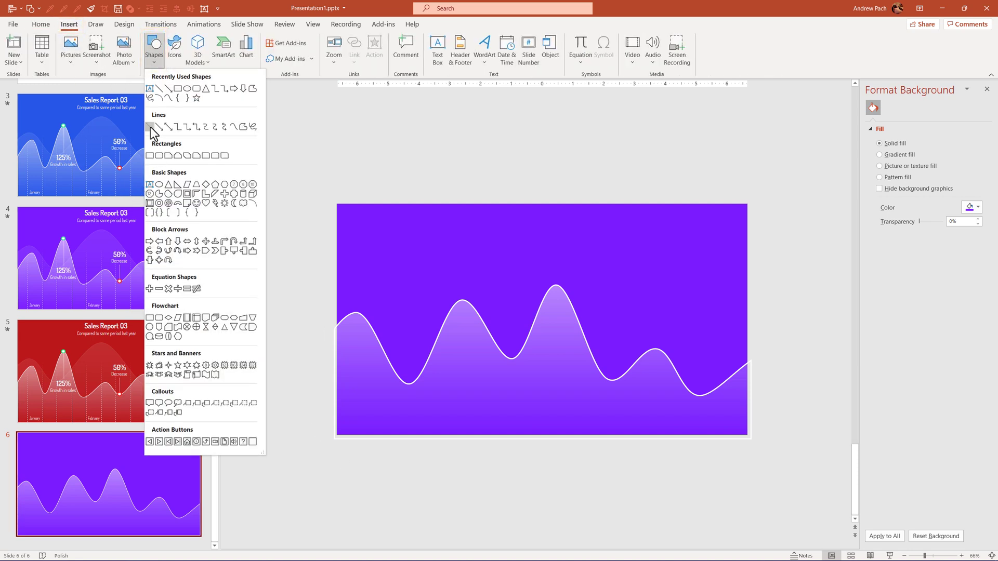
{"action": "left_click", "coordinate": [156, 125]}
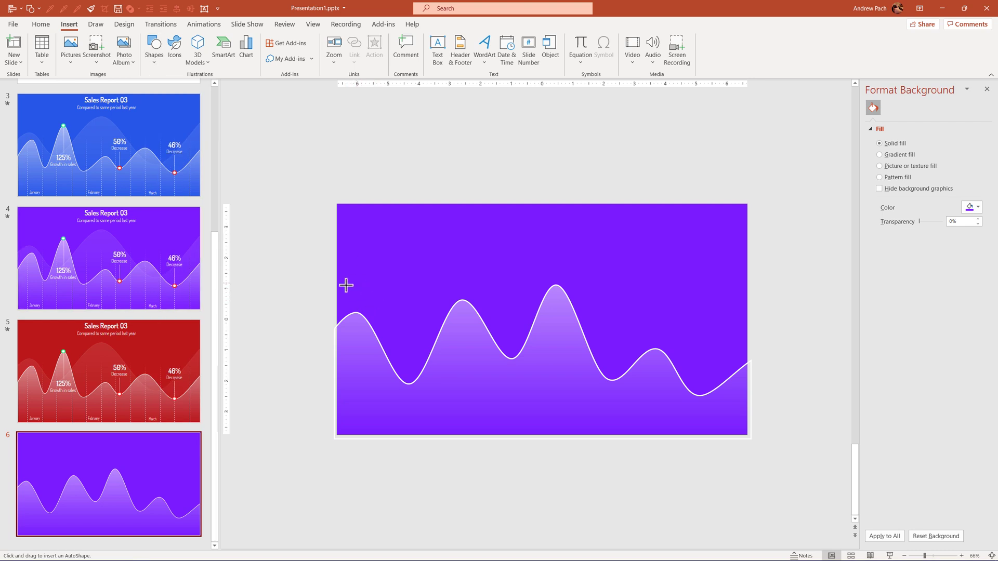
{"action": "mouse_move", "coordinate": [355, 293]}
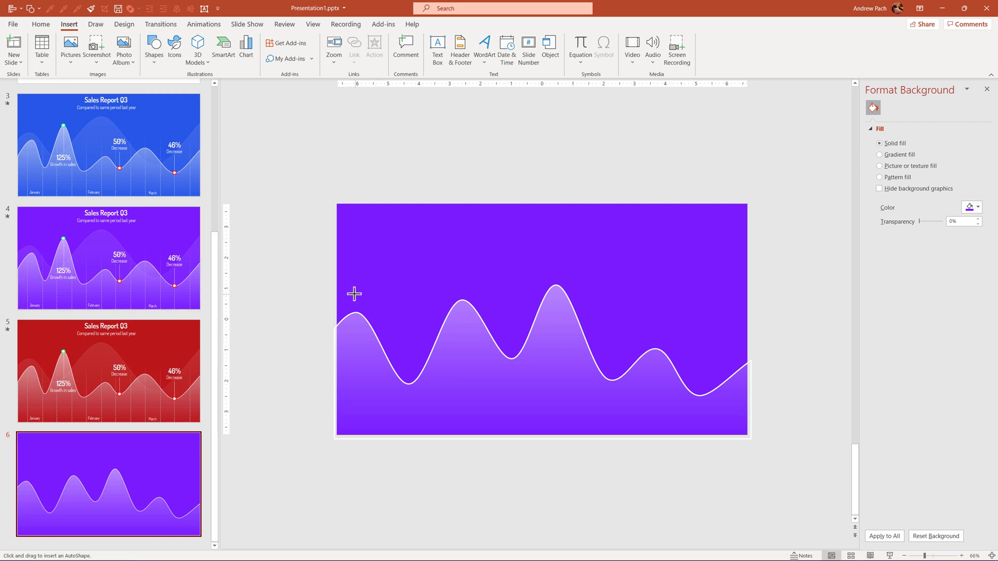
{"action": "key", "text": "shift"}
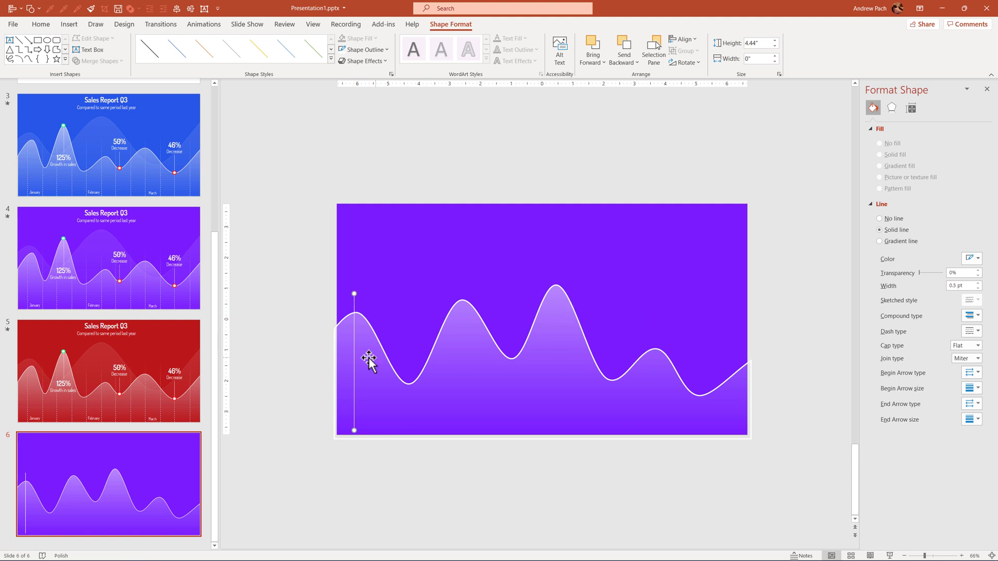
{"action": "mouse_move", "coordinate": [668, 332]}
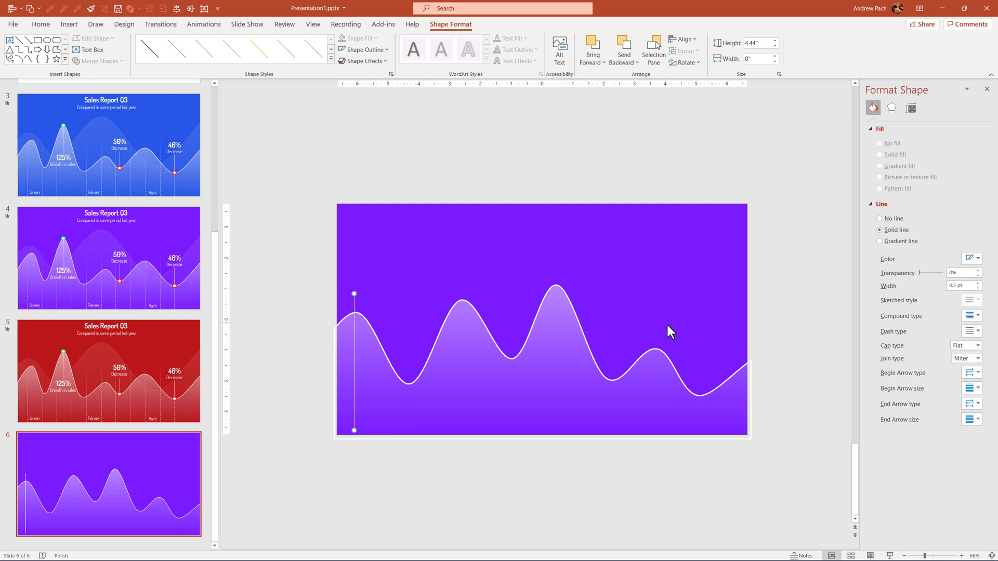
{"action": "mouse_move", "coordinate": [735, 320]}
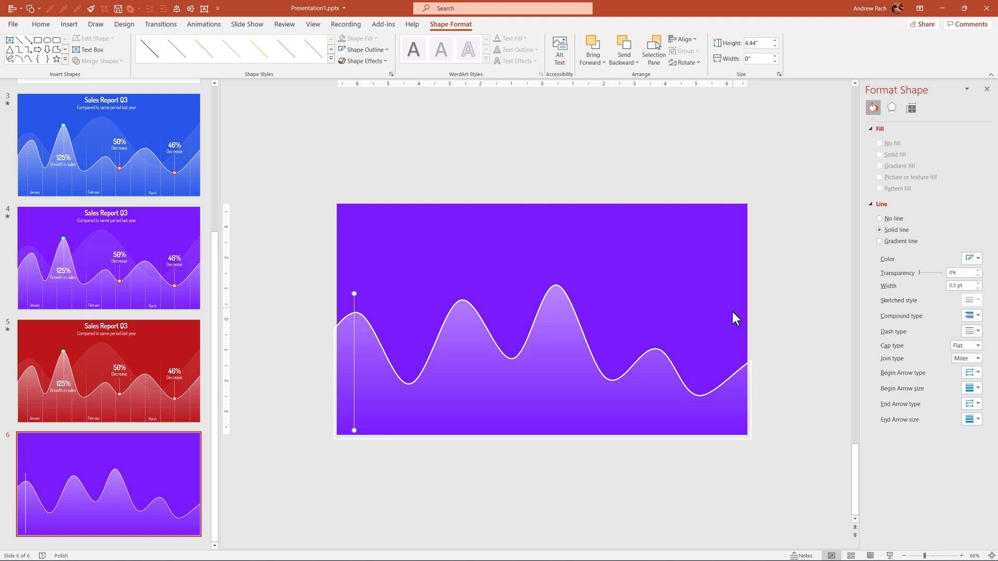
{"action": "mouse_move", "coordinate": [372, 321]}
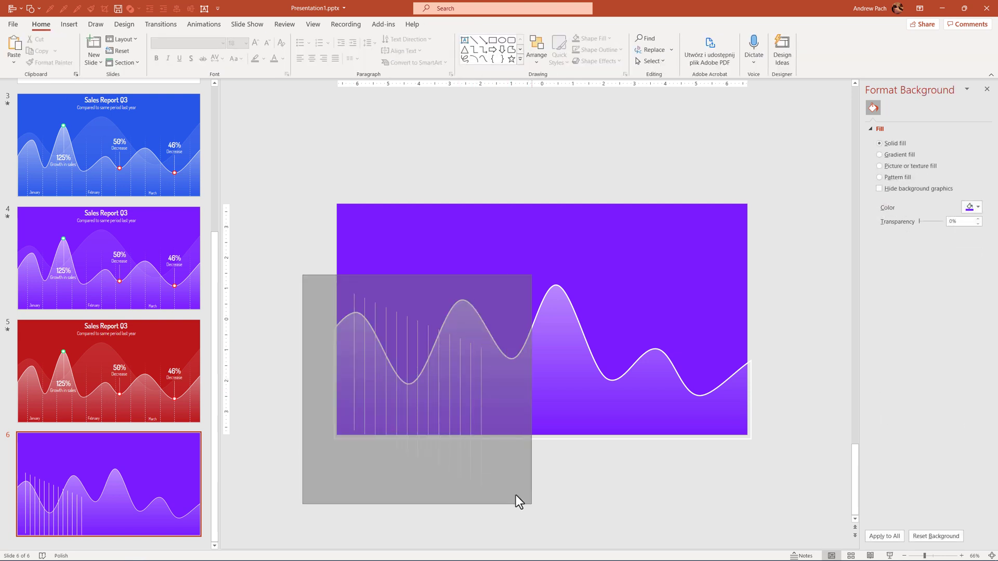
- Spread the twelve vertical lines evenly across the wave and align them at one height
{"action": "left_click", "coordinate": [433, 350]}
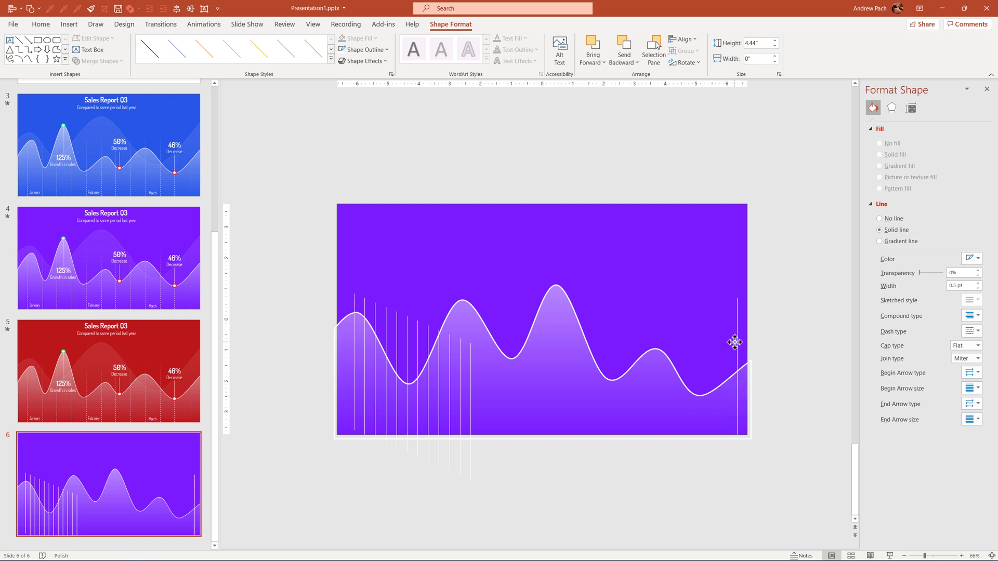
{"action": "mouse_move", "coordinate": [348, 309]}
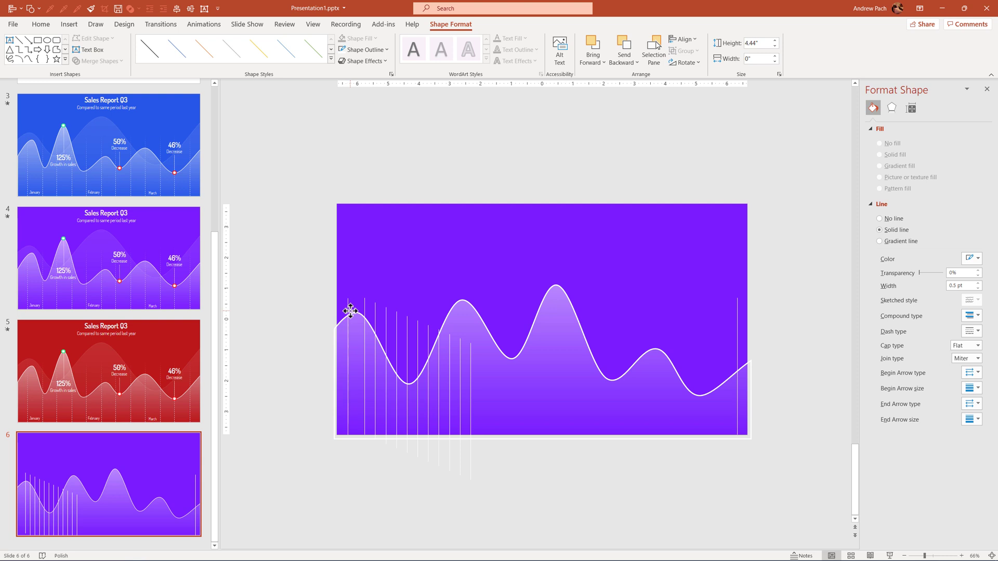
{"action": "left_click", "coordinate": [451, 364]}
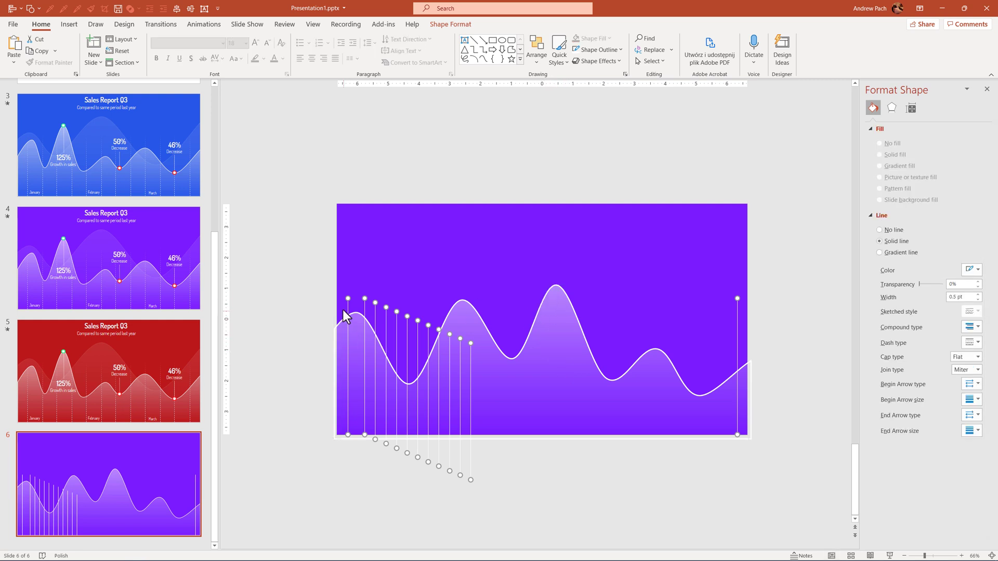
{"action": "mouse_move", "coordinate": [457, 366]}
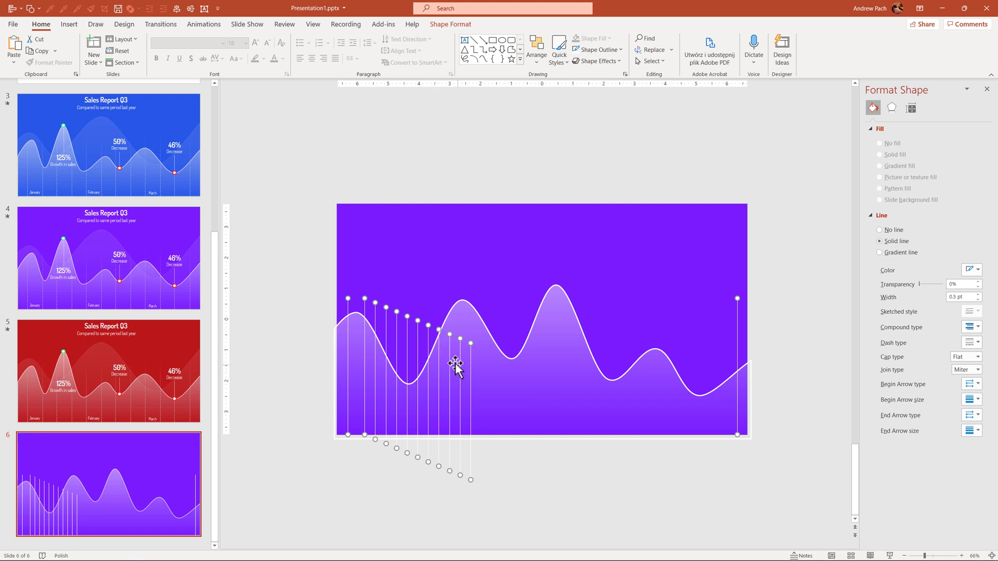
{"action": "mouse_move", "coordinate": [514, 328]}
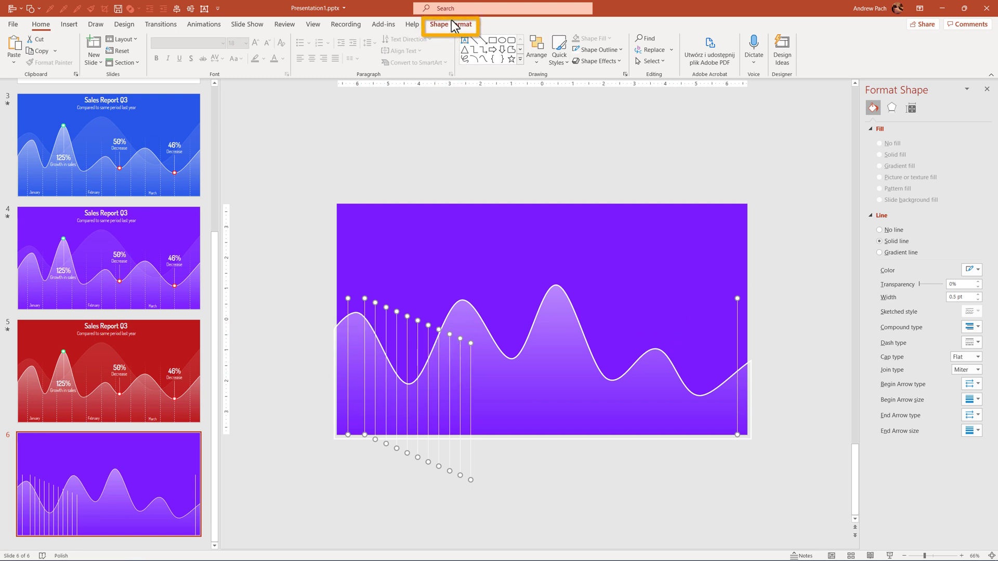
{"action": "left_click", "coordinate": [683, 39]}
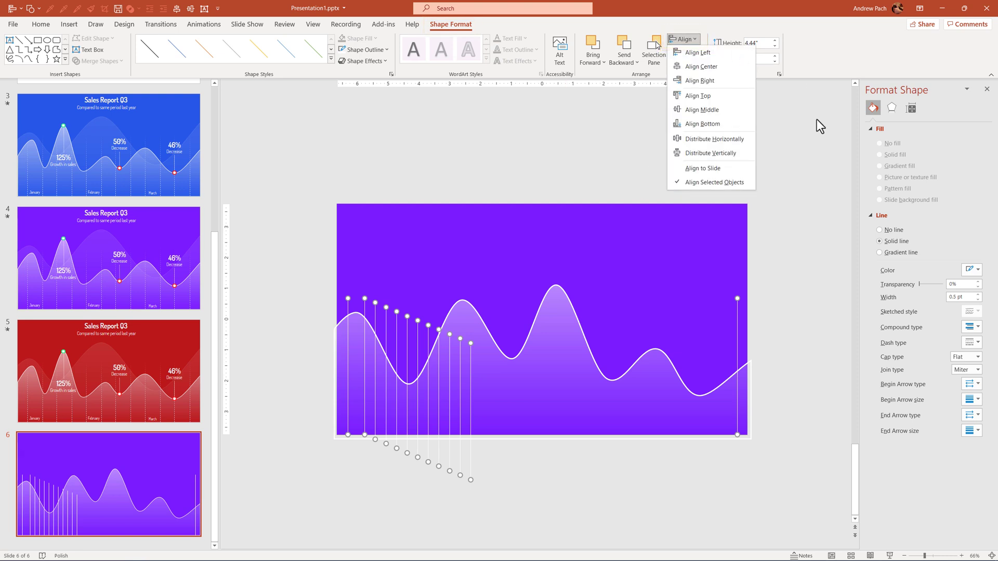
{"action": "mouse_move", "coordinate": [733, 147]}
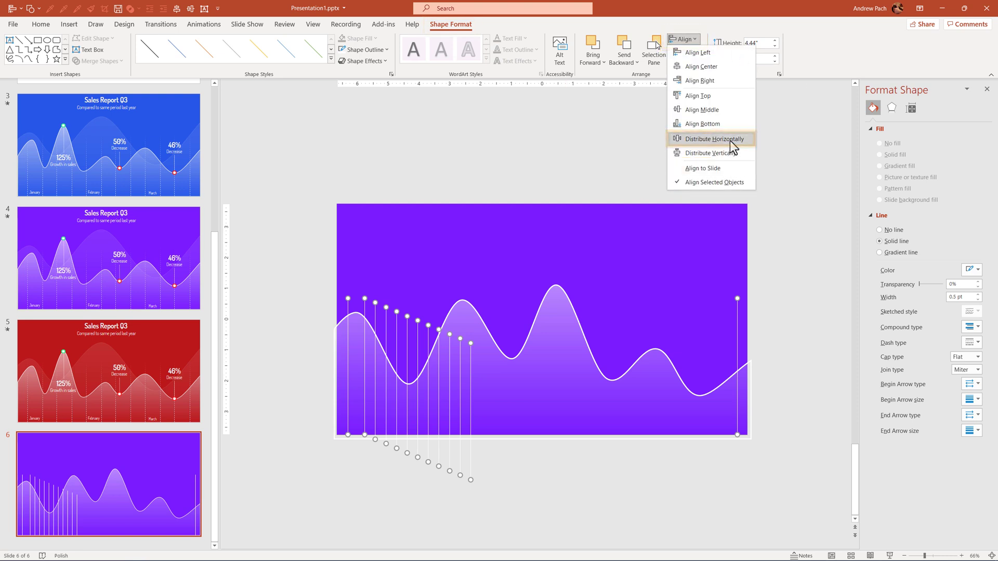
{"action": "left_click", "coordinate": [714, 139]}
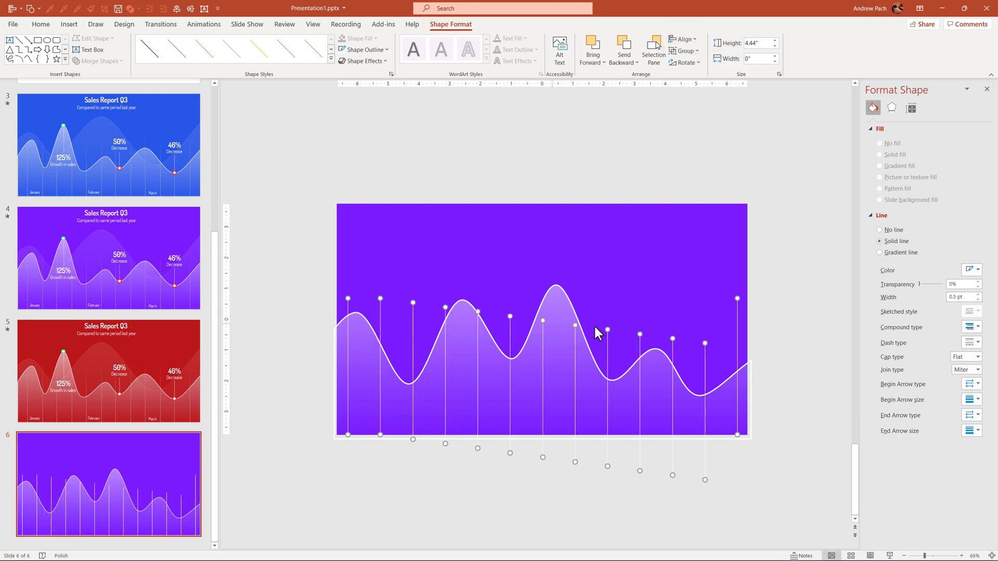
{"action": "left_click", "coordinate": [682, 39]}
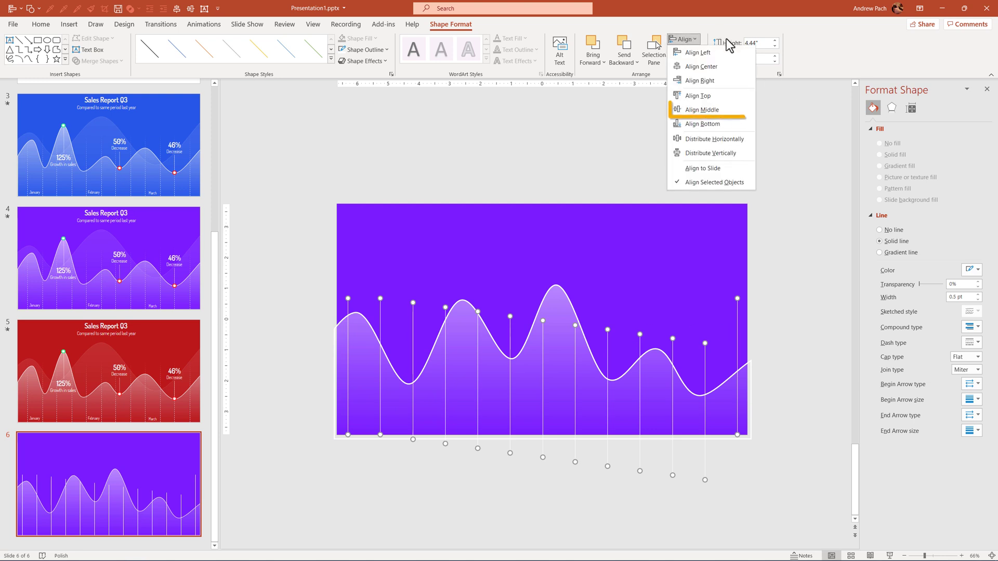
{"action": "left_click", "coordinate": [703, 123]}
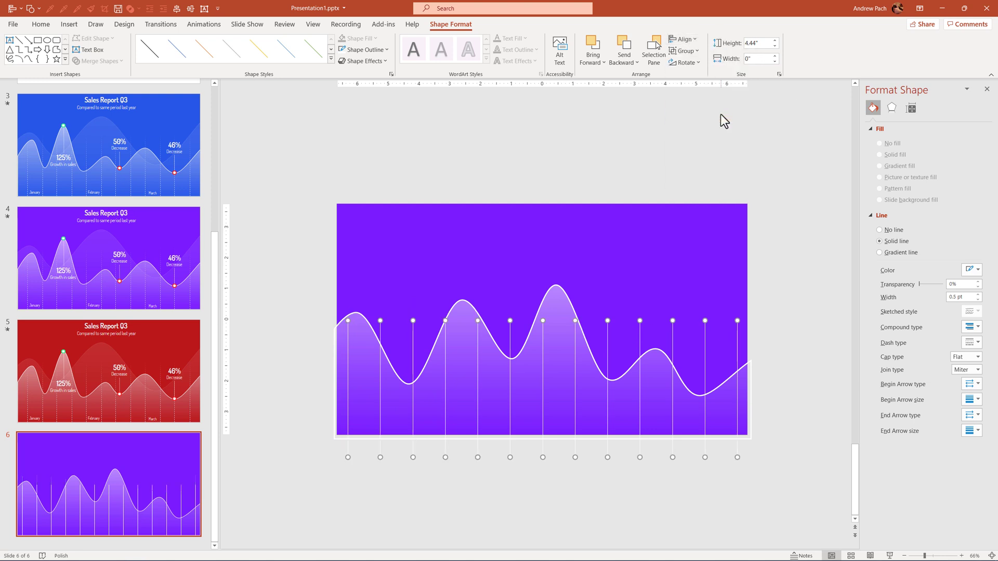
{"action": "mouse_move", "coordinate": [548, 426]}
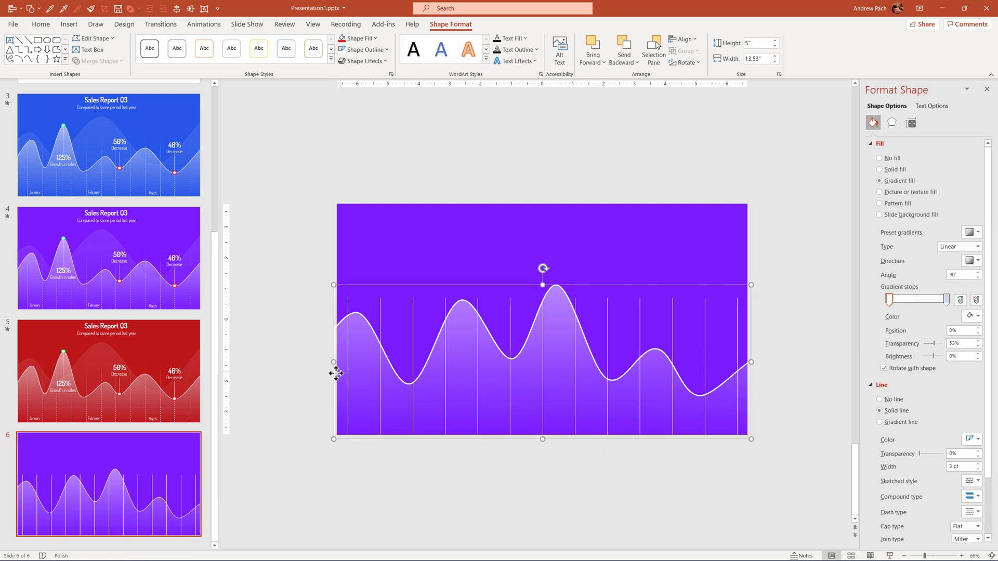
{"action": "mouse_move", "coordinate": [319, 400]}
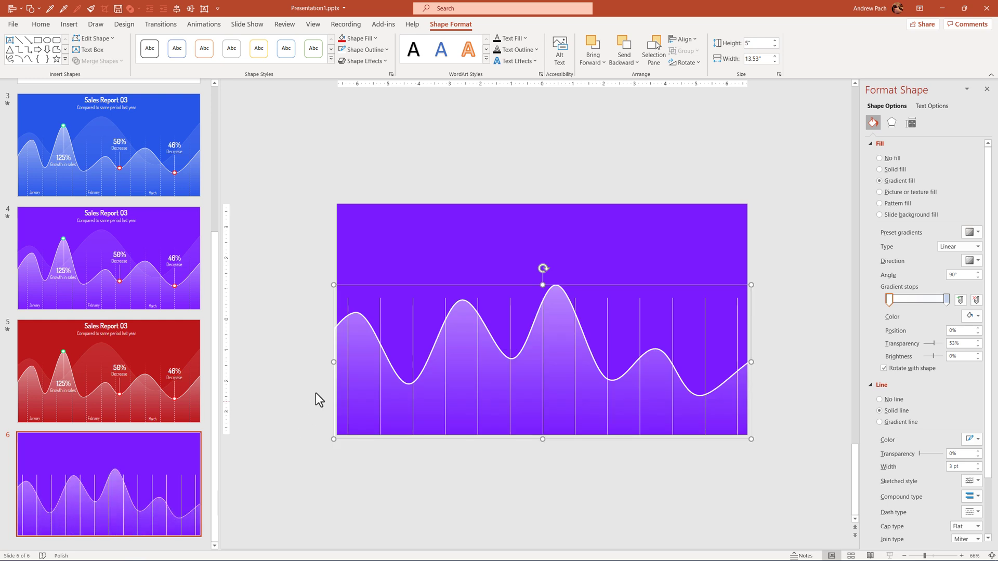
- Give the grouped vertical lines a gradient outline with 28% transparency and 70% brightness
{"action": "left_click", "coordinate": [515, 324]}
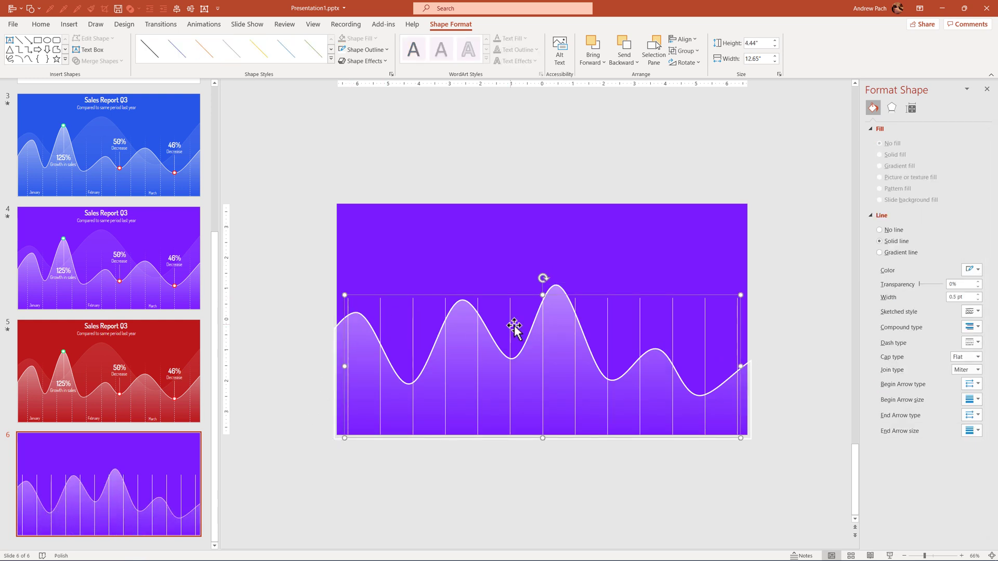
{"action": "mouse_move", "coordinate": [971, 299]}
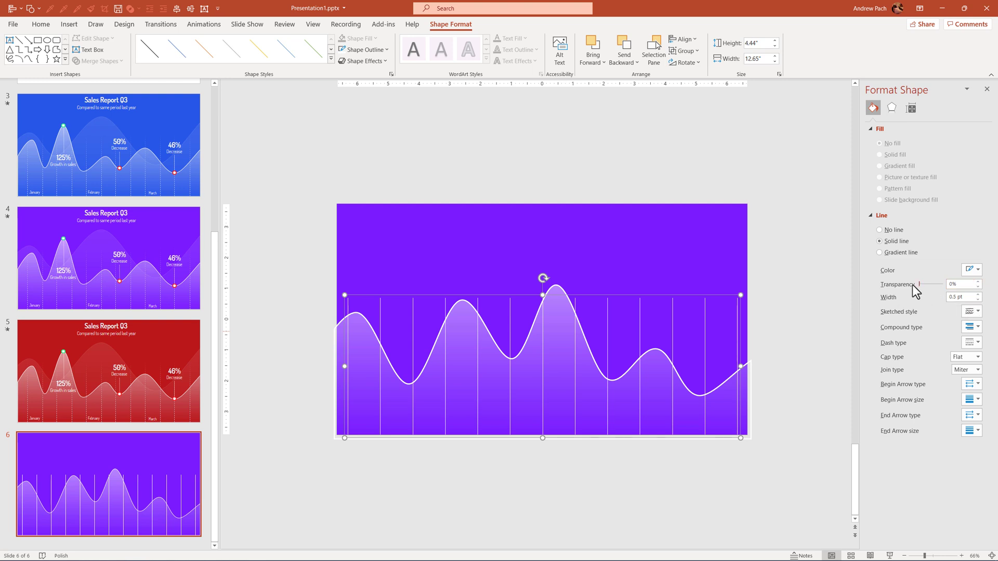
{"action": "left_click", "coordinate": [880, 252]}
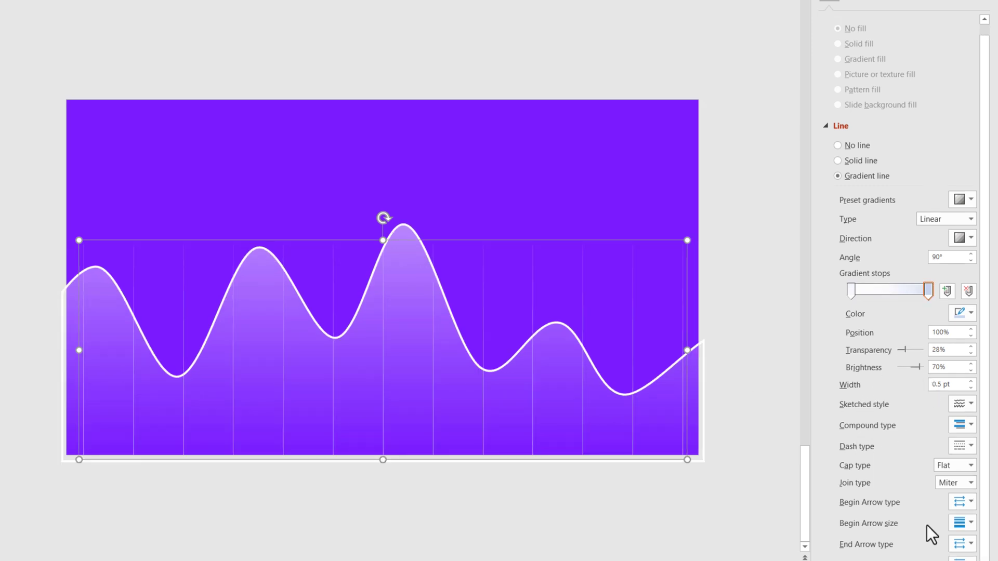
{"action": "mouse_move", "coordinate": [866, 459]}
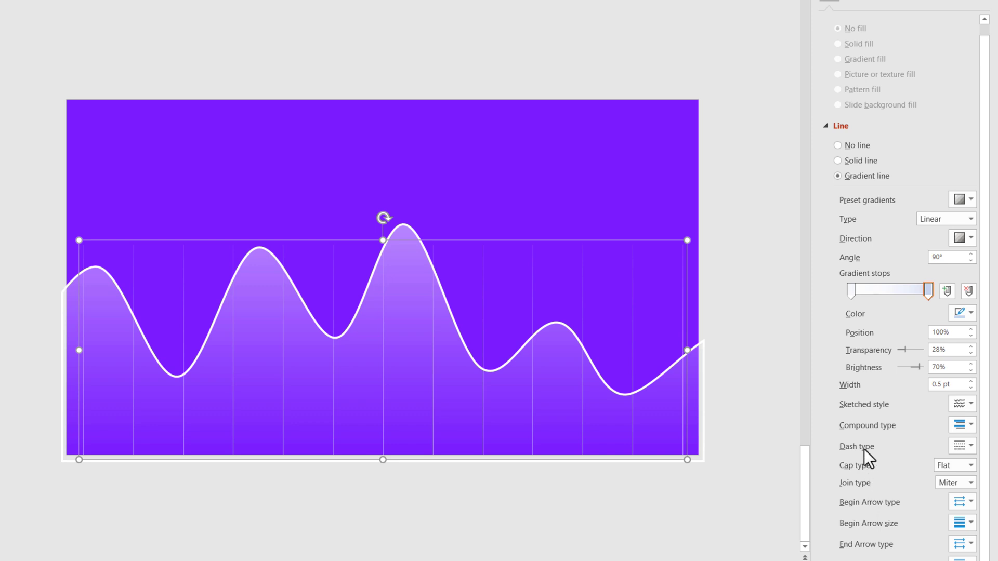
{"action": "mouse_move", "coordinate": [759, 408]}
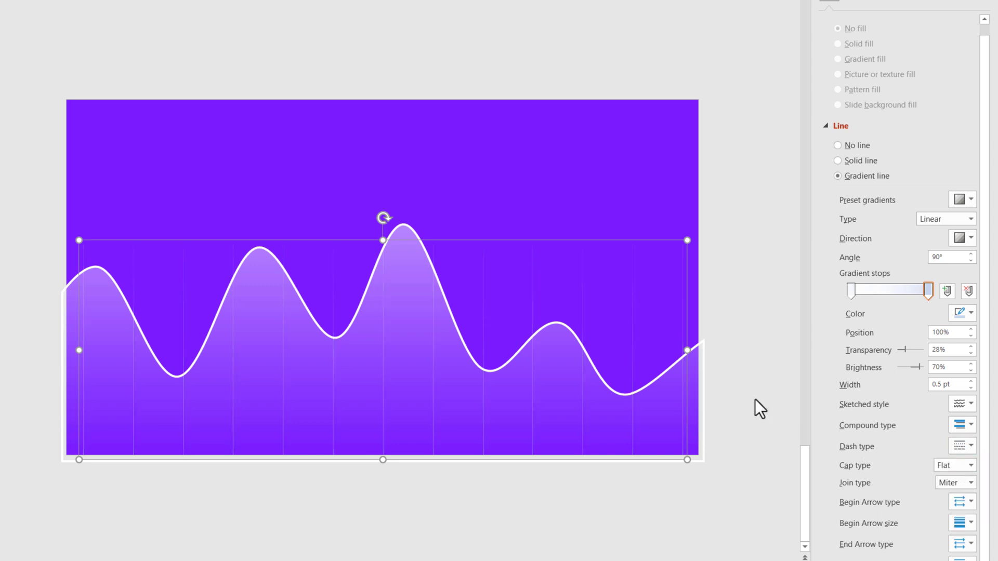
{"action": "mouse_move", "coordinate": [687, 369]}
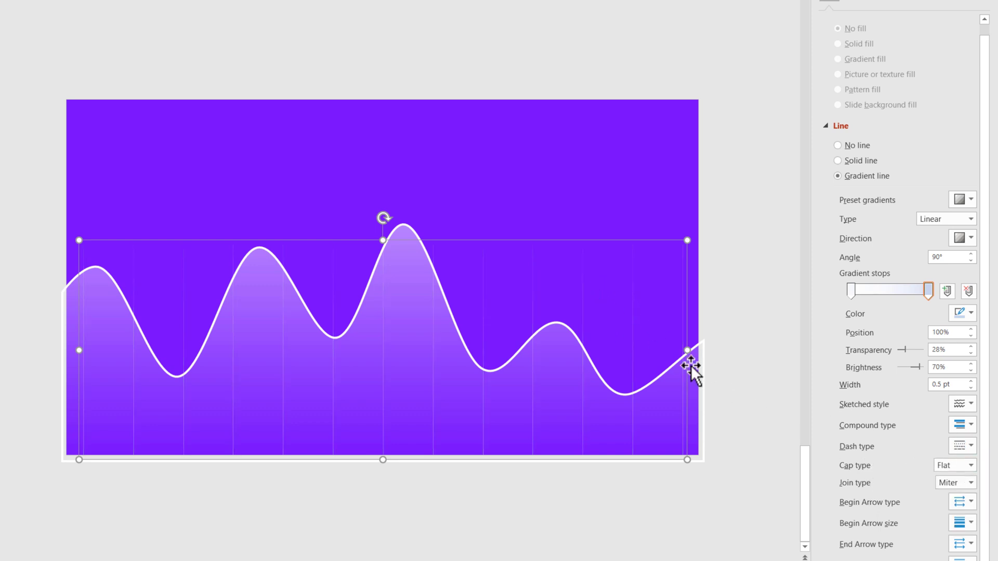
{"action": "left_click", "coordinate": [258, 142]}
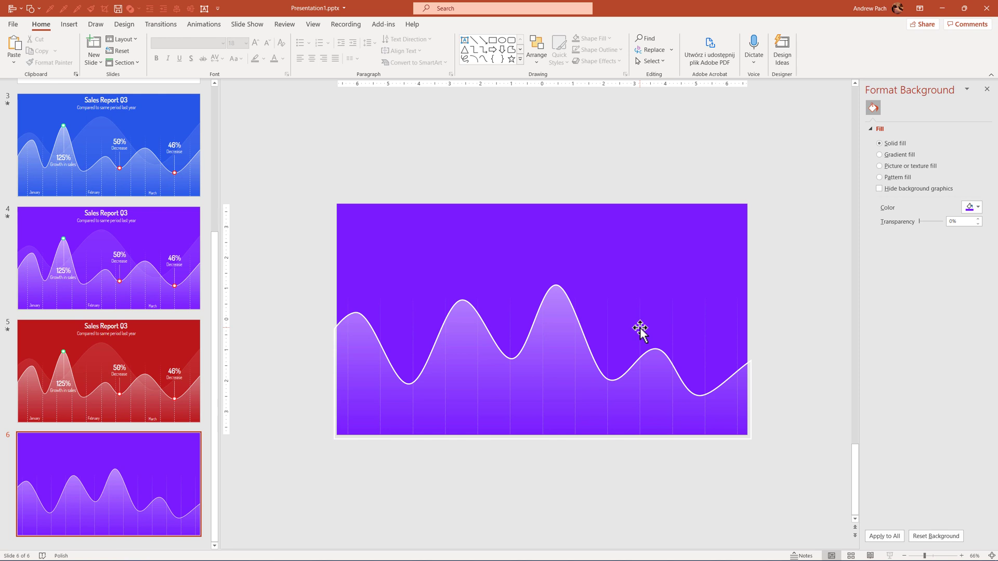
{"action": "mouse_move", "coordinate": [504, 241]}
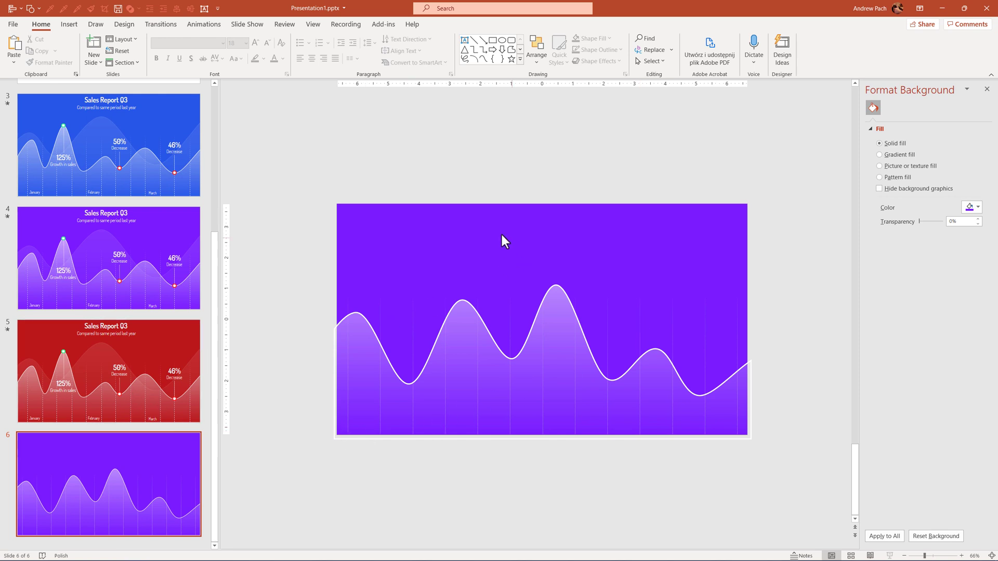
{"action": "left_click", "coordinate": [108, 371]}
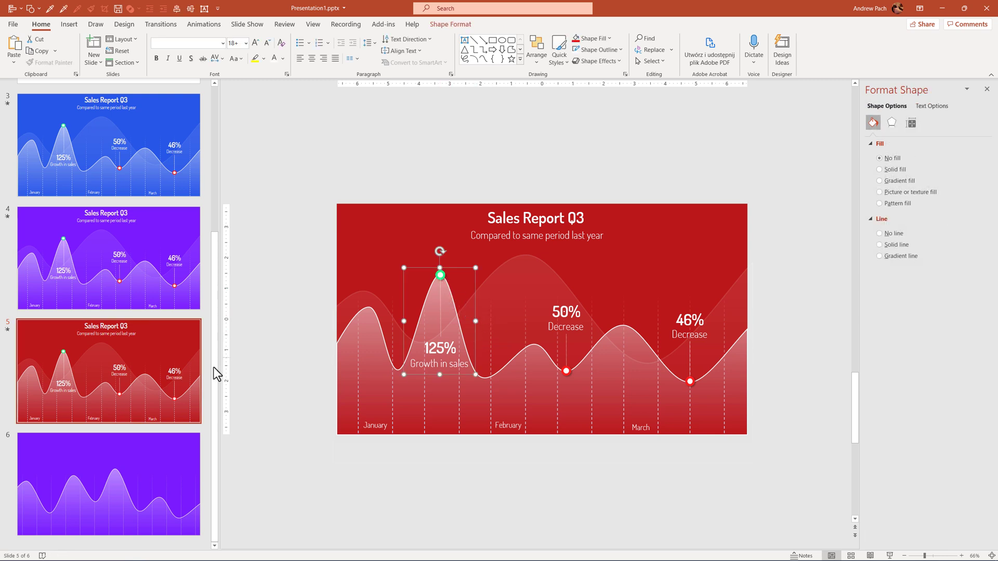
{"action": "left_click", "coordinate": [108, 484]}
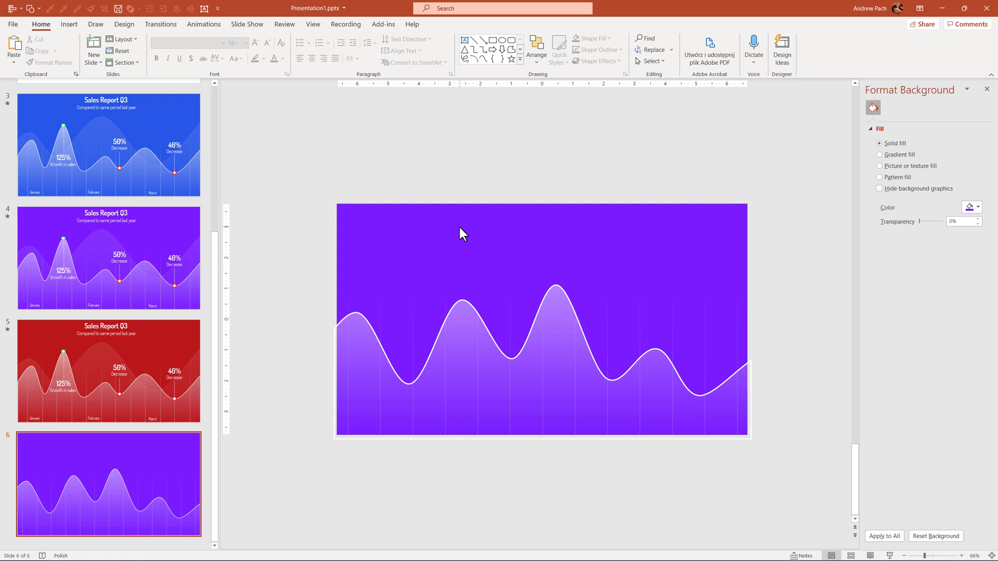
{"action": "mouse_move", "coordinate": [486, 233]}
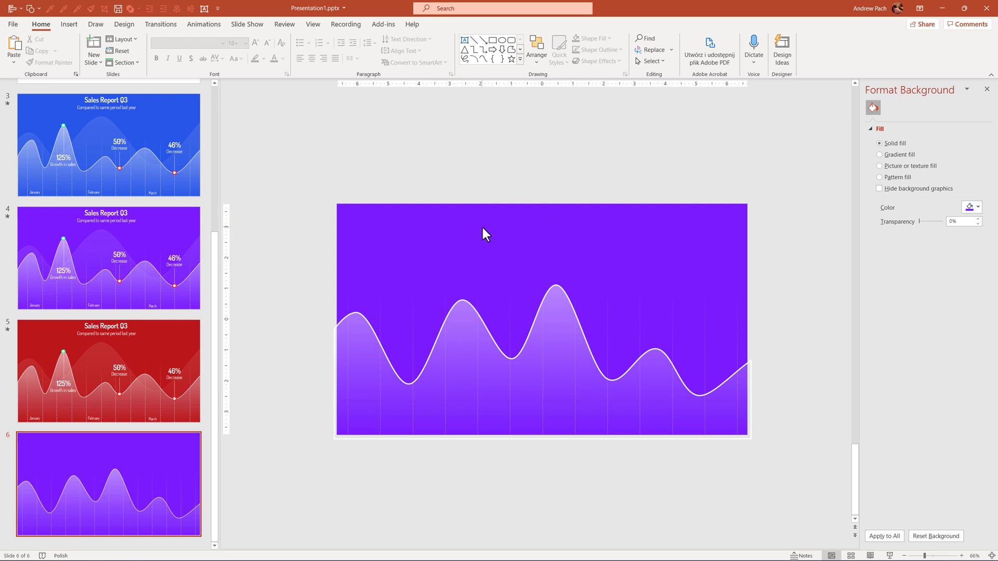
{"action": "left_click", "coordinate": [108, 258]}
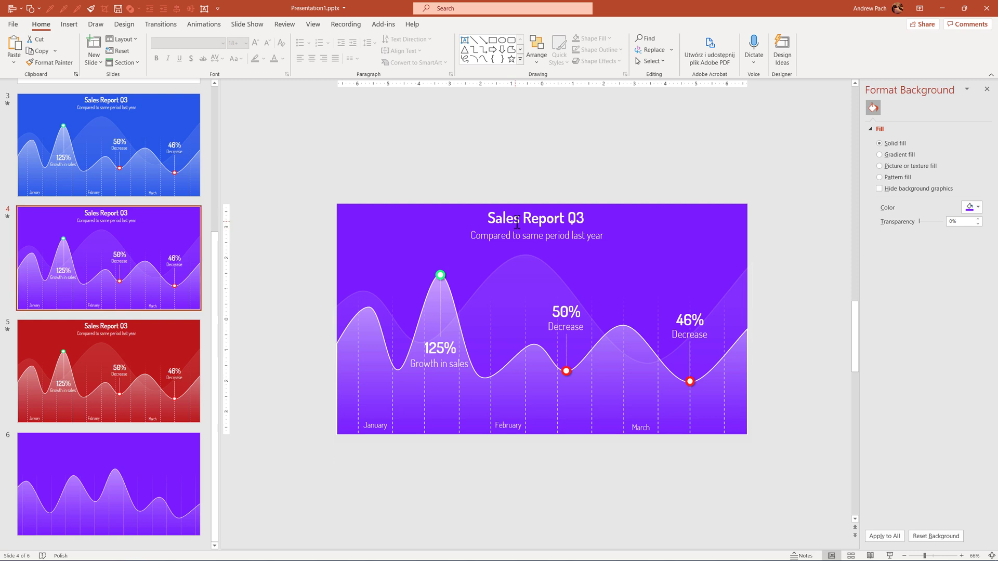
{"action": "left_click", "coordinate": [535, 227]}
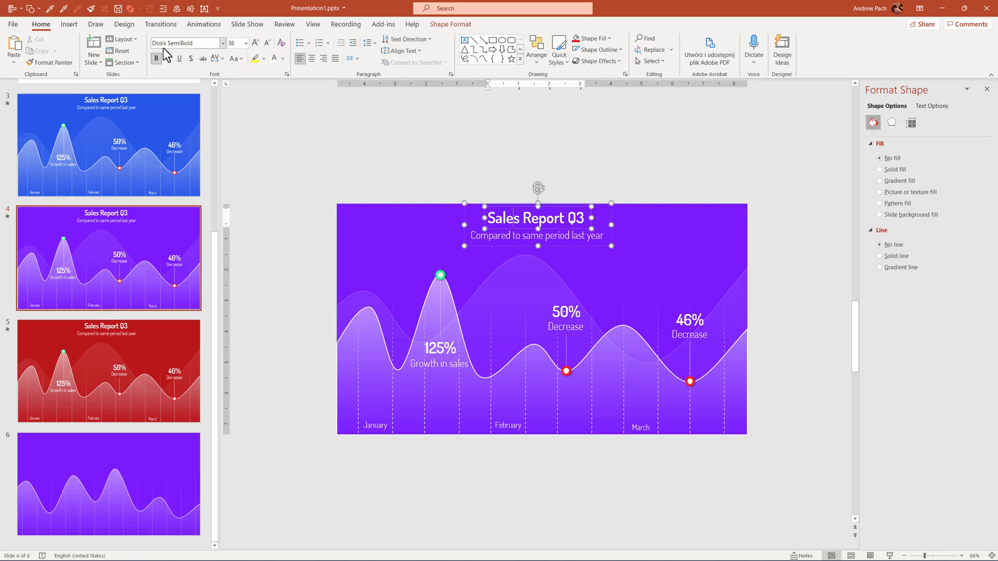
{"action": "mouse_move", "coordinate": [187, 42]}
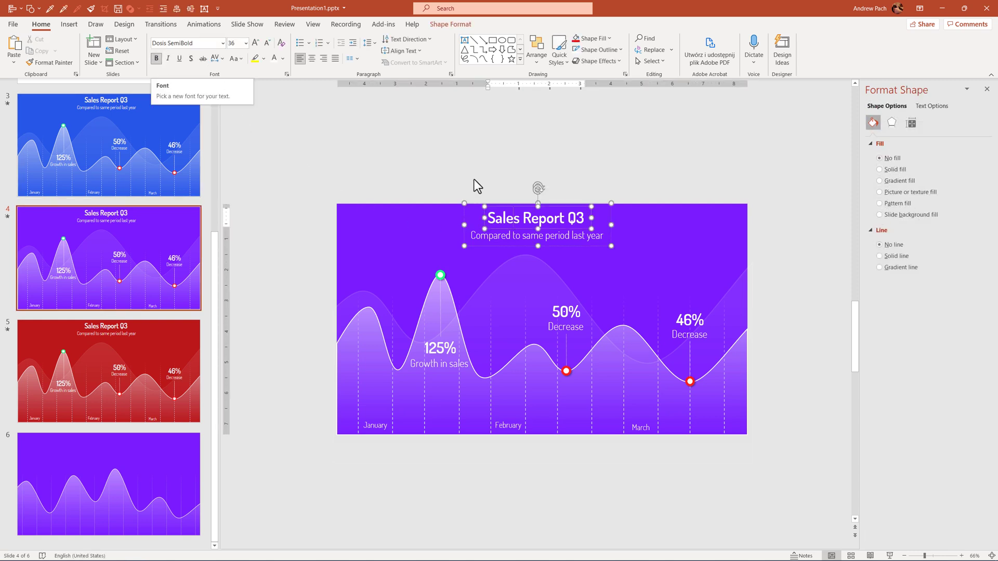
{"action": "left_click", "coordinate": [108, 484]}
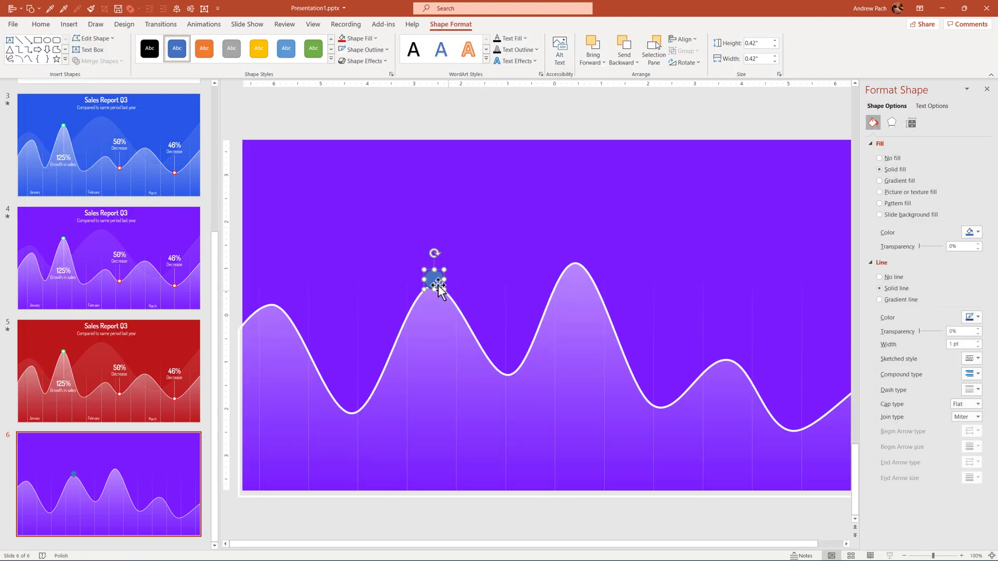
- Fill the first-peak marker circle white and give it a thick green outline
{"action": "left_click", "coordinate": [357, 38]}
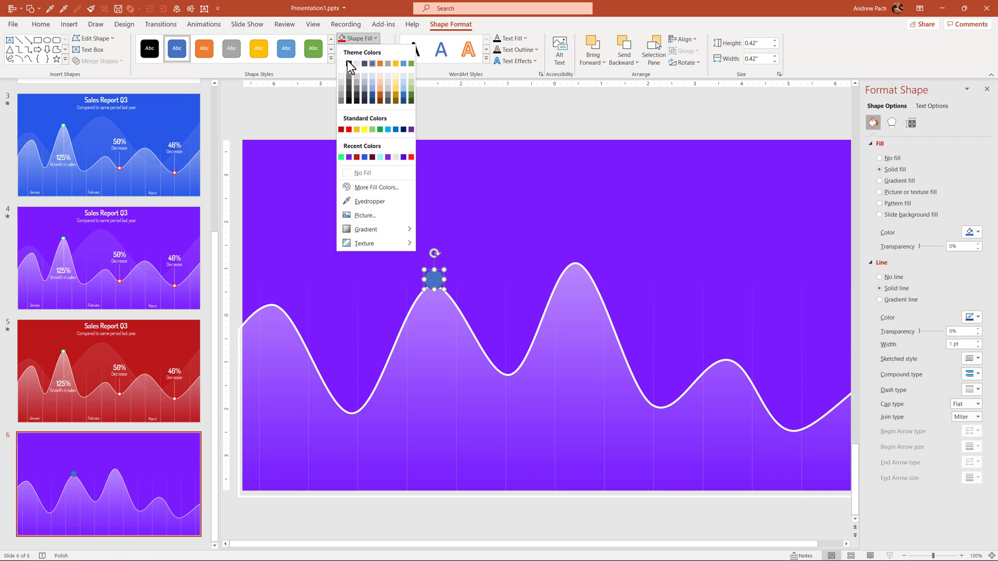
{"action": "left_click", "coordinate": [362, 50]}
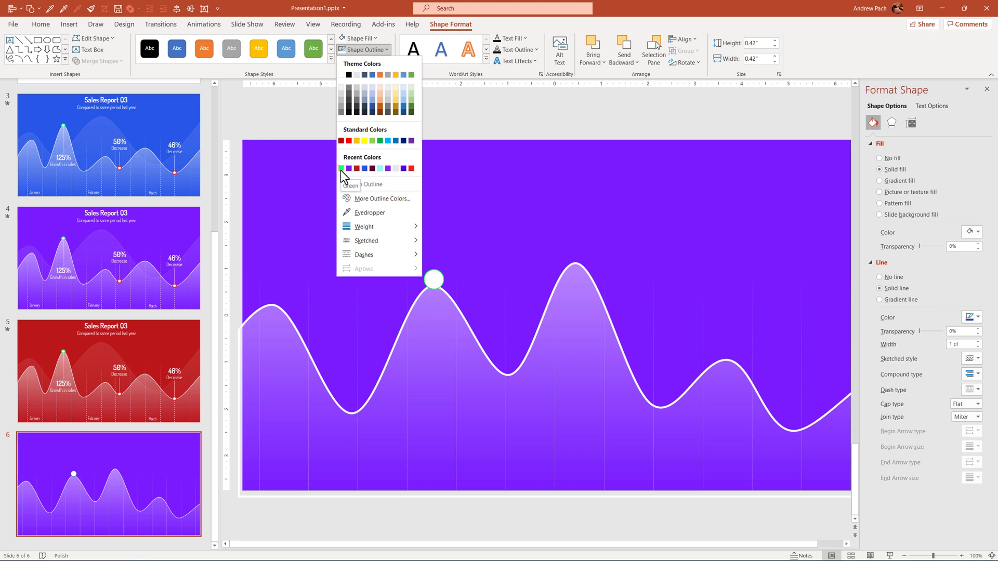
{"action": "mouse_move", "coordinate": [343, 178]}
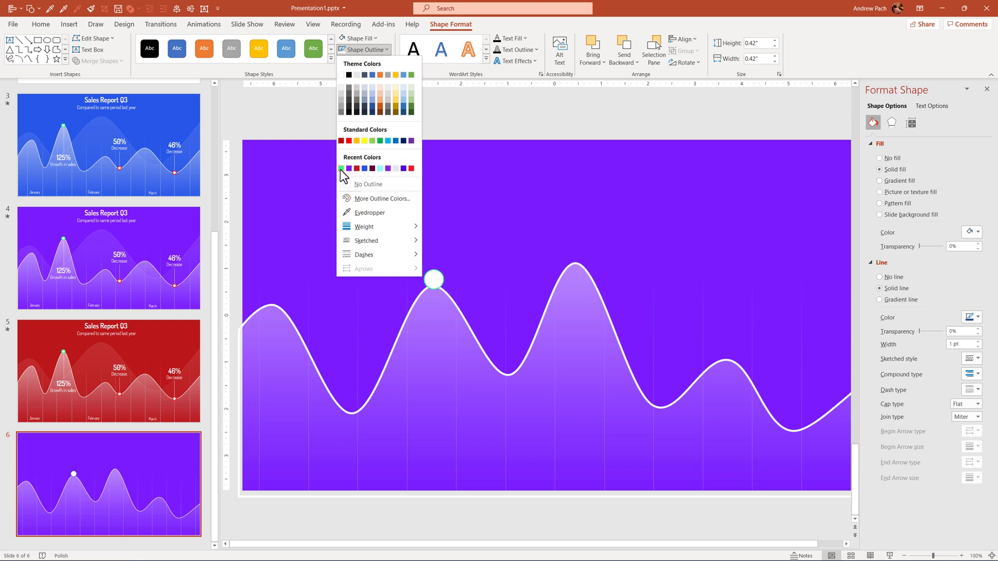
{"action": "left_click", "coordinate": [341, 167]}
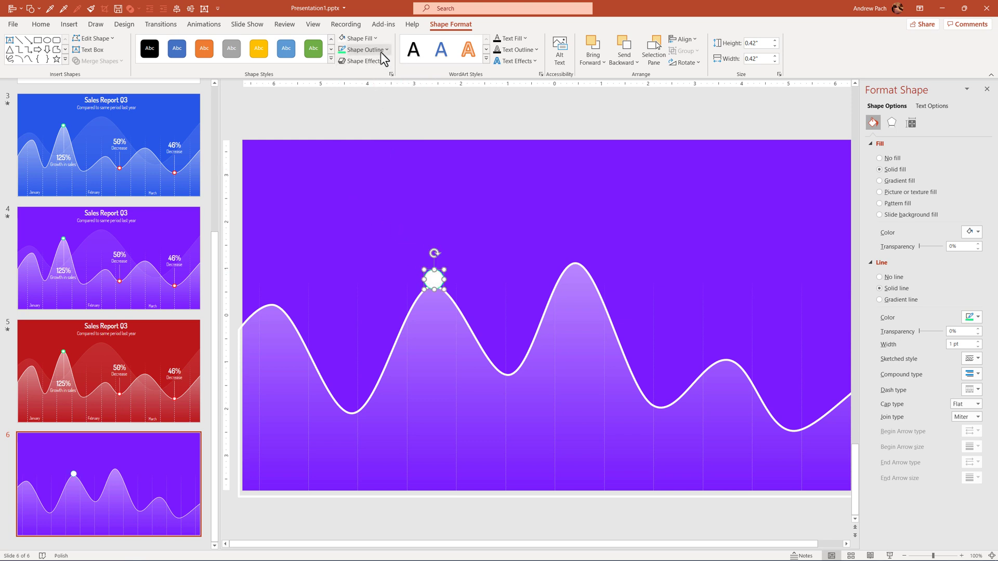
{"action": "left_click", "coordinate": [363, 50]}
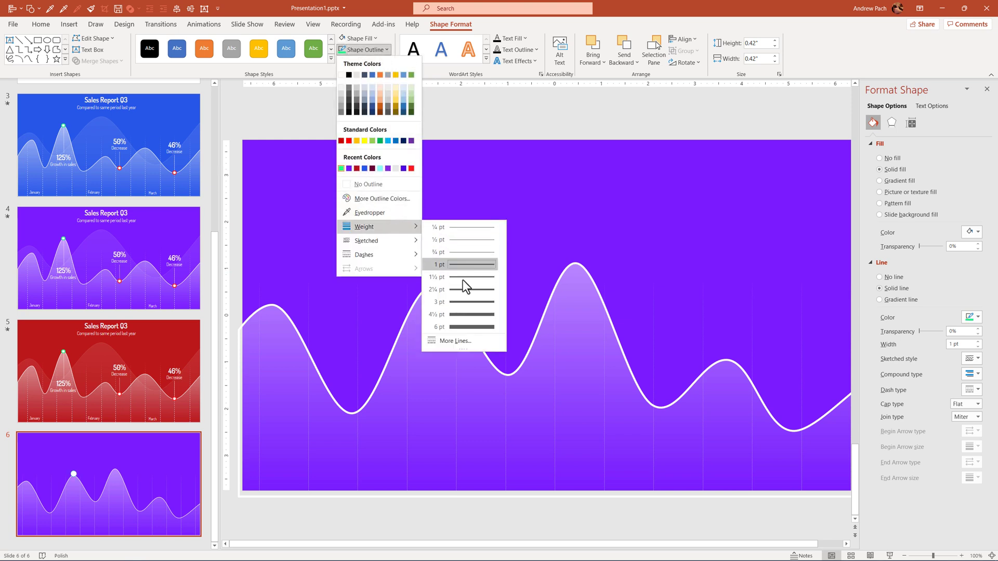
{"action": "mouse_move", "coordinate": [471, 315]}
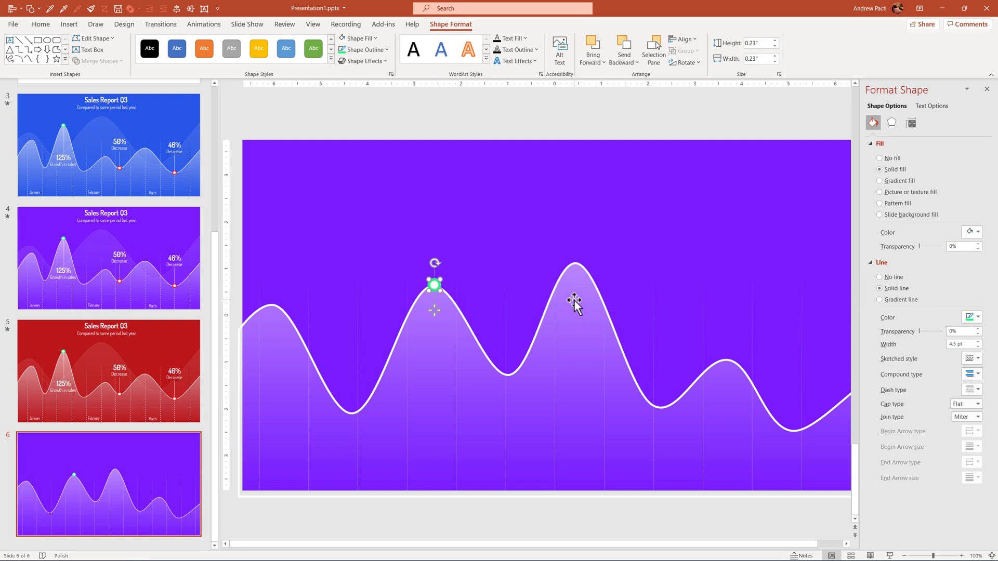
{"action": "mouse_move", "coordinate": [437, 324]}
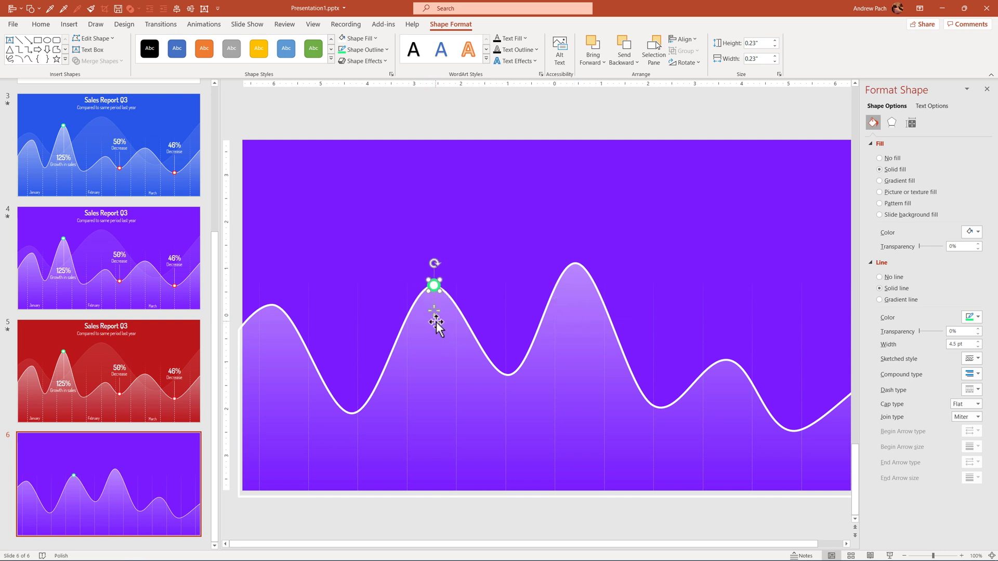
- Check the shrunken green-ringed marker sitting on the first peak
{"action": "left_click", "coordinate": [439, 247]}
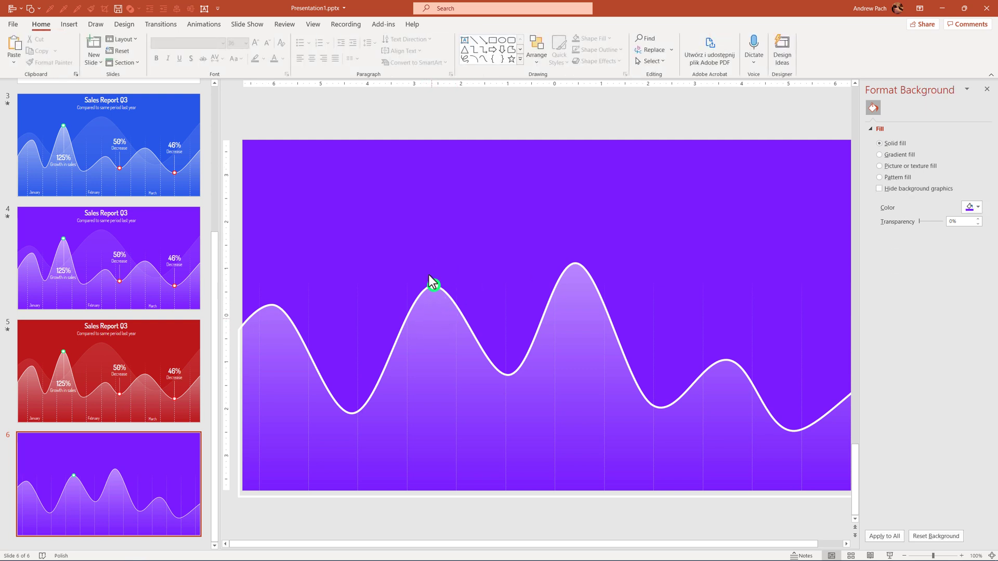
{"action": "mouse_move", "coordinate": [390, 241]}
{"action": "type", "text": "125"}
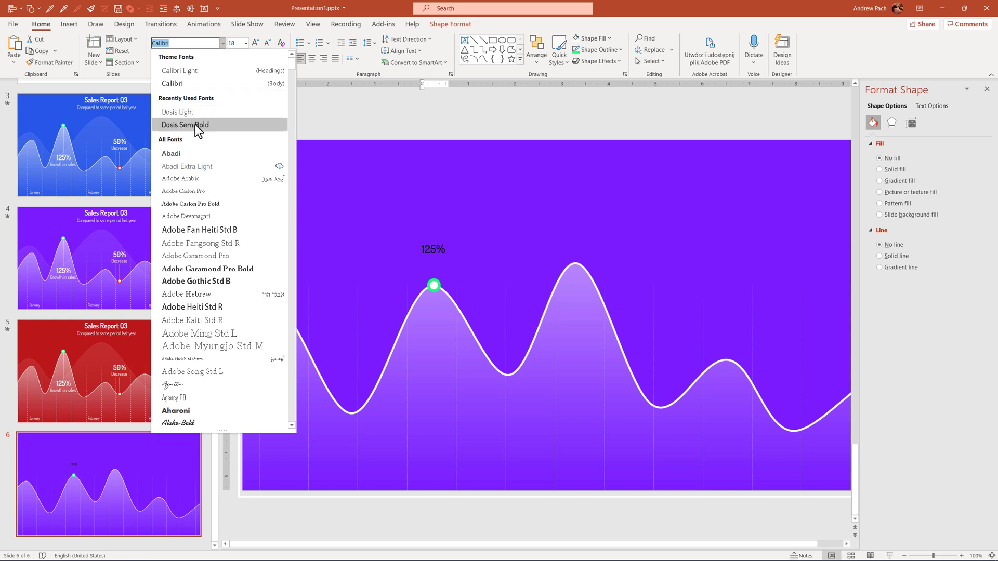
- Set the 125% label in Dosis SemiBold and duplicate it as a lighter 'context' line
{"action": "left_click", "coordinate": [185, 124]}
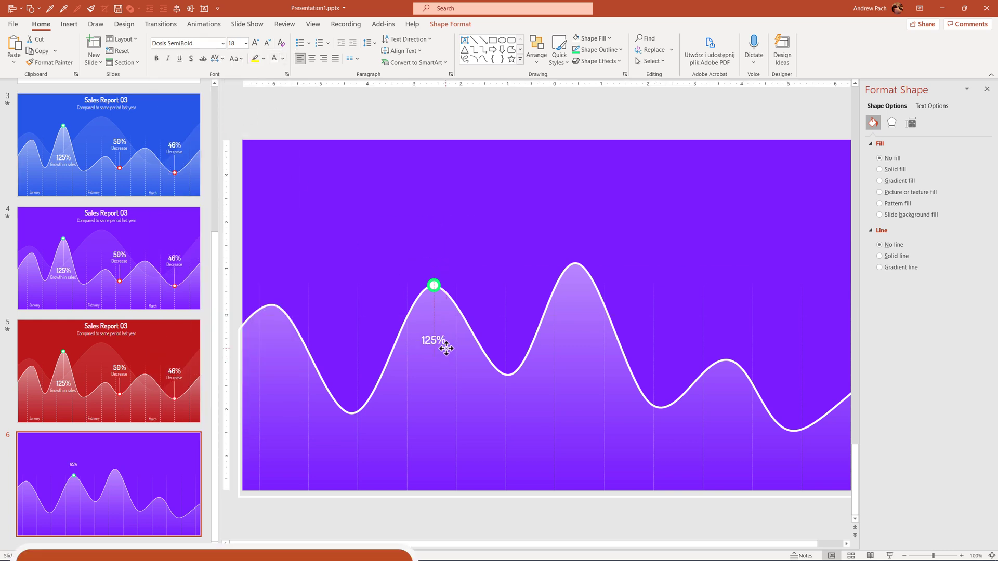
{"action": "key", "text": "ctrl+d"}
{"action": "type", "text": "context"}
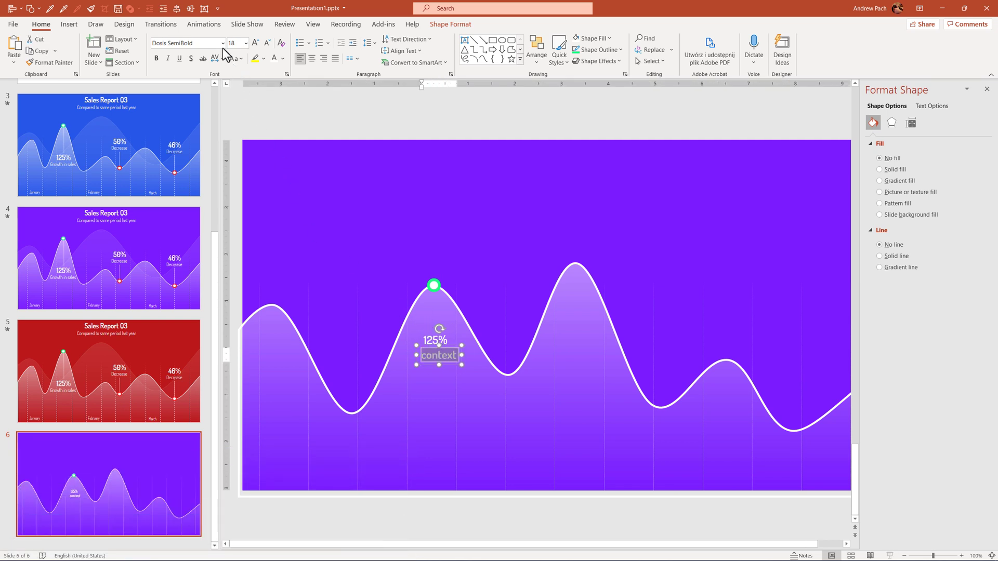
{"action": "left_click", "coordinate": [184, 43]}
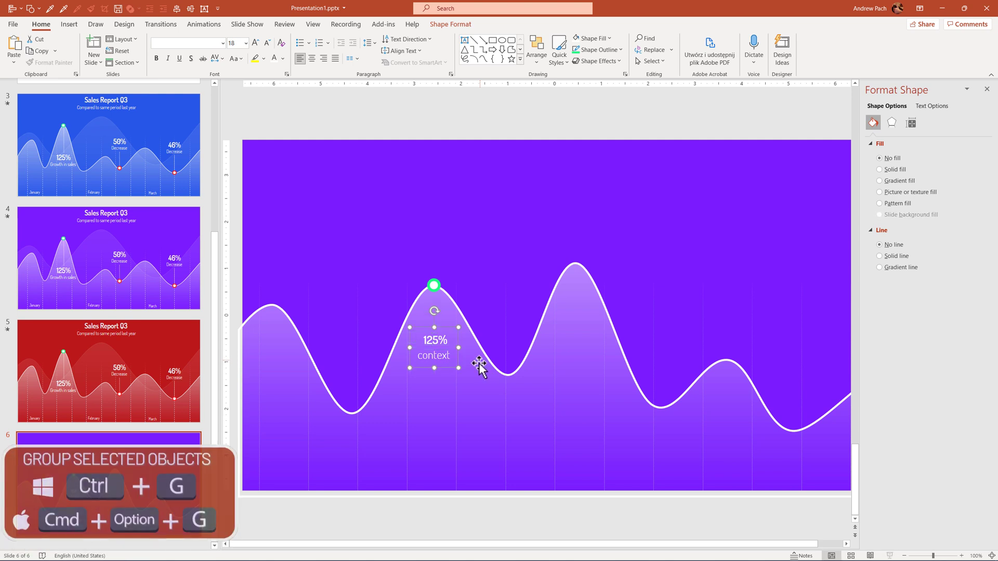
{"action": "mouse_move", "coordinate": [446, 328]}
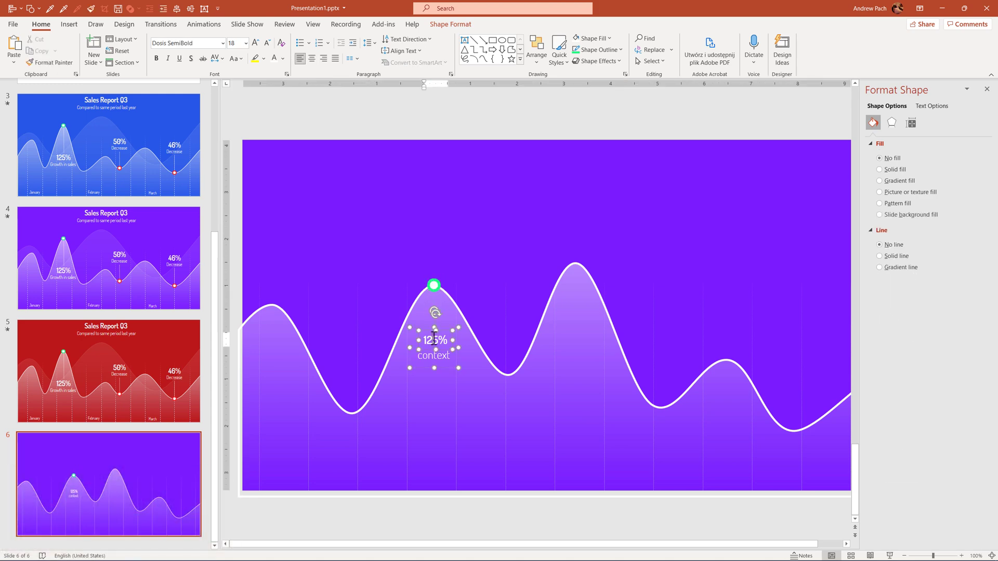
- Link the marker to the 125% label with a 1 pt dotted line at 18% transparency
{"action": "left_click", "coordinate": [69, 24]}
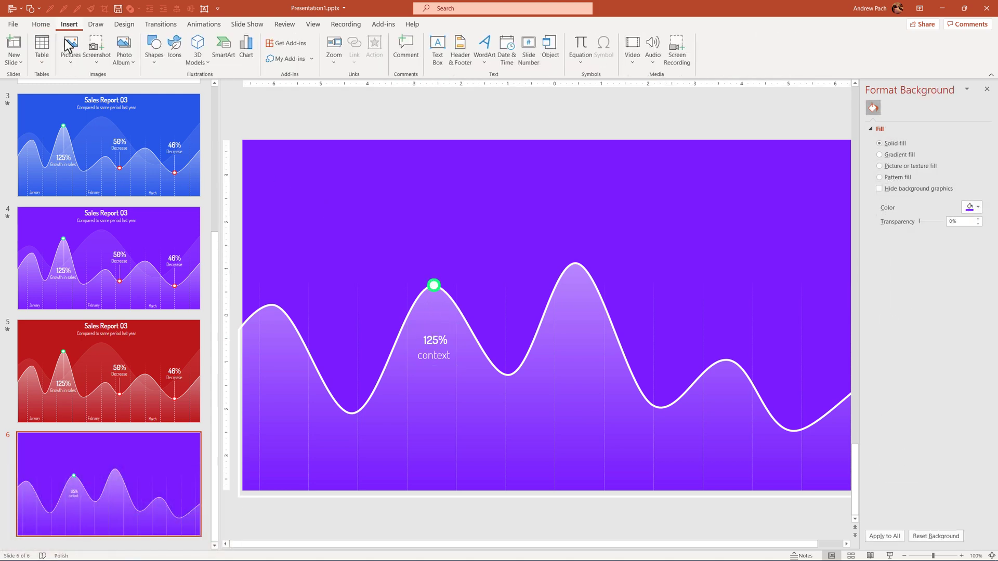
{"action": "left_click", "coordinate": [363, 50]}
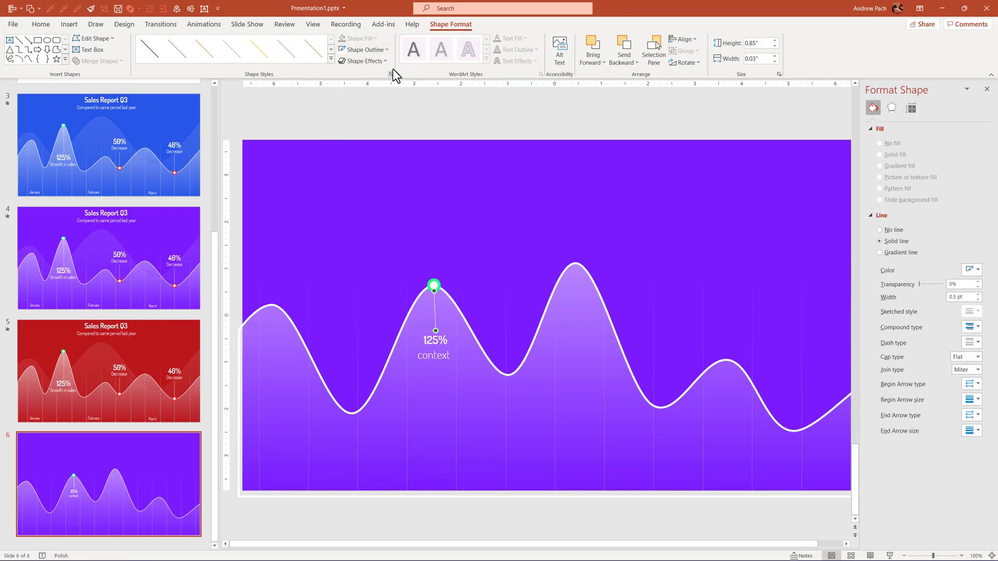
{"action": "left_click", "coordinate": [363, 50]}
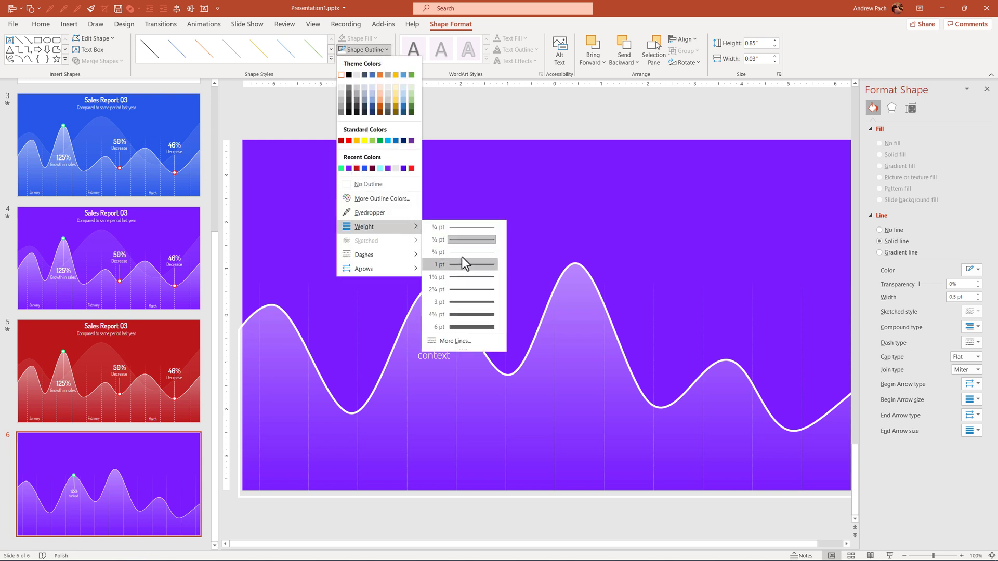
{"action": "left_click", "coordinate": [439, 253]}
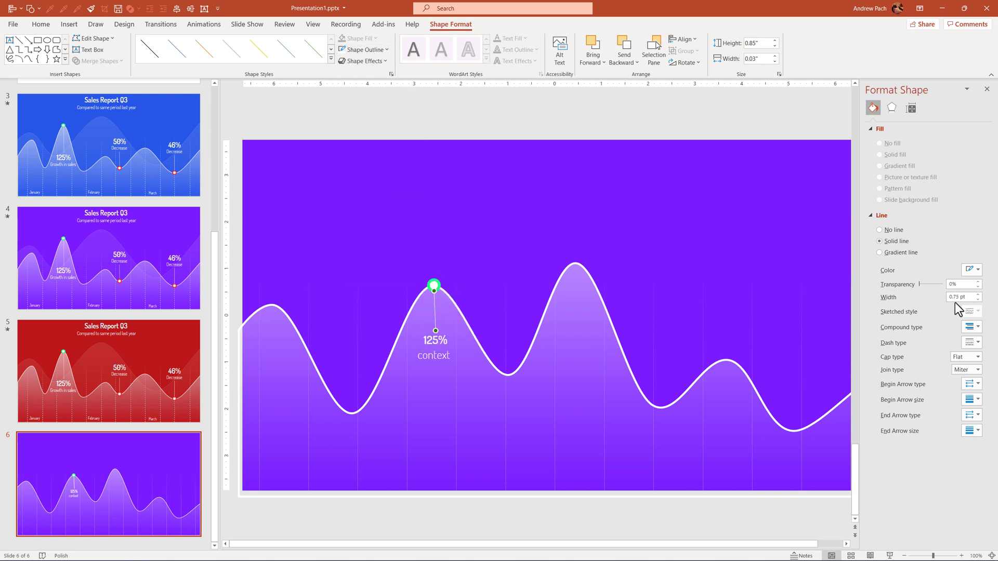
{"action": "left_click", "coordinate": [922, 284]}
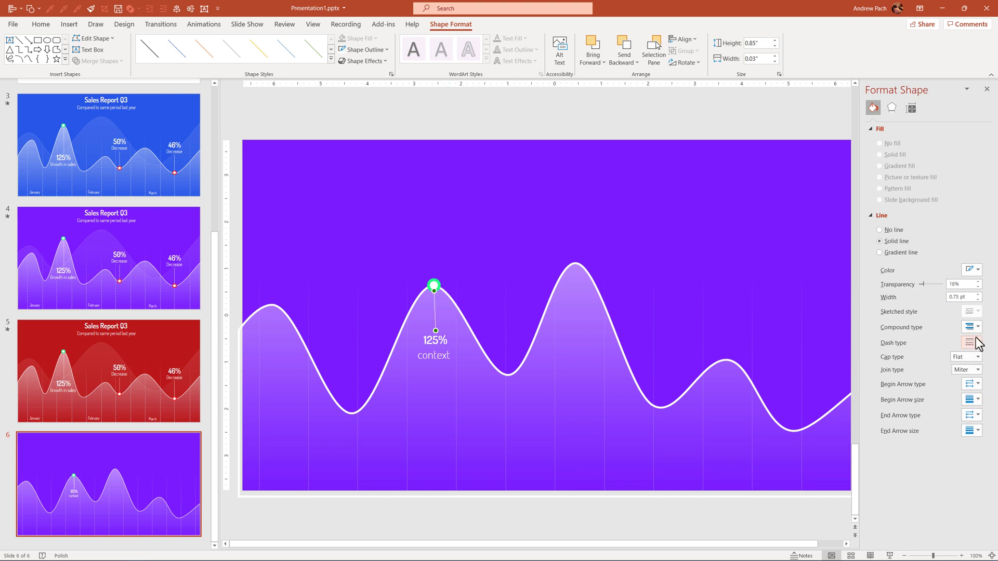
{"action": "left_click", "coordinate": [972, 343]}
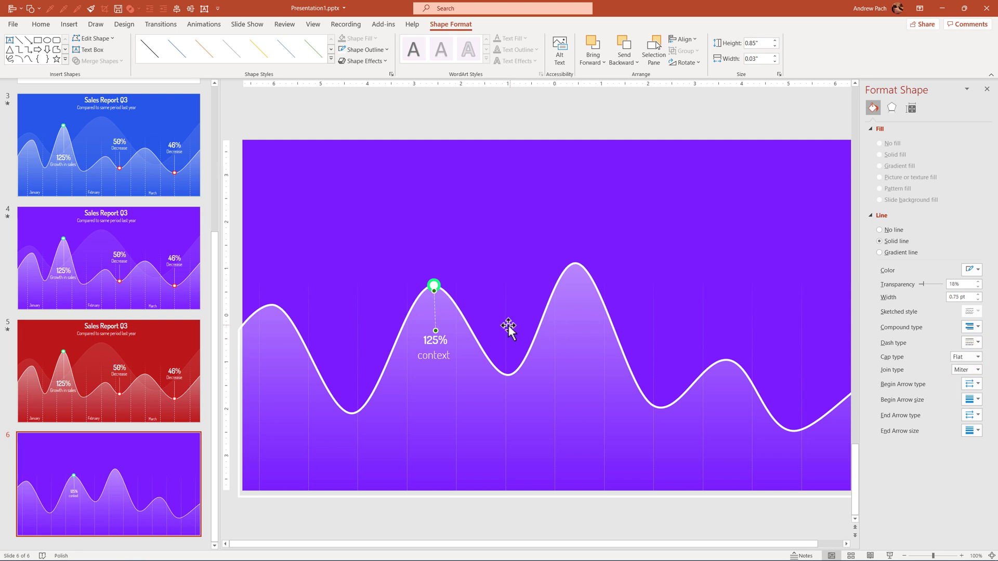
{"action": "mouse_move", "coordinate": [970, 370]}
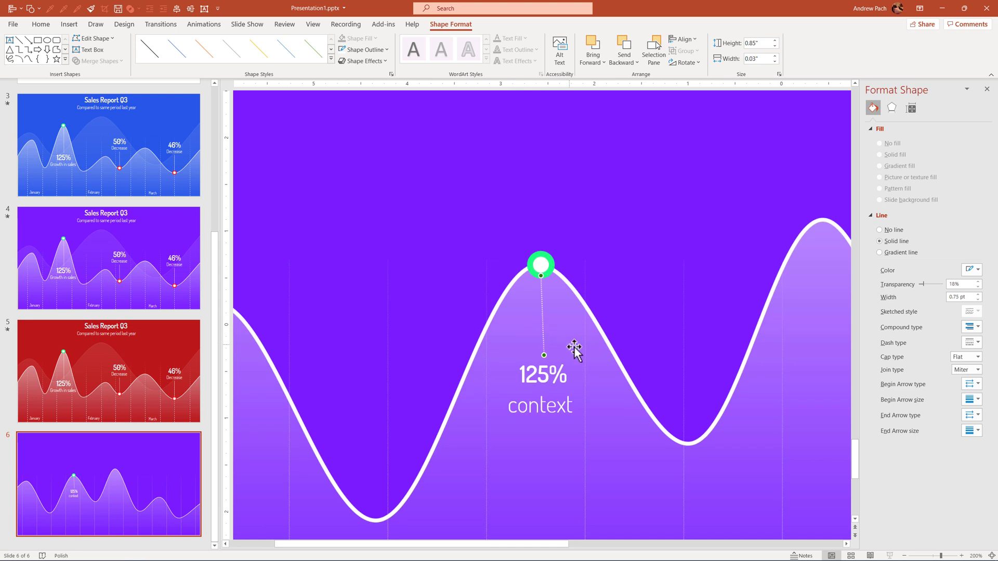
{"action": "left_click", "coordinate": [980, 294]}
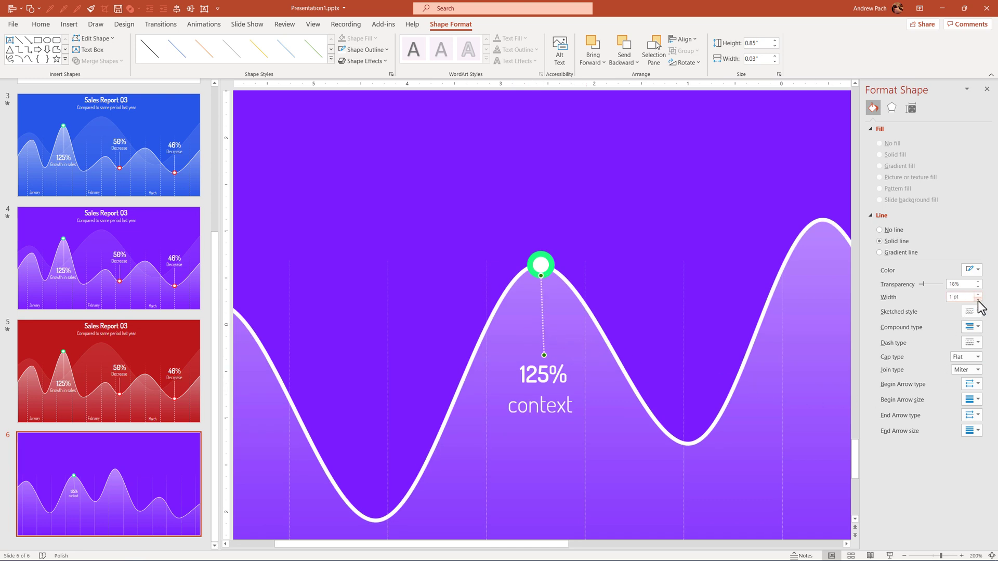
{"action": "left_click", "coordinate": [539, 388]}
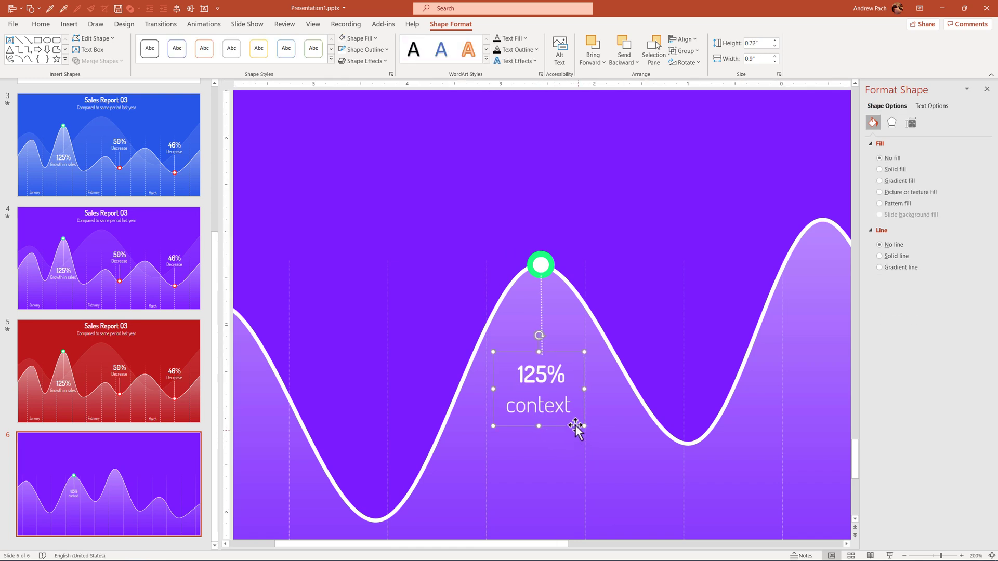
{"action": "mouse_move", "coordinate": [541, 264]}
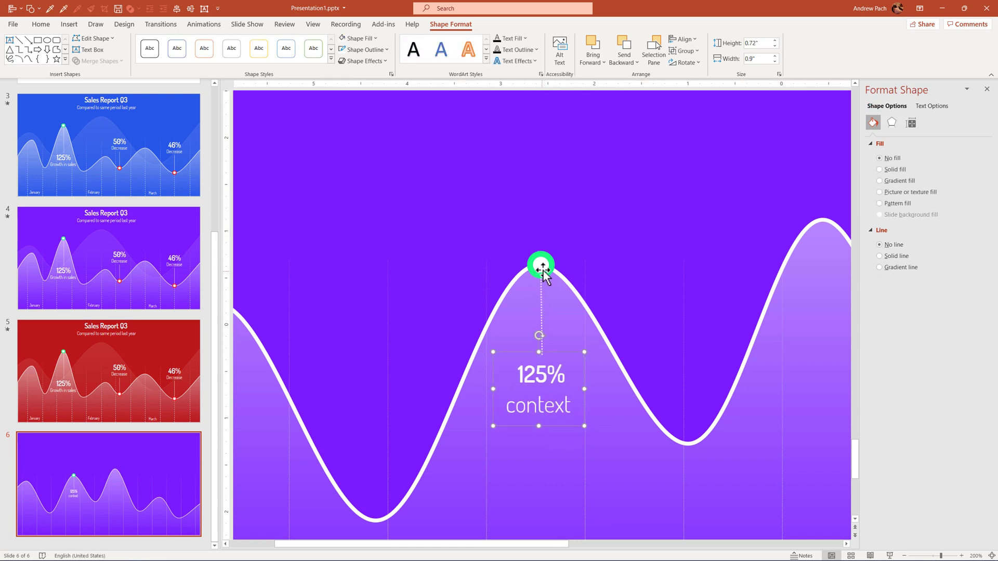
- Select the marker, dotted line and 125% label and move them above the wave
{"action": "left_click", "coordinate": [587, 217]}
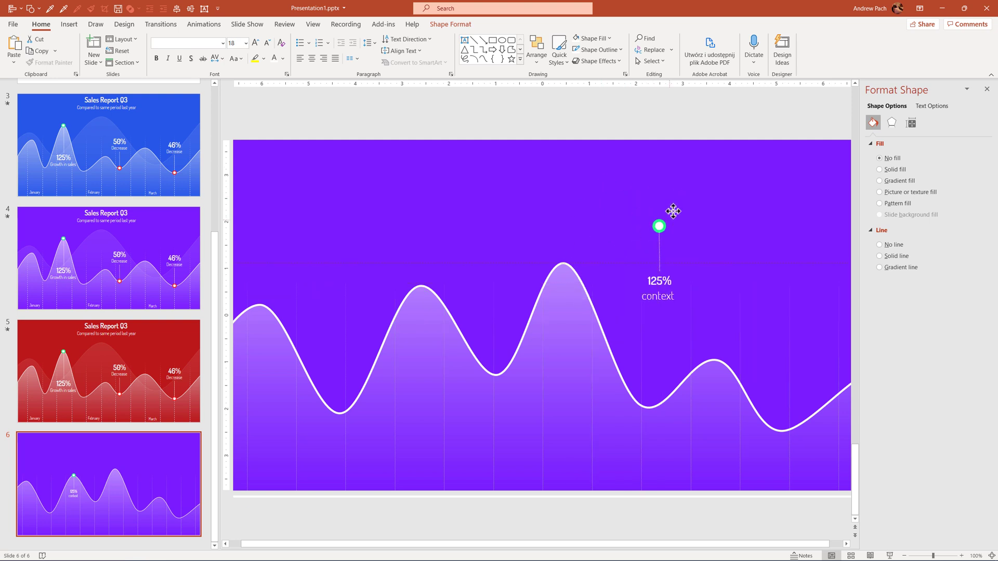
- Change the third marker's outline colour to red
{"action": "left_click", "coordinate": [108, 371]}
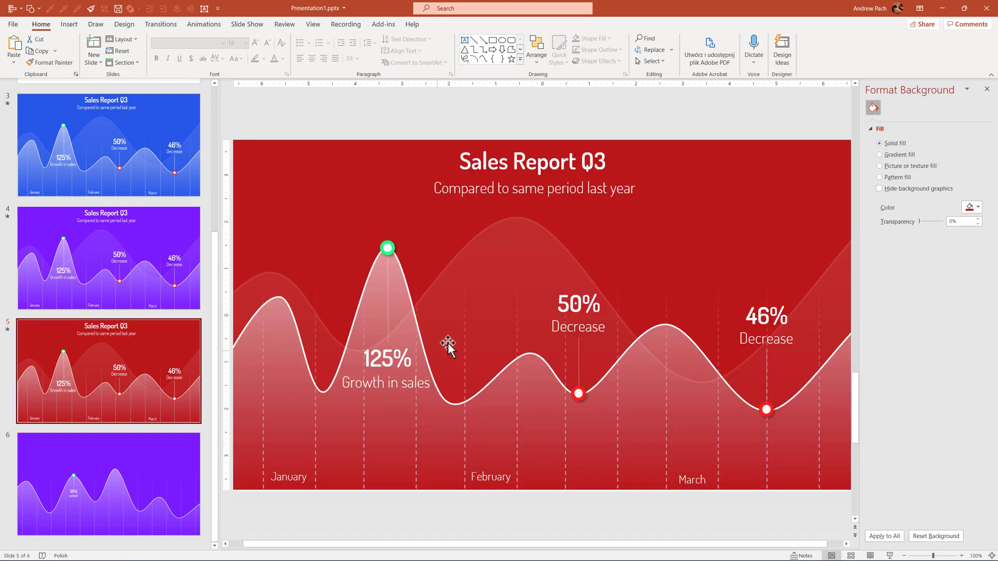
{"action": "left_click", "coordinate": [108, 484]}
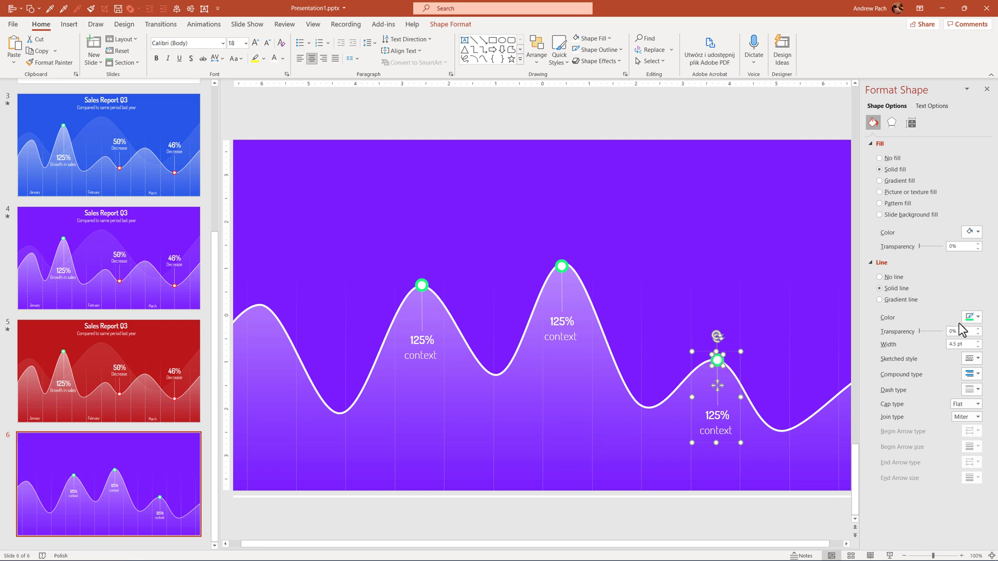
{"action": "left_click", "coordinate": [973, 317]}
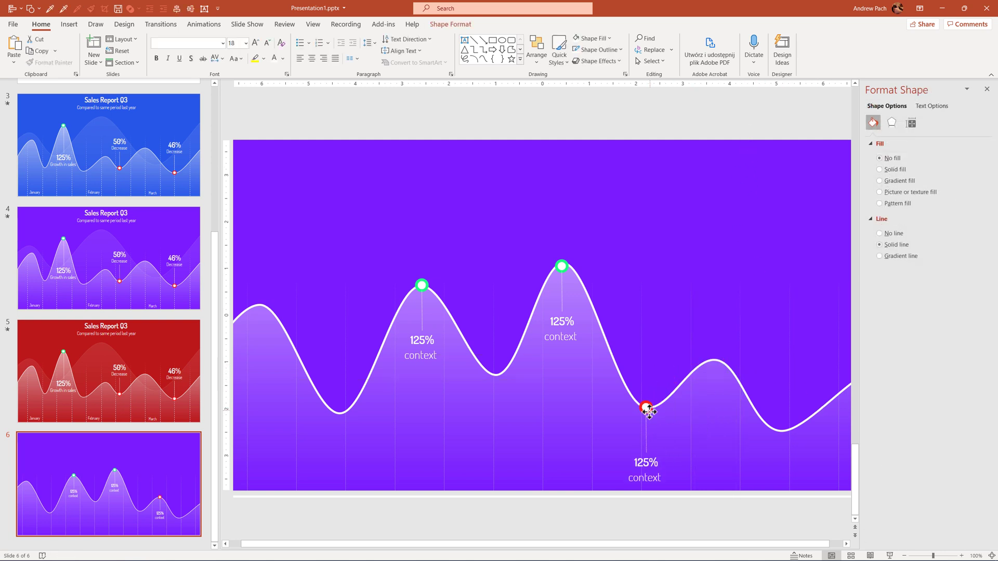
- Position the red marker in the trough with its label above, then view slide 4
{"action": "left_click", "coordinate": [647, 407]}
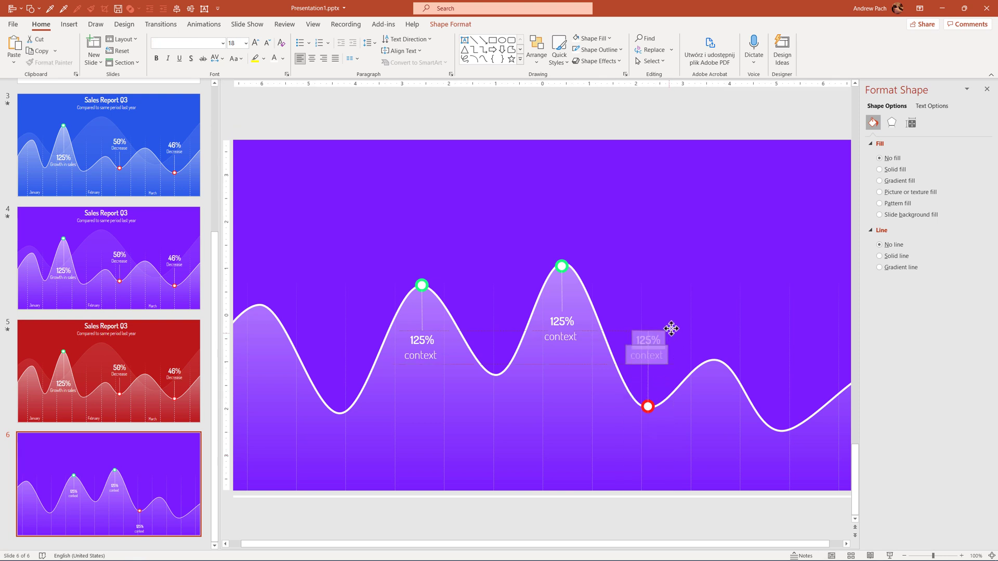
{"action": "left_click", "coordinate": [646, 347]}
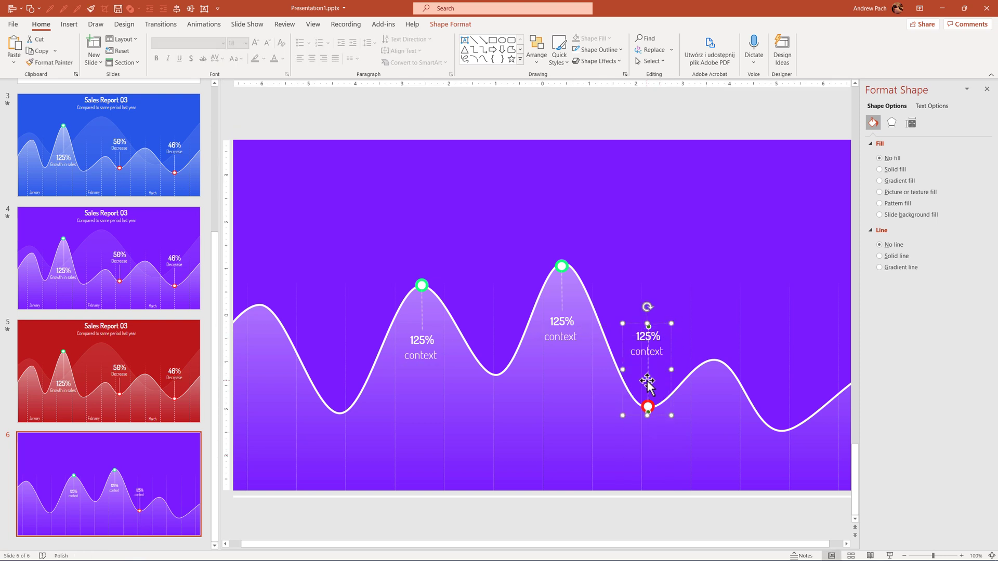
{"action": "left_click", "coordinate": [880, 256]}
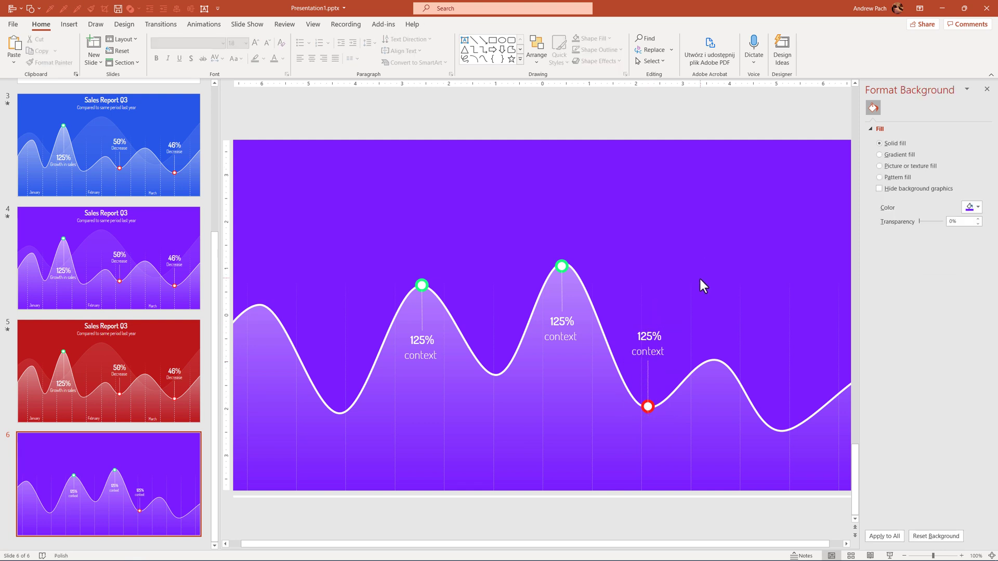
{"action": "left_click", "coordinate": [647, 344]}
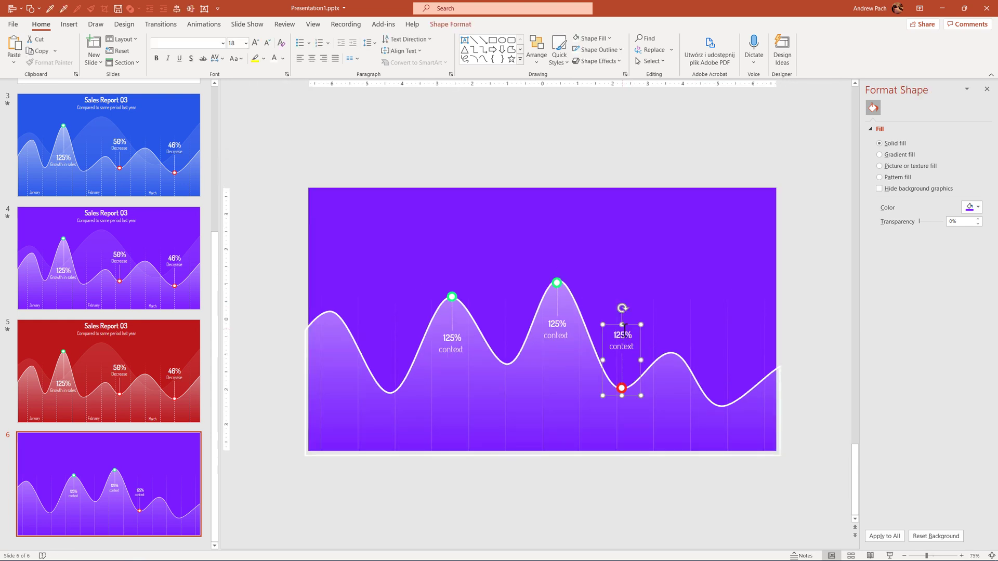
{"action": "left_click", "coordinate": [108, 258]}
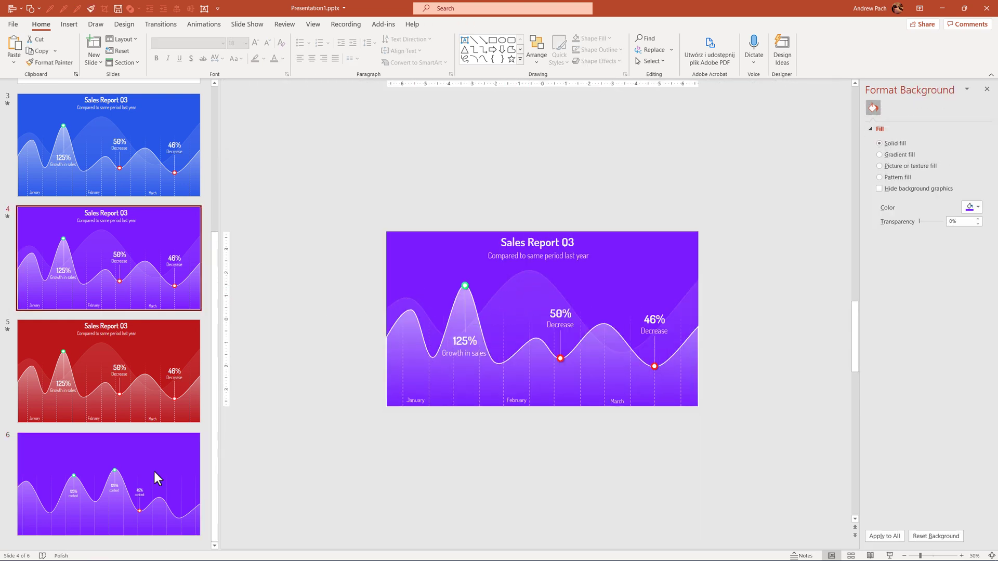
- Make the background wave 87% transparent with no outline and relabel the third group 45%
{"action": "left_click", "coordinate": [109, 484]}
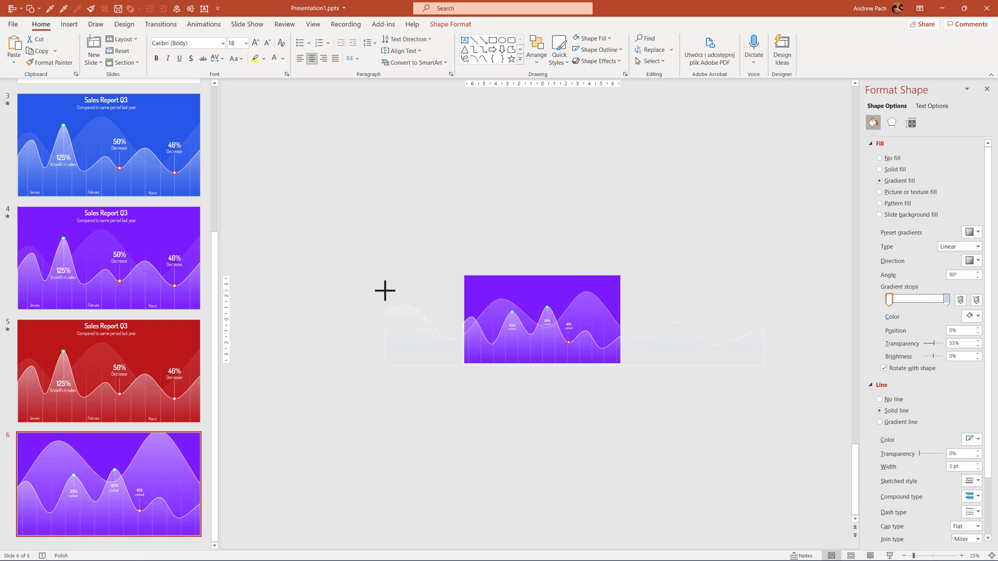
{"action": "left_click", "coordinate": [541, 320]}
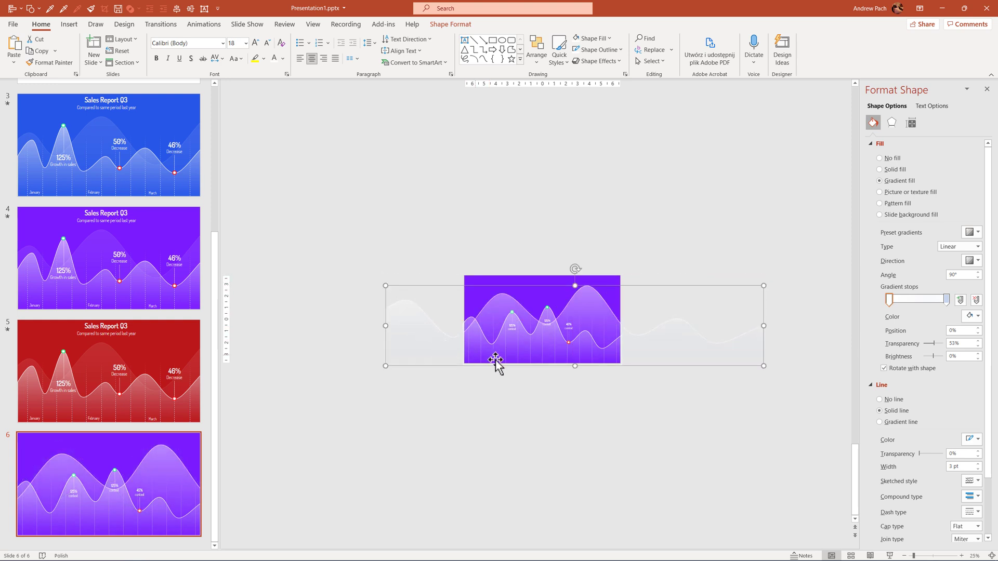
{"action": "mouse_move", "coordinate": [792, 387]}
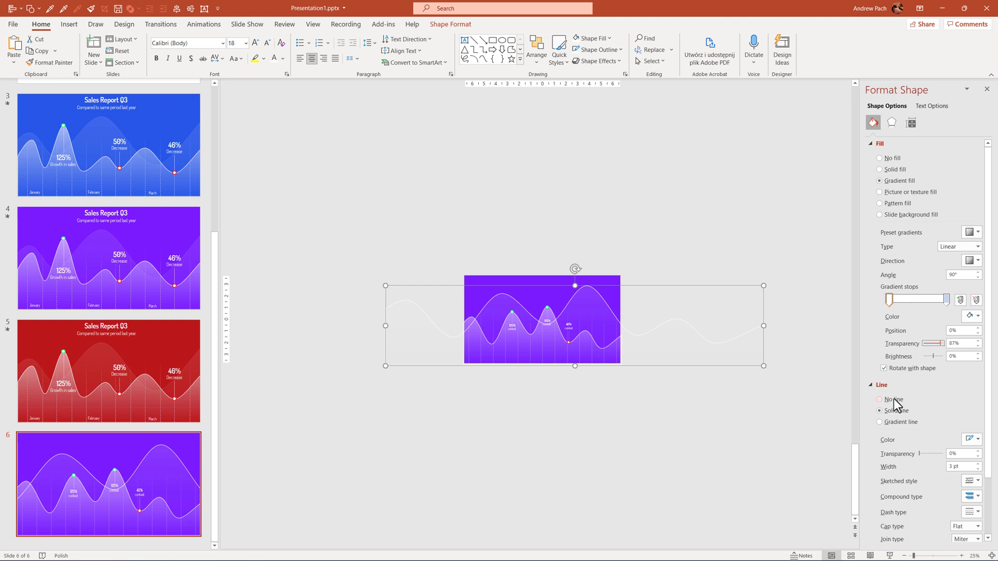
{"action": "left_click", "coordinate": [893, 399]}
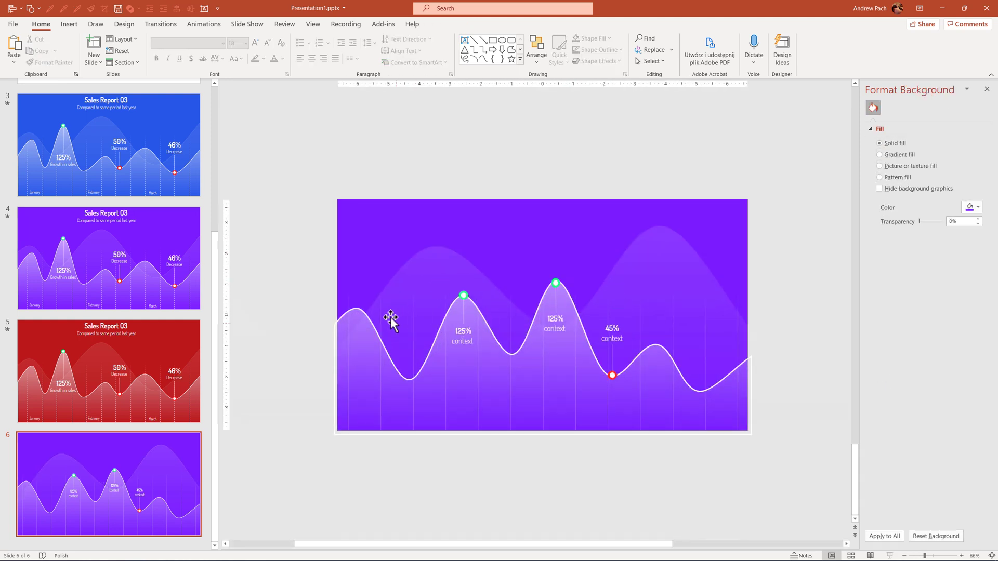
{"action": "mouse_move", "coordinate": [623, 283]}
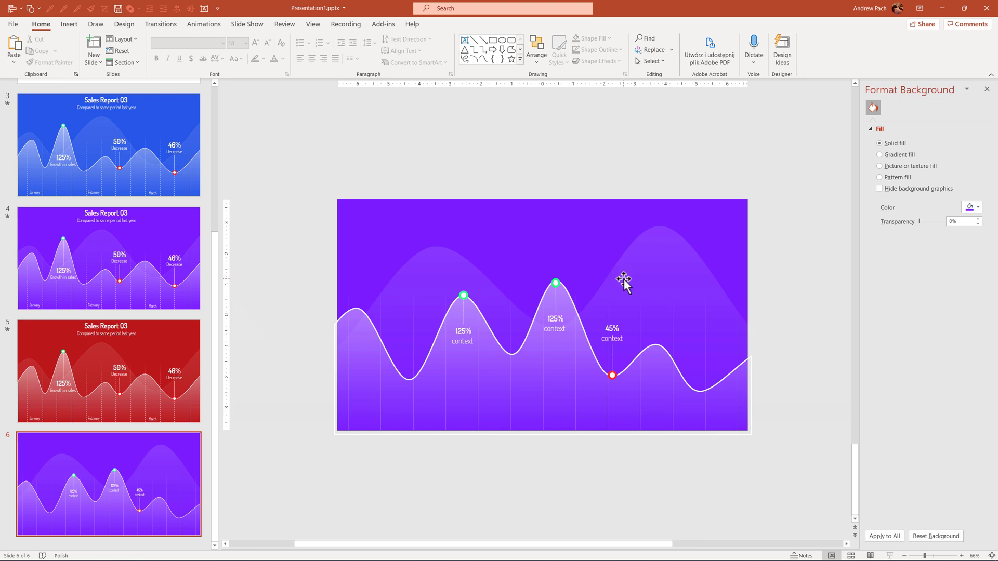
{"action": "mouse_move", "coordinate": [465, 338]}
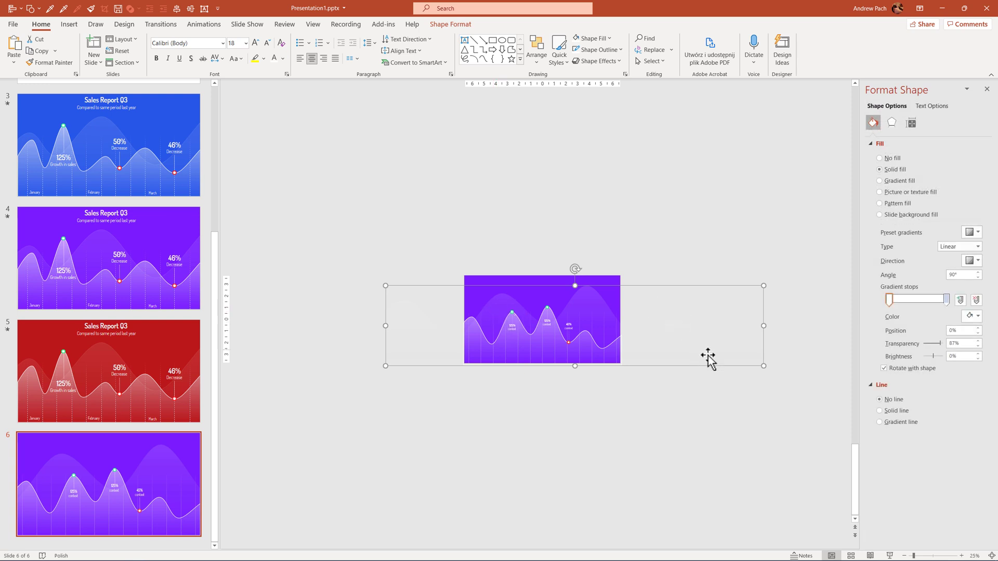
{"action": "left_click", "coordinate": [31, 9]}
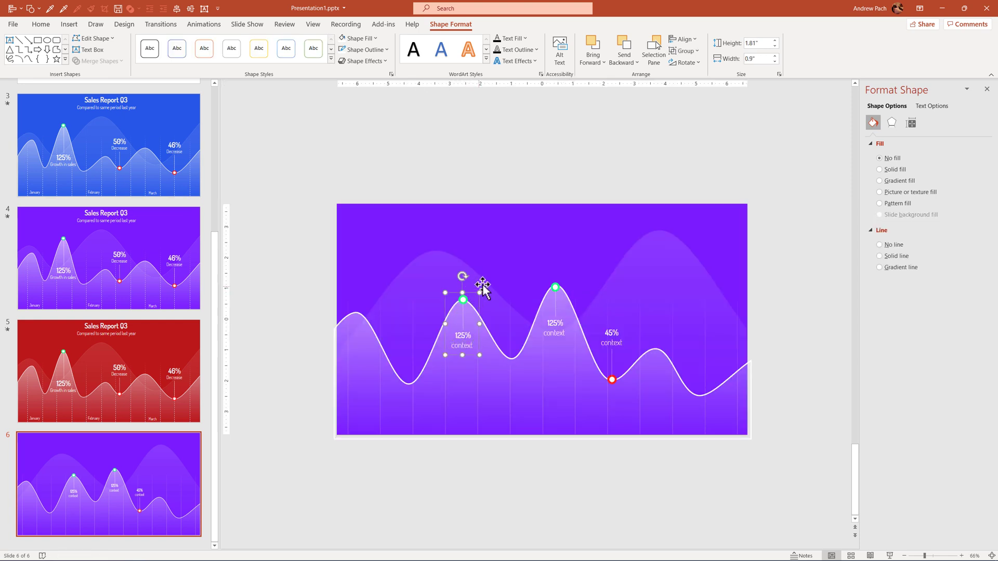
- Apply a Fly In entrance to the first peak's label group and browse its directions
{"action": "left_click", "coordinate": [204, 25]}
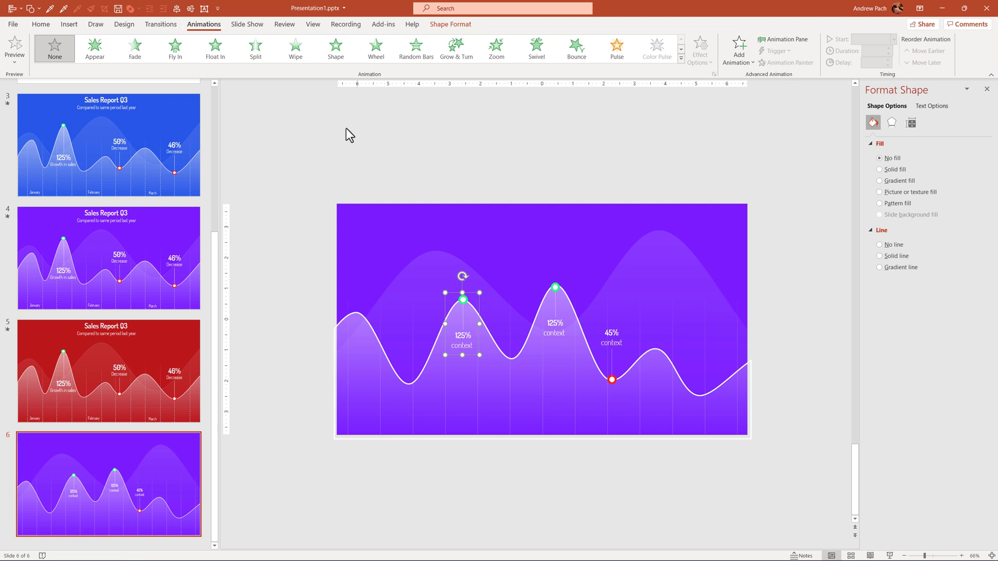
{"action": "mouse_move", "coordinate": [286, 60]}
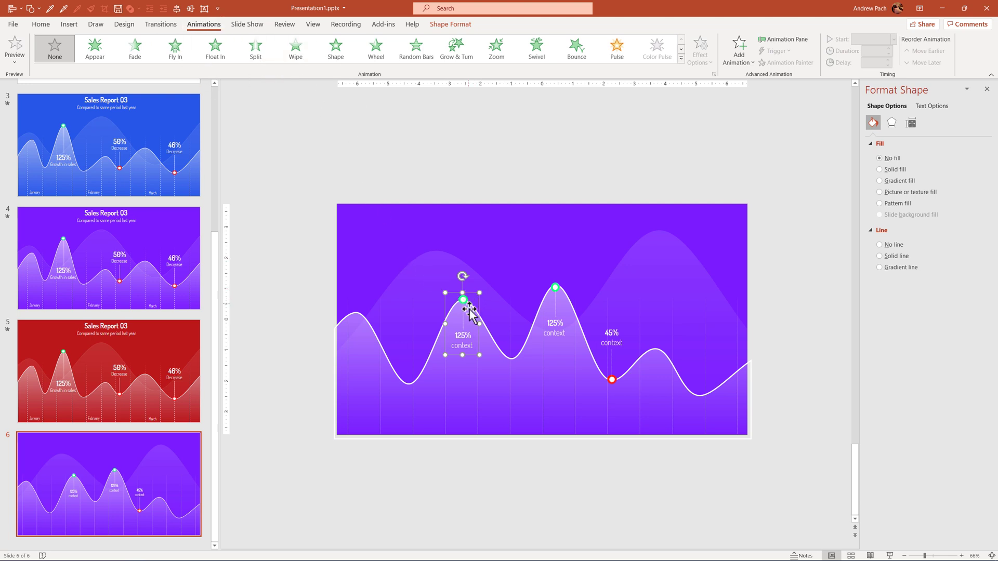
{"action": "mouse_move", "coordinate": [175, 49]}
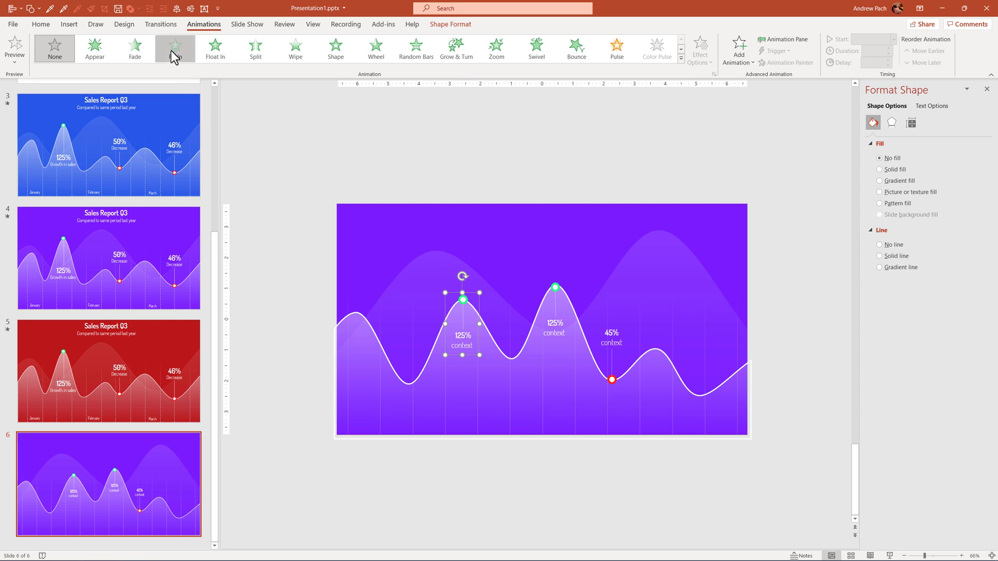
{"action": "left_click", "coordinate": [175, 48]}
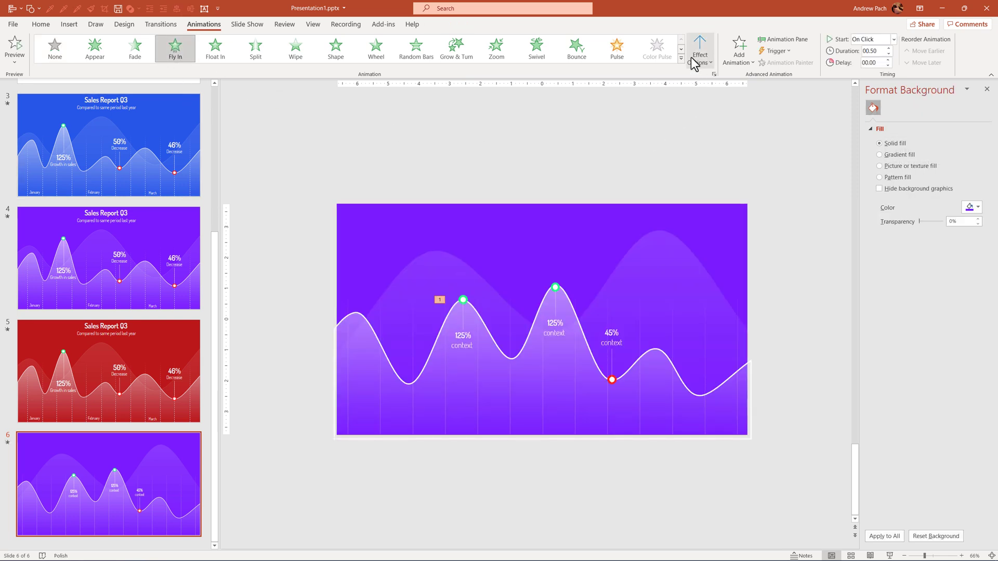
{"action": "left_click", "coordinate": [700, 50]}
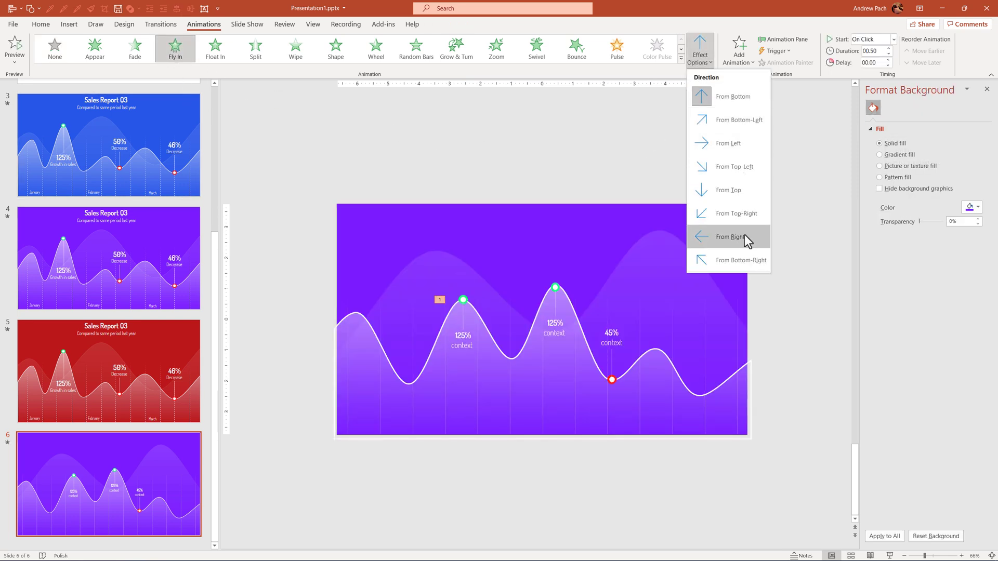
{"action": "mouse_move", "coordinate": [748, 54]}
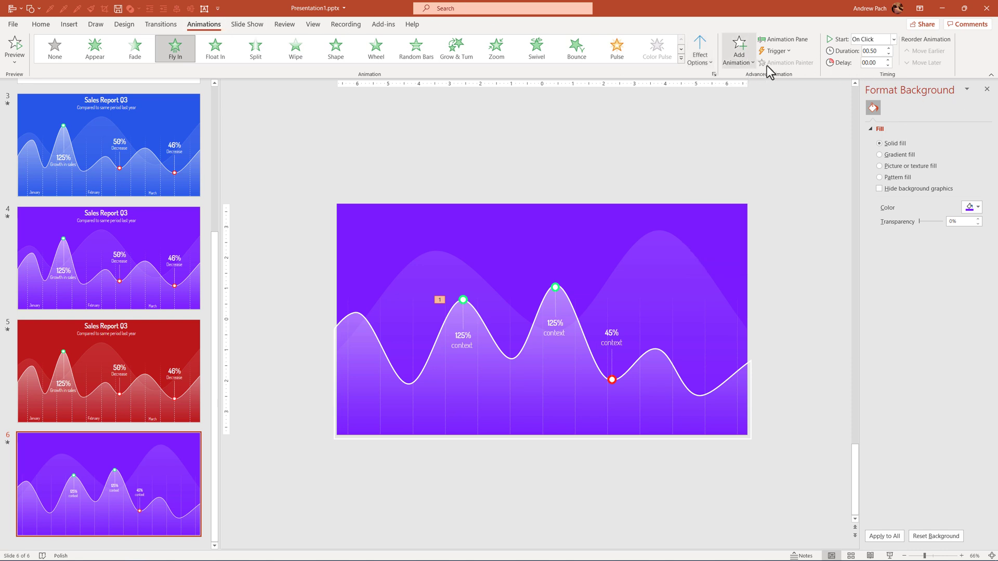
- Give the first peak's Fly In a smooth start and end, select the second label group, and preview
{"action": "left_click", "coordinate": [785, 39]}
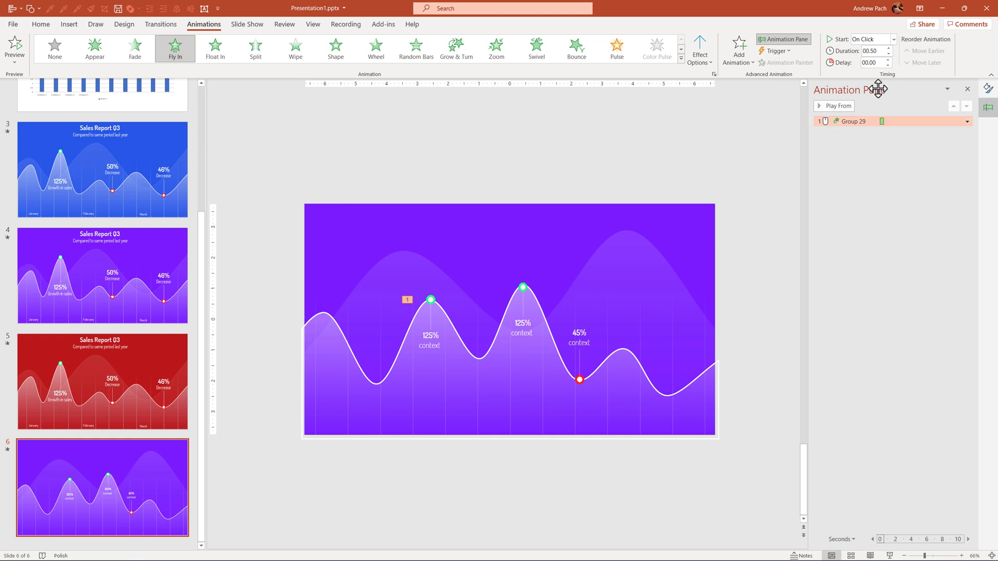
{"action": "left_click", "coordinate": [887, 48]}
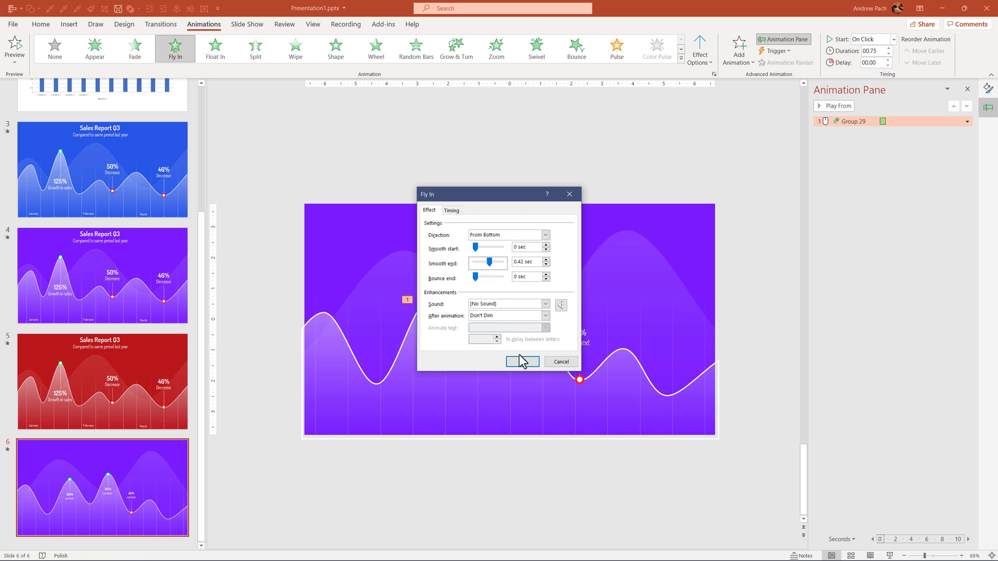
{"action": "left_click", "coordinate": [521, 362]}
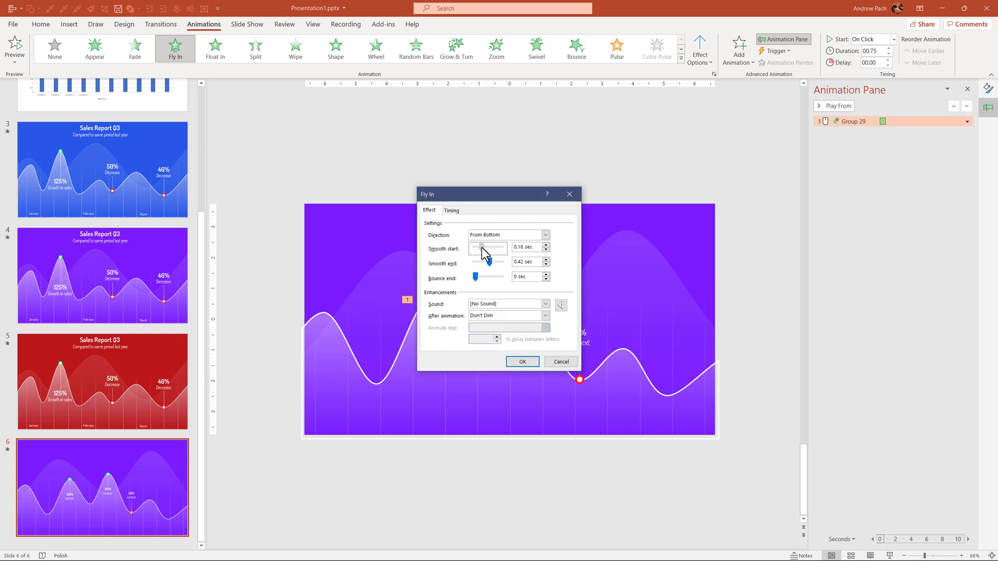
{"action": "left_click", "coordinate": [521, 362]}
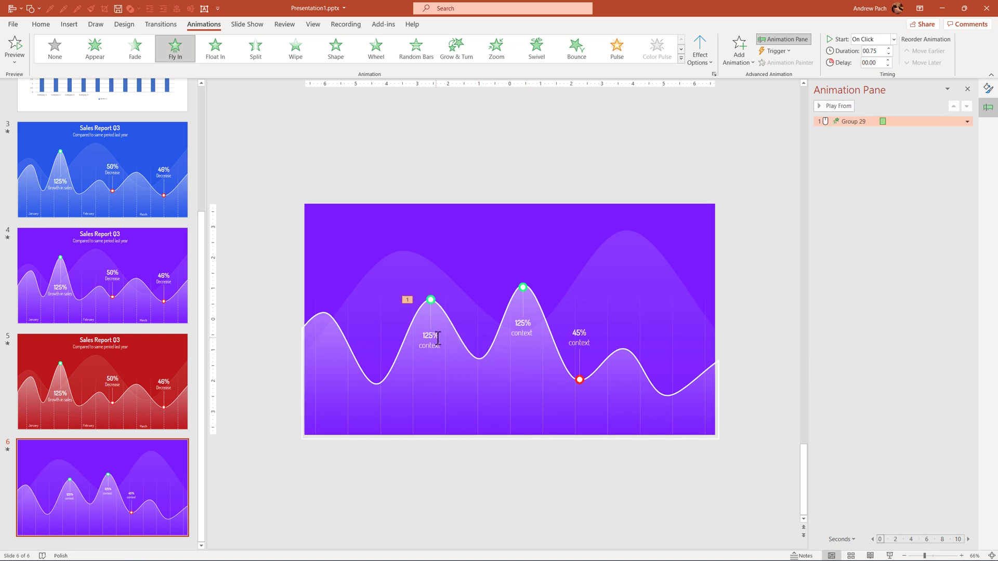
{"action": "left_click", "coordinate": [430, 338]}
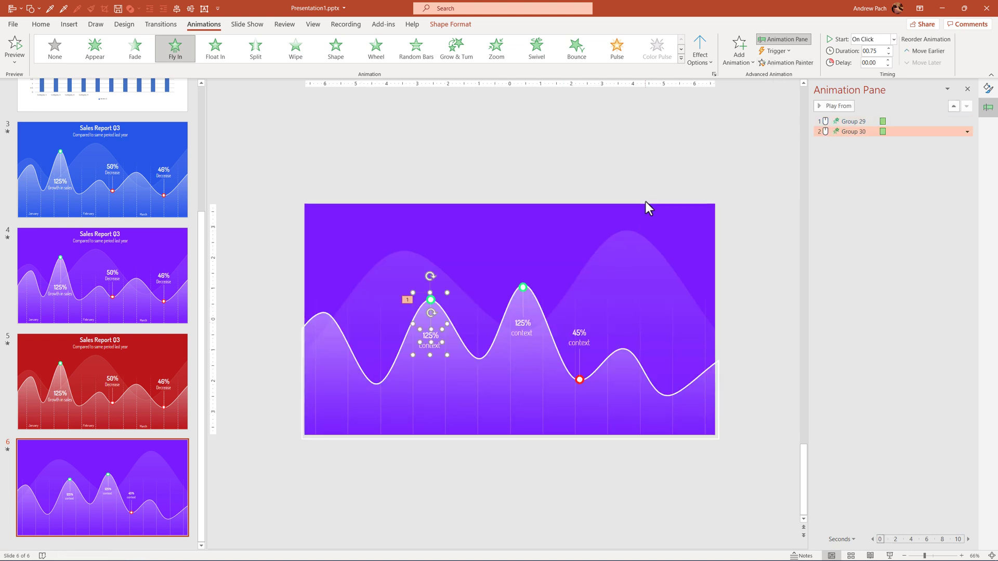
{"action": "left_click", "coordinate": [837, 106]}
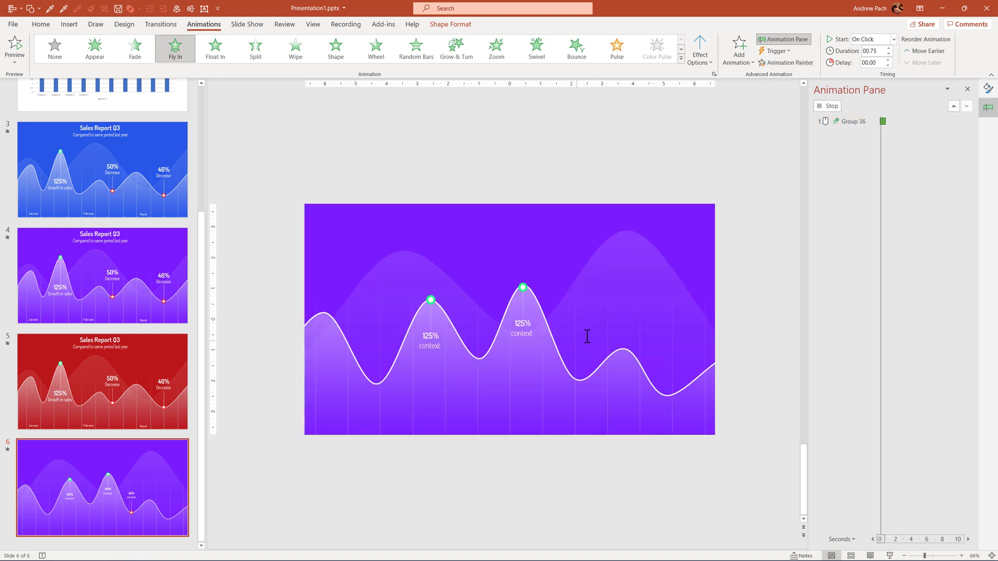